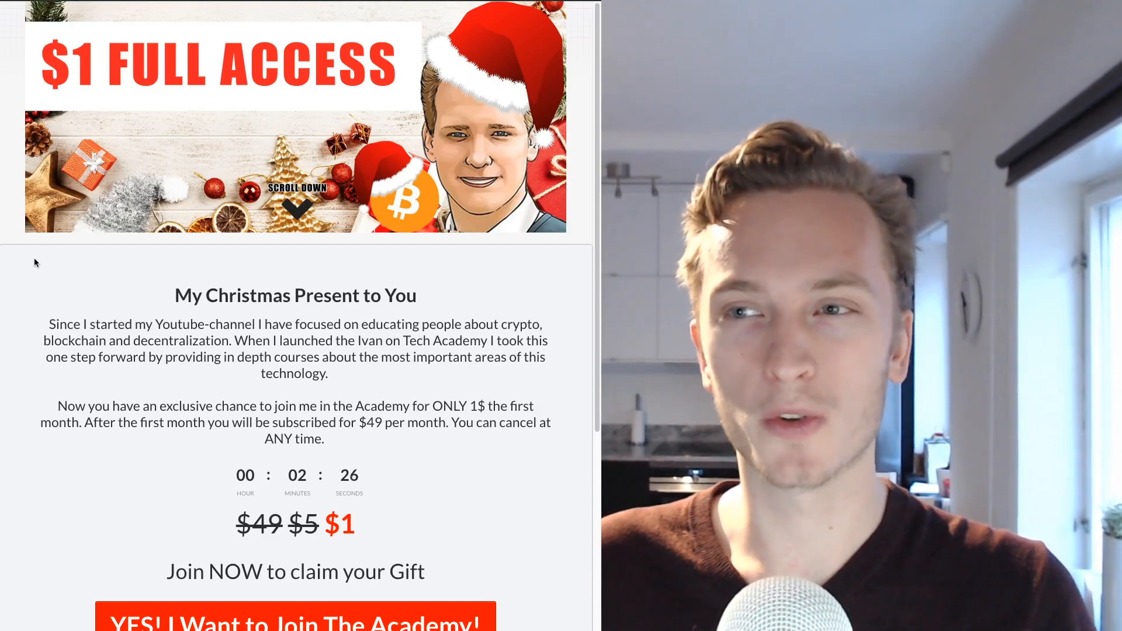
Step: Create an openz-test folder in Documents and initialise a default package.json with npm init
scroll(down, 3)
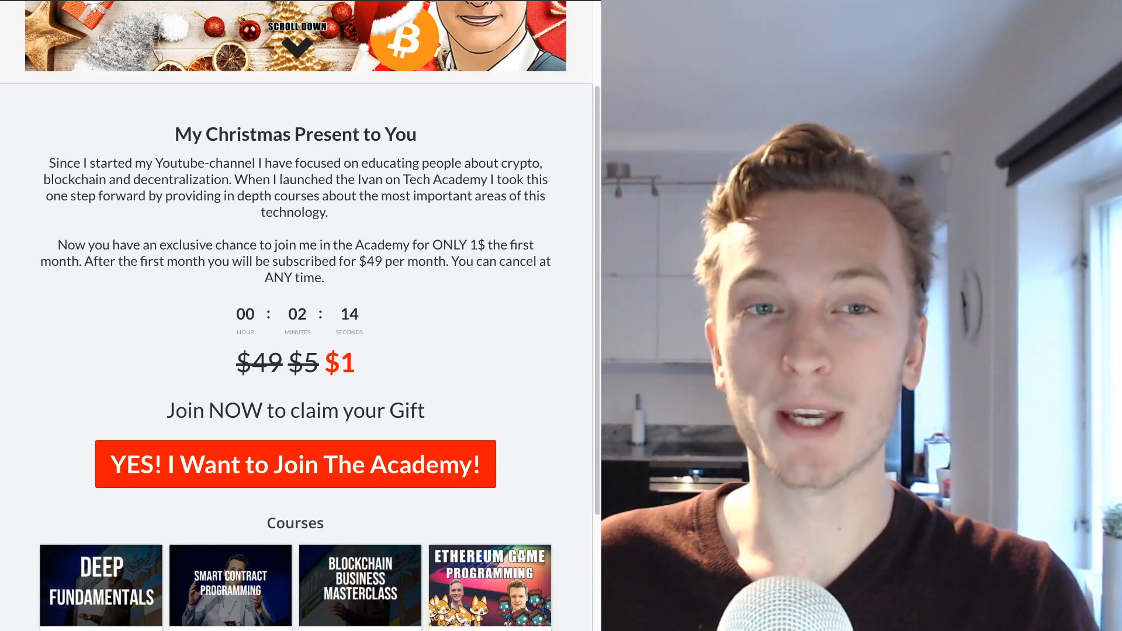
mouse_move(521, 539)
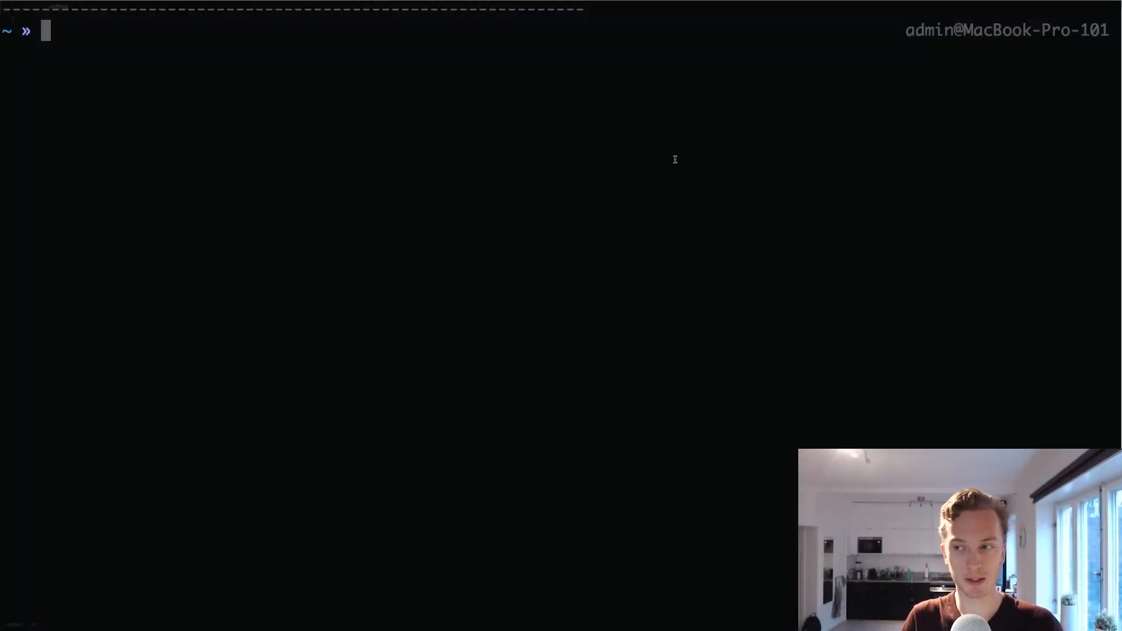
text(cd)
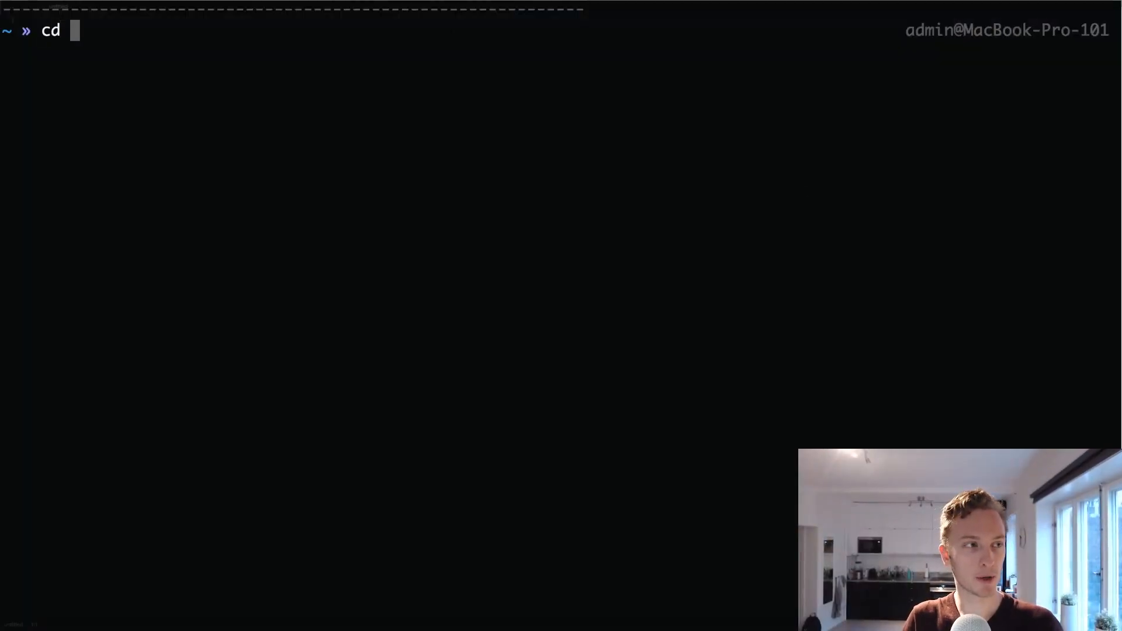
text(Documents/)
text(mkdir)
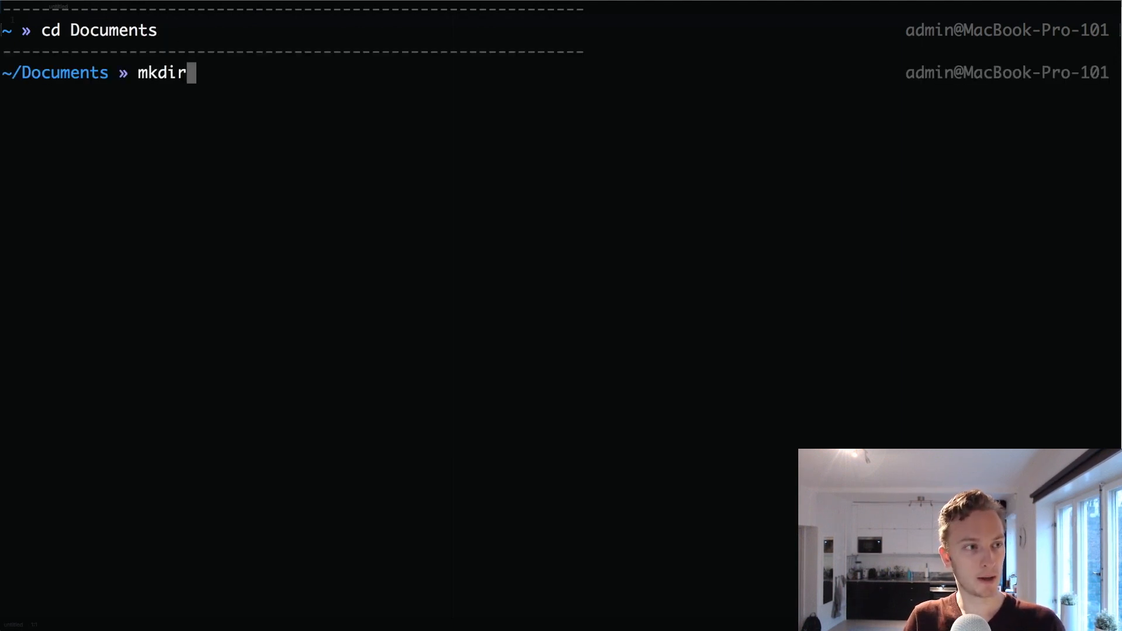
text(openz)
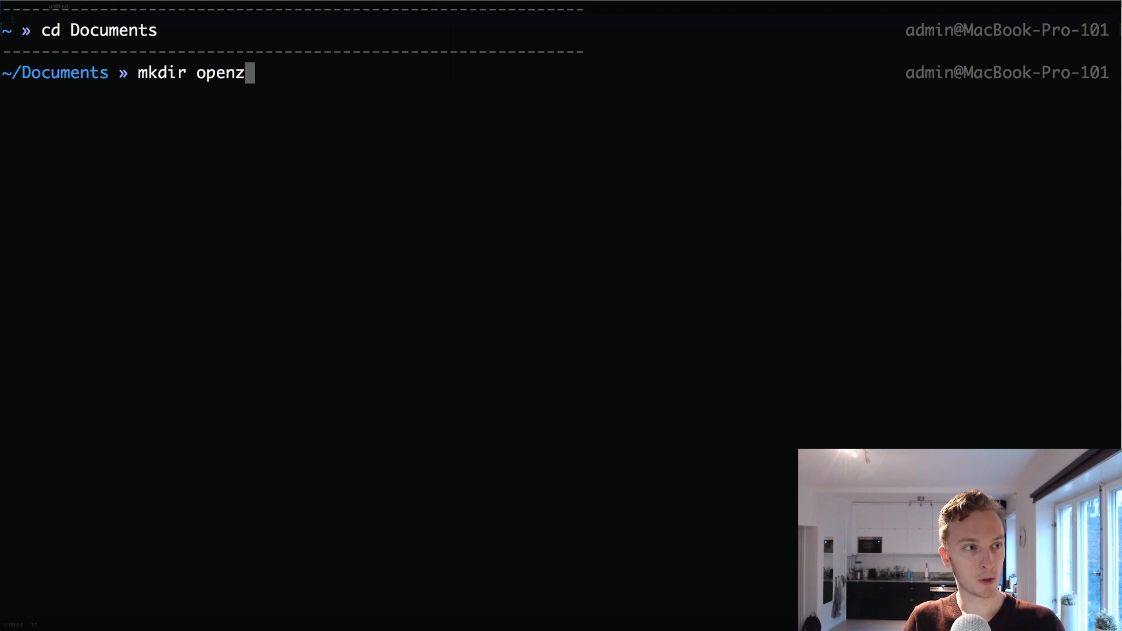
text(-test)
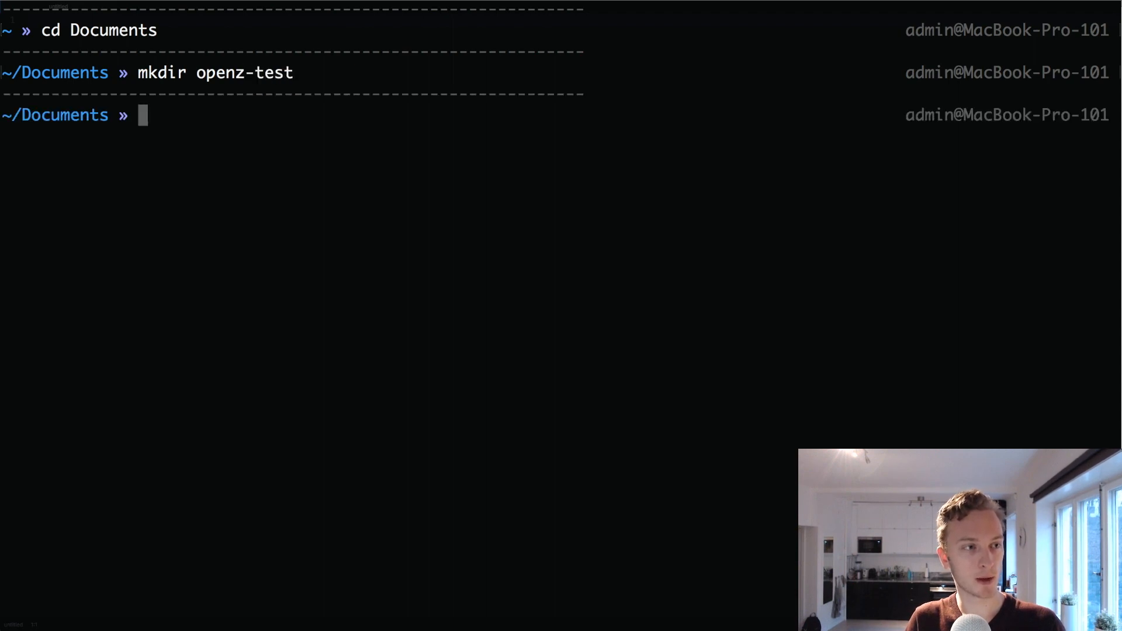
text(cd openz-test)
text(npm init)
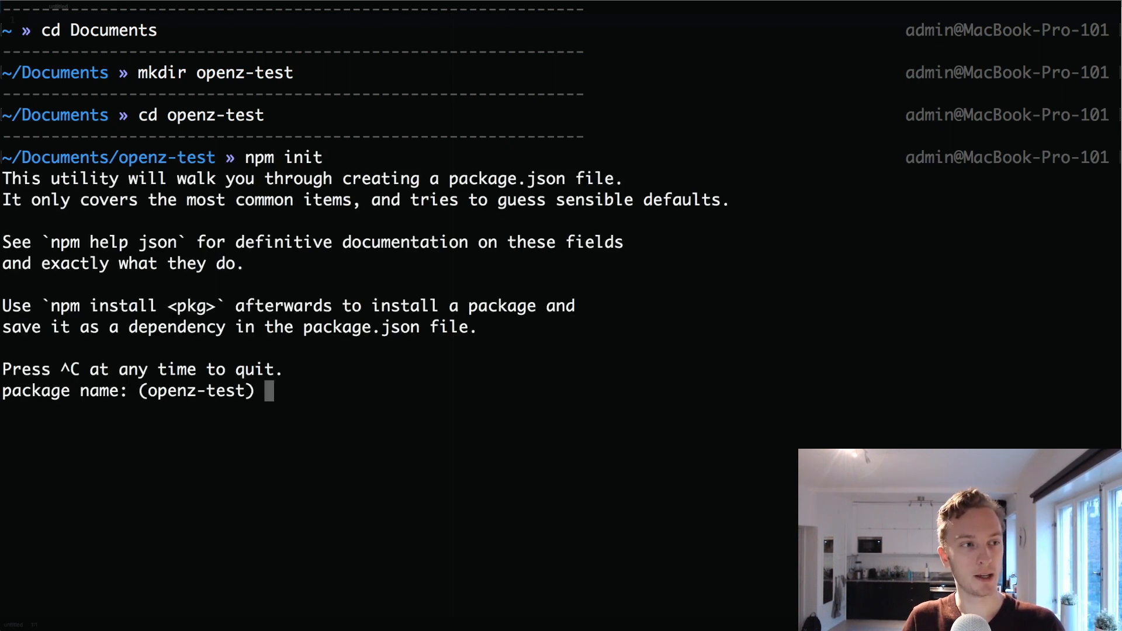
key(Return)
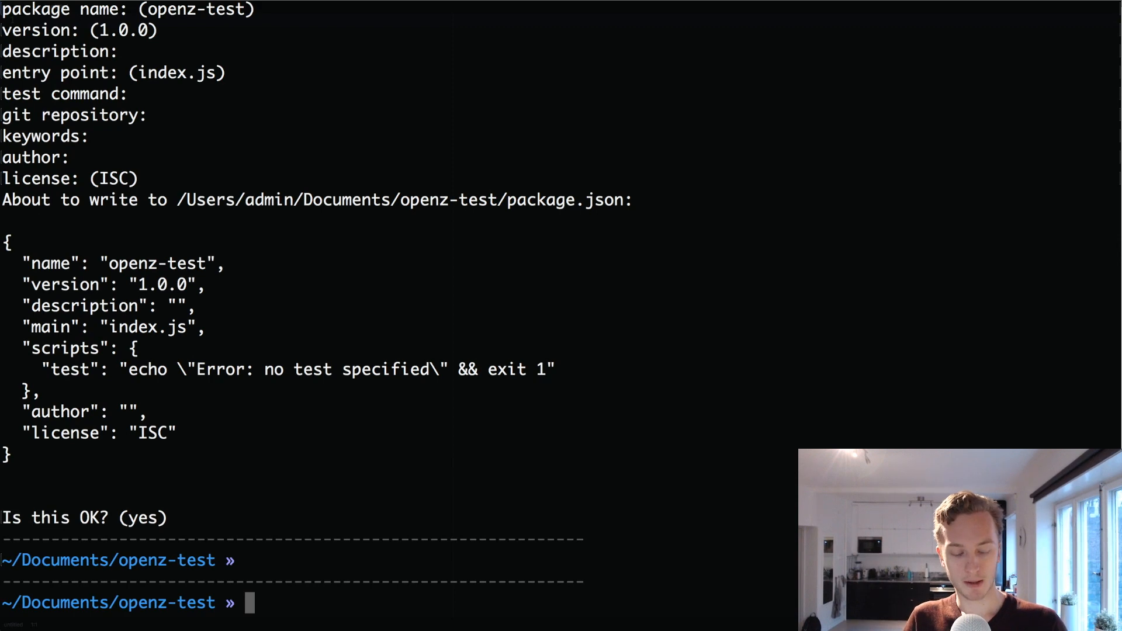
Step: Install the openzeppelin-solidity package with npm
text(npm install)
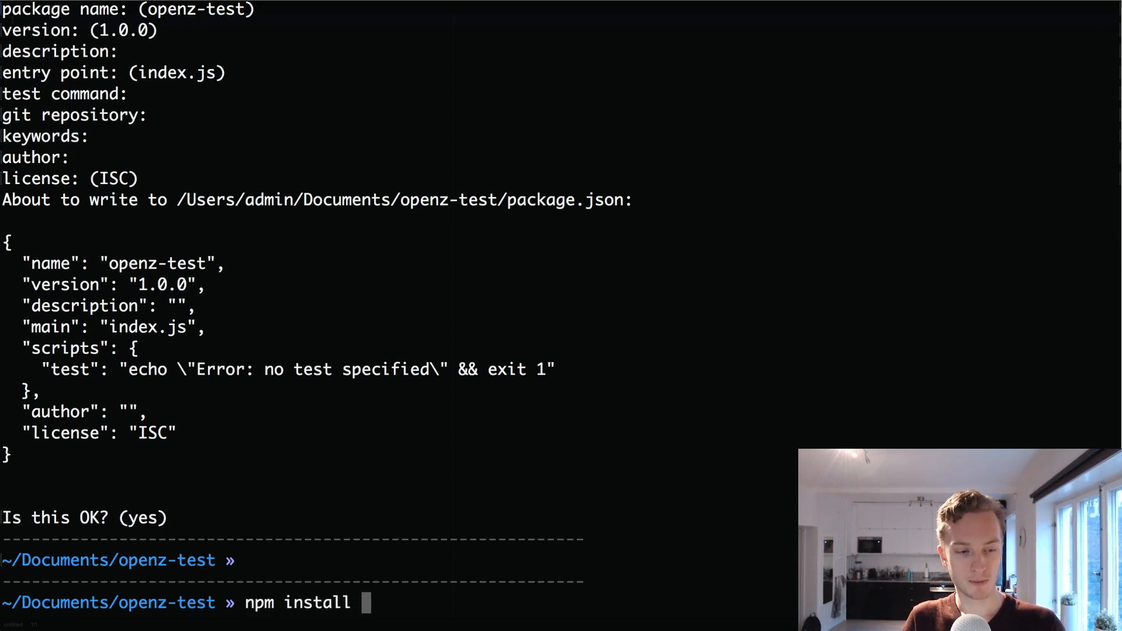
text(openzeppelin-so)
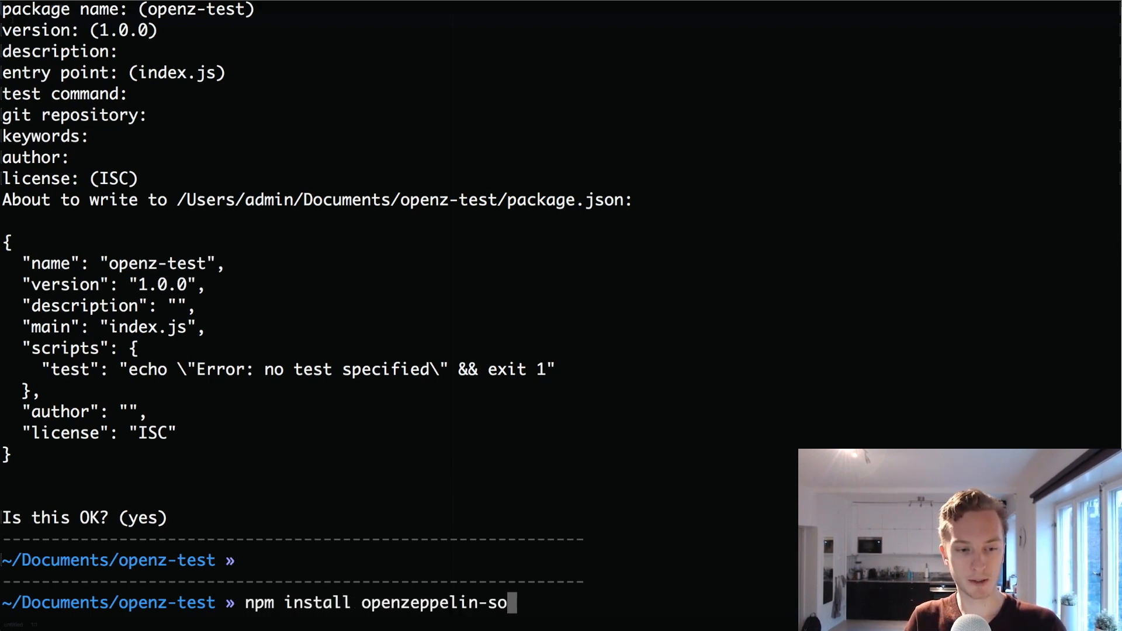
text(lidity)
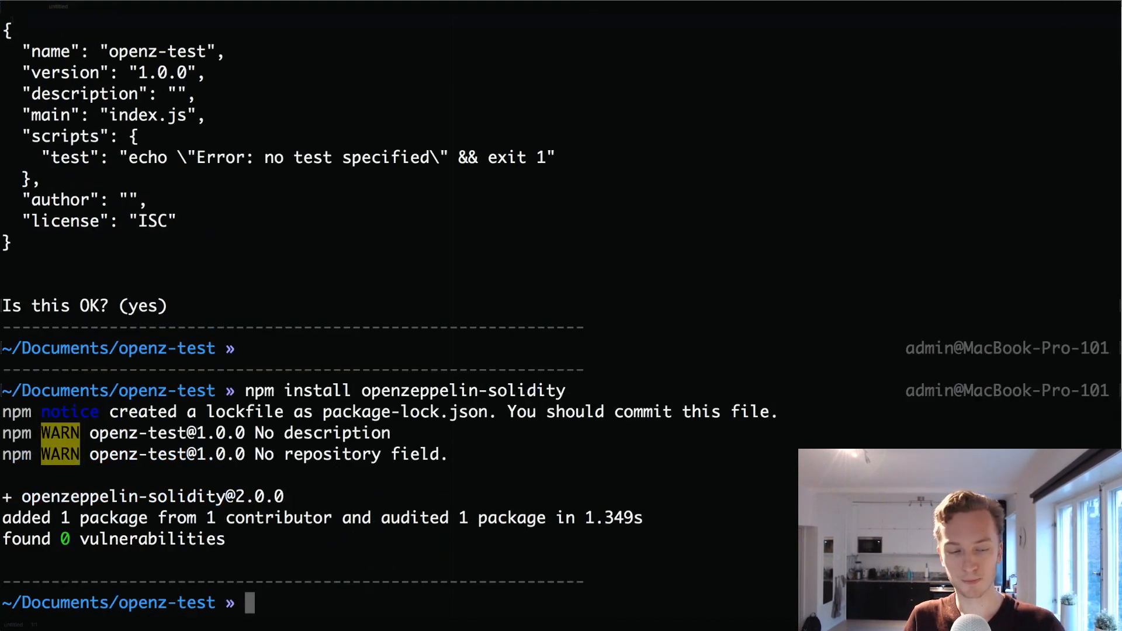
Step: List the project and node_modules folder to confirm openzeppelin-solidity is installed
text(ls)
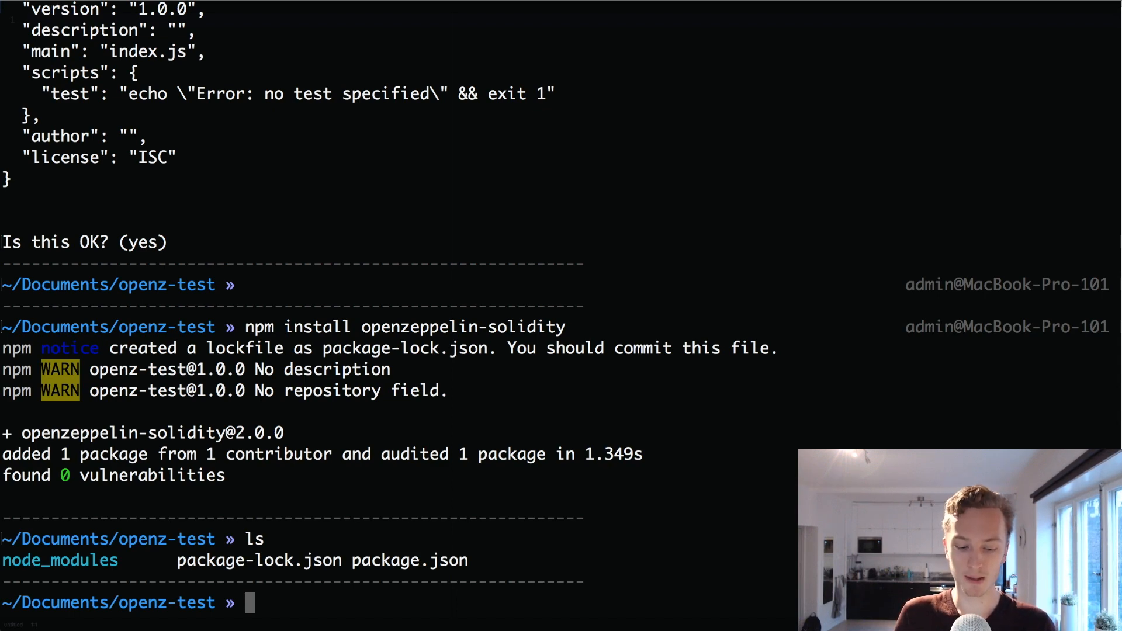
text(cd node_modules/)
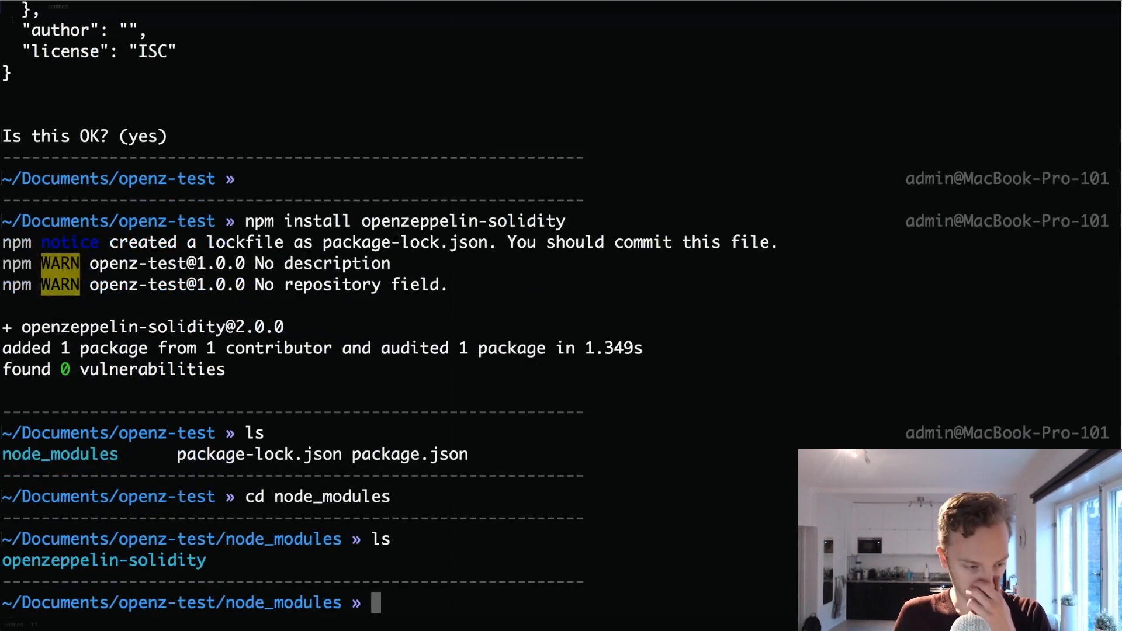
text(cd ..)
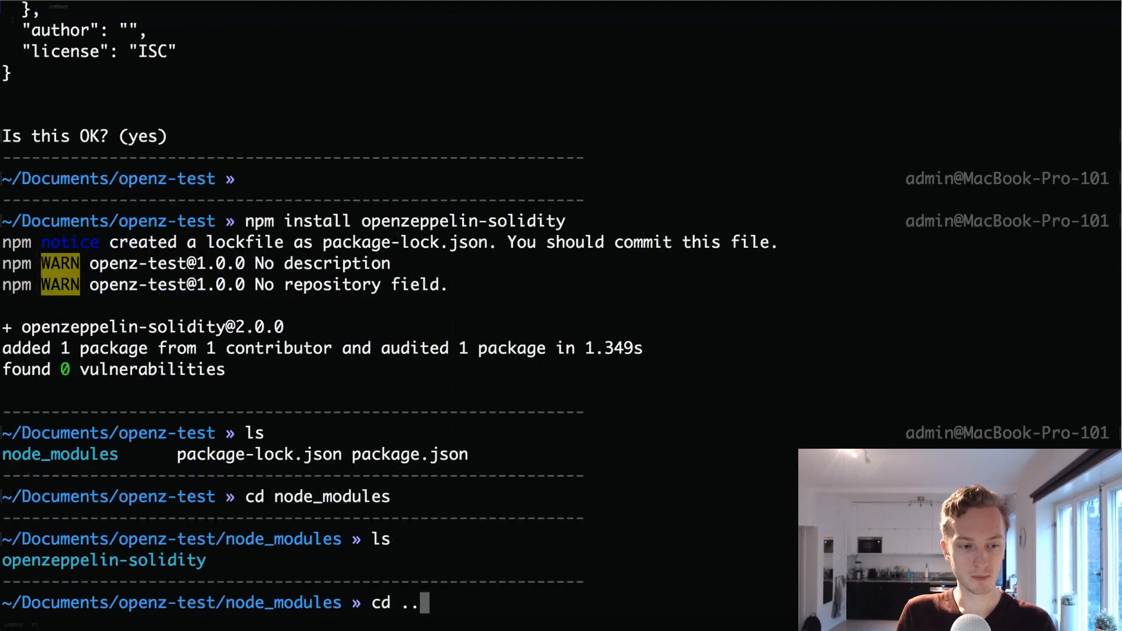
Step: Create an empty token.sol file in openz-test with touch
text(t)
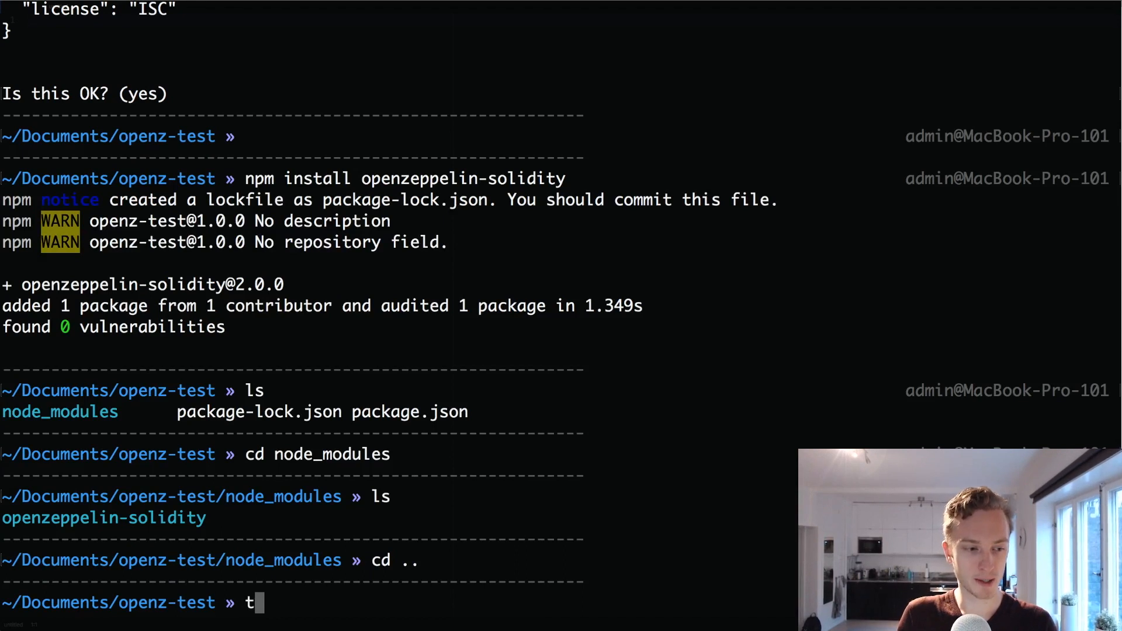
text(ouch)
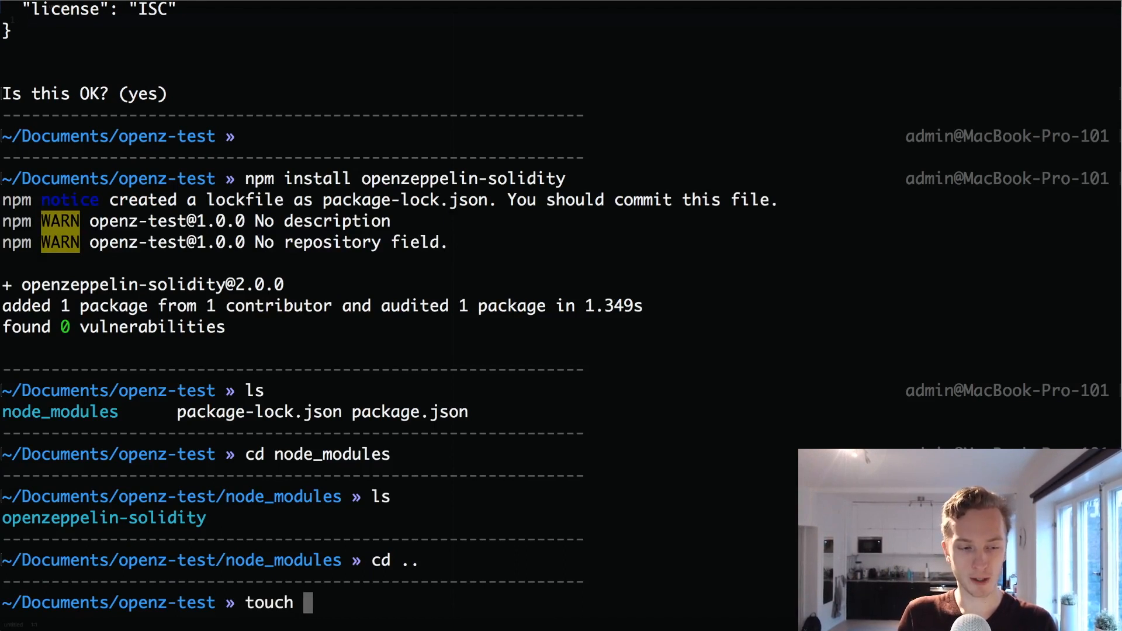
text(contract.sol)
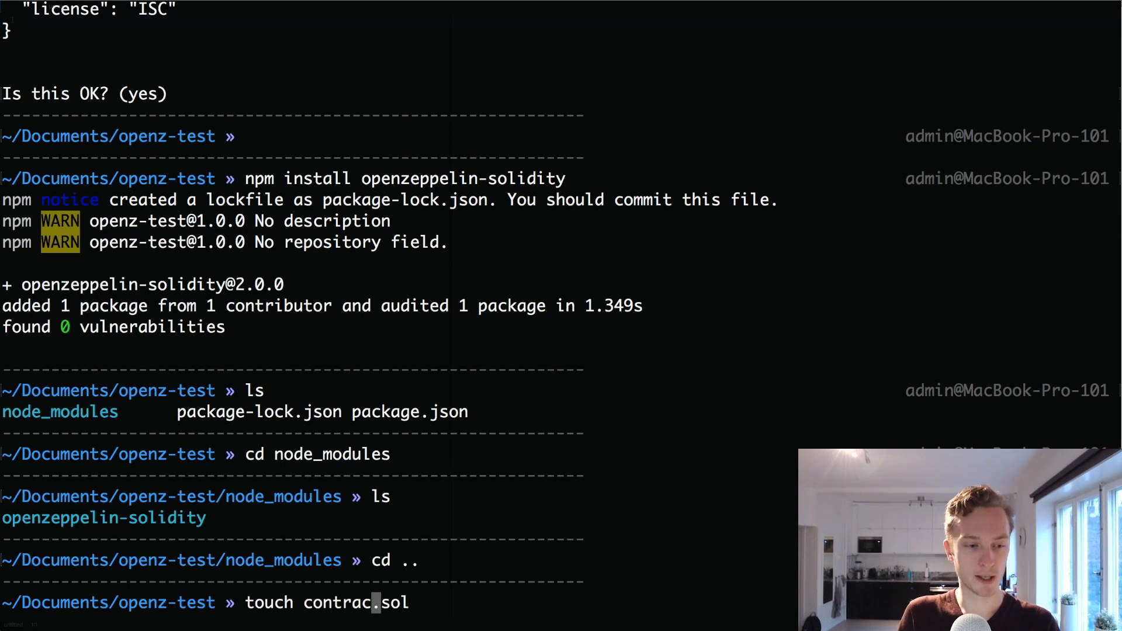
text(token.sol)
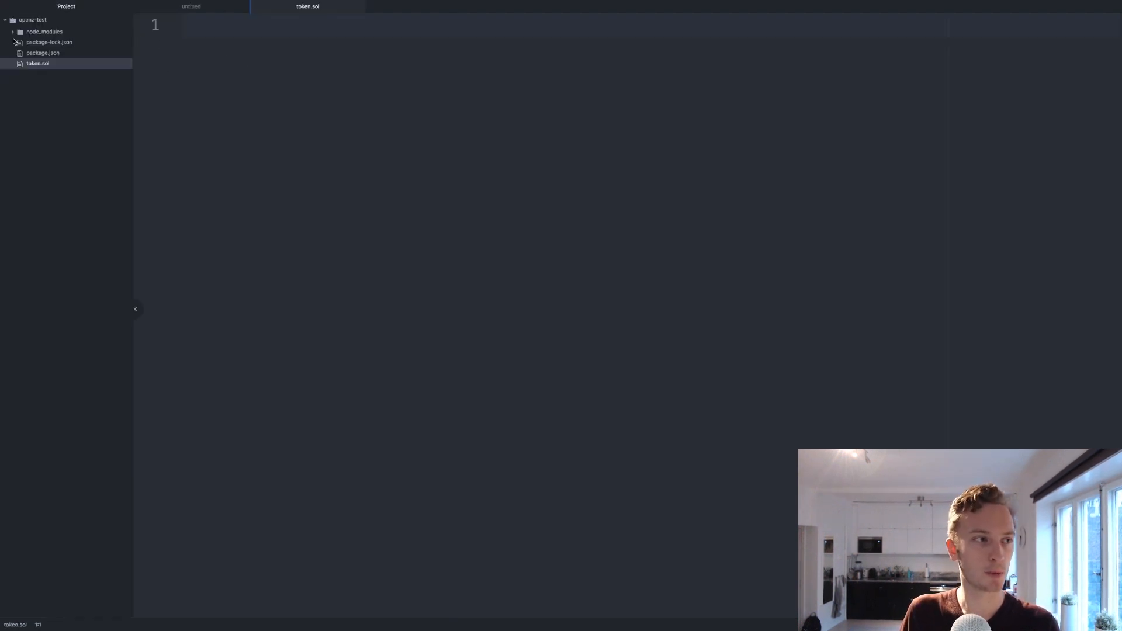
Step: Expand node_modules > openzeppelin-solidity > contracts > token > ERC20, briefly peeking into access and ownership
click(44, 31)
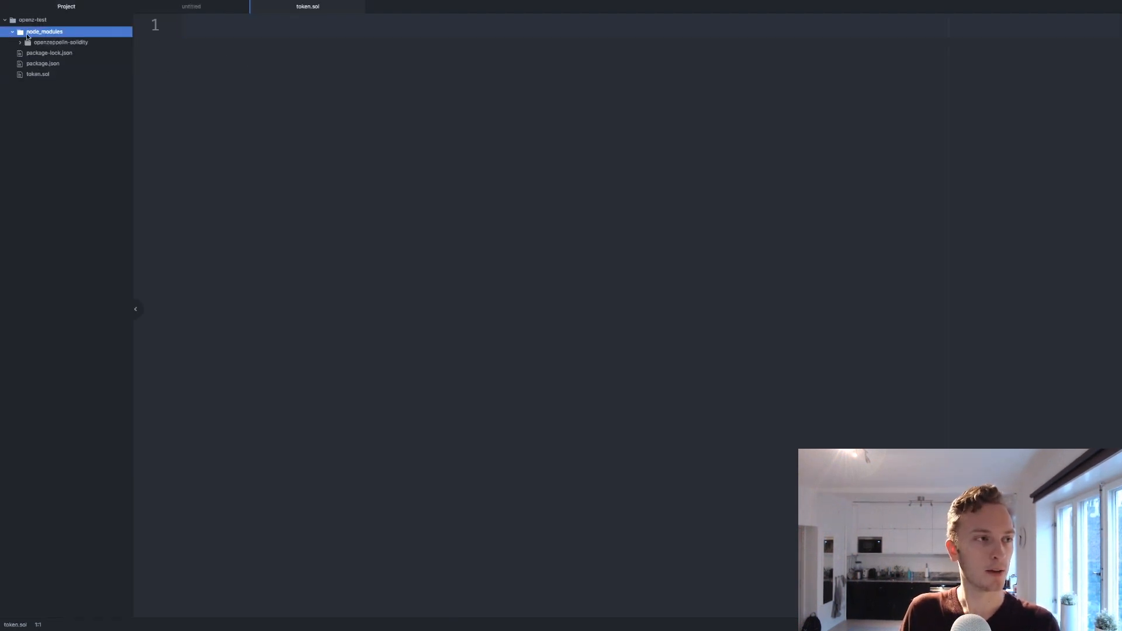
click(61, 42)
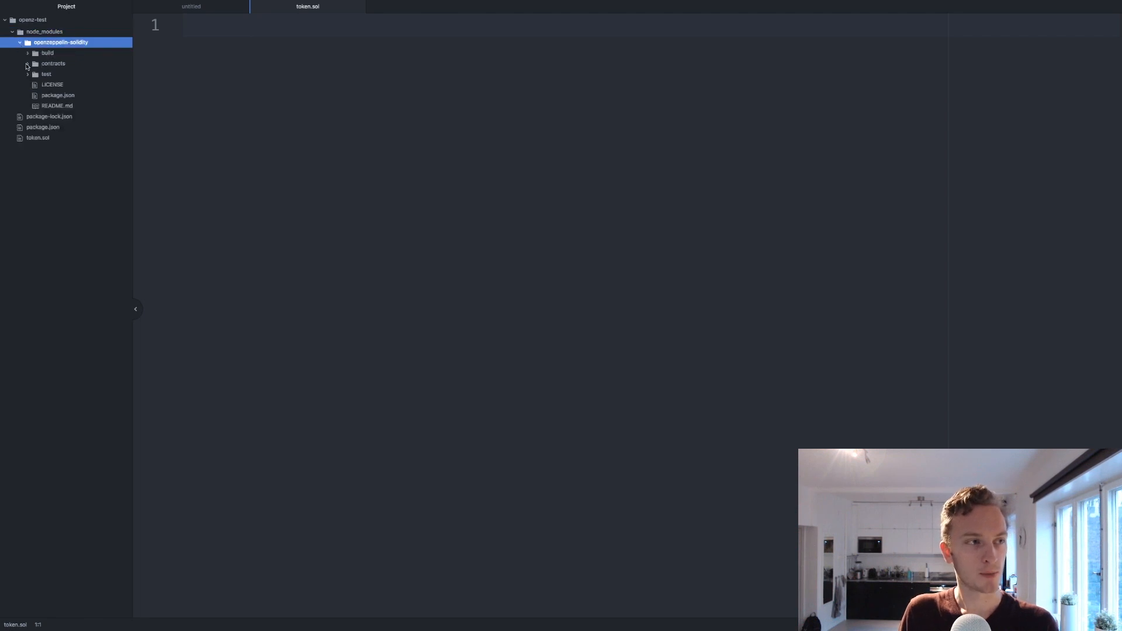
click(52, 63)
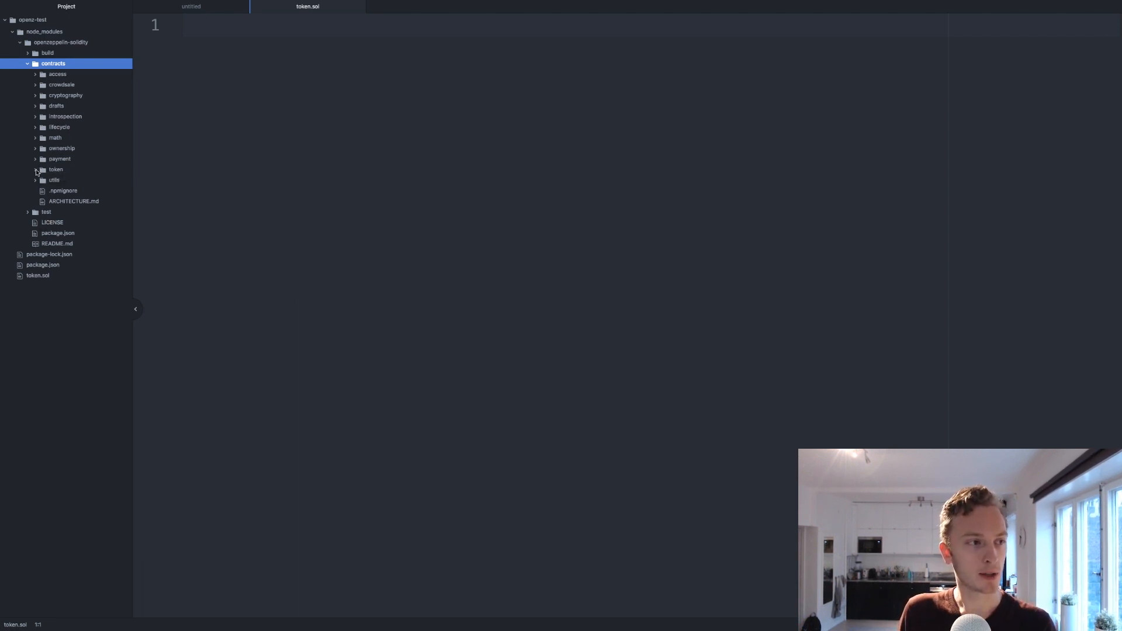
click(55, 170)
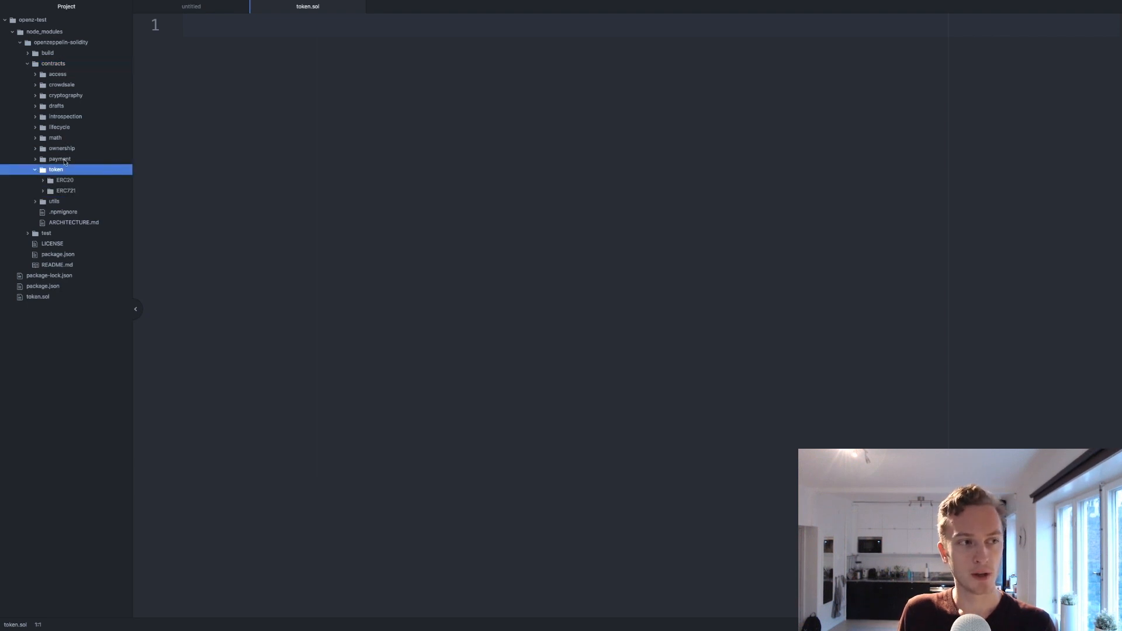
mouse_move(79, 137)
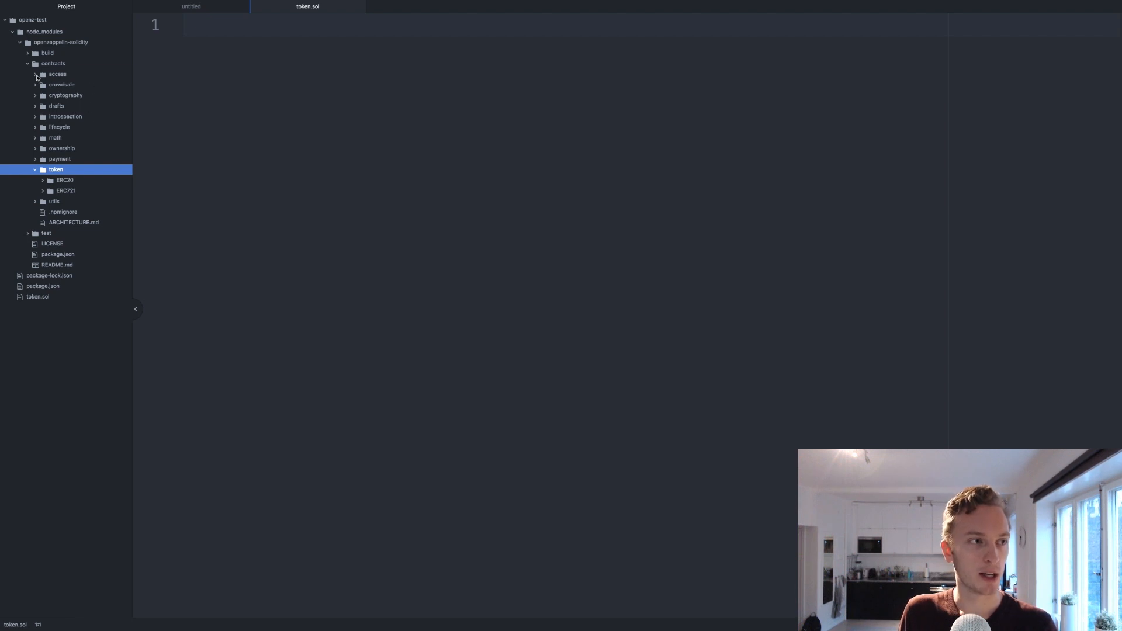
click(36, 74)
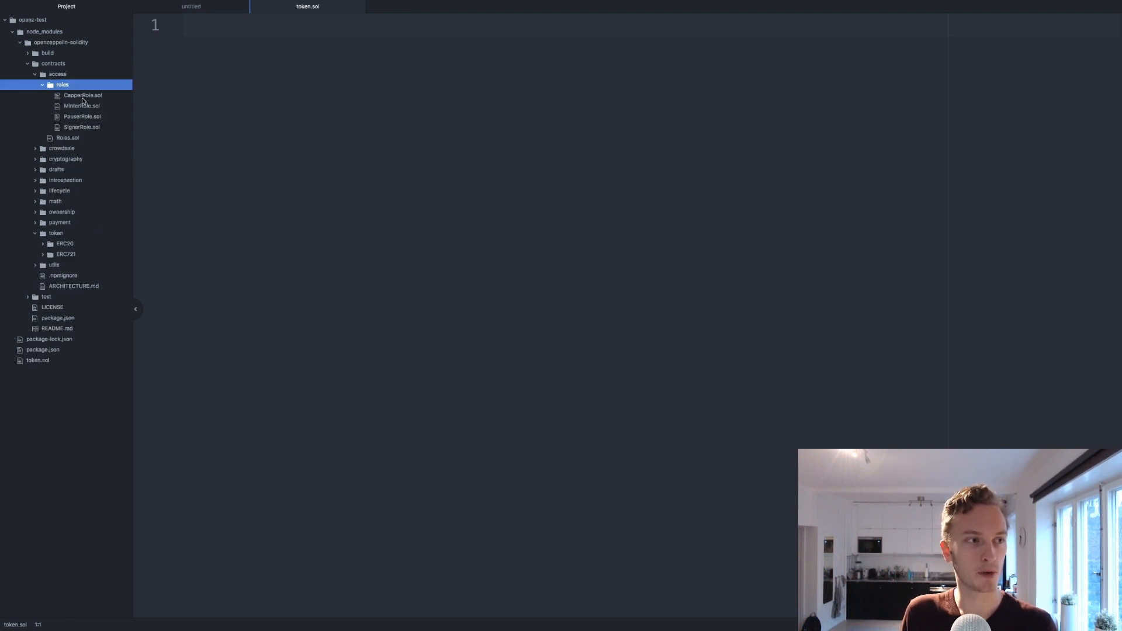
click(56, 74)
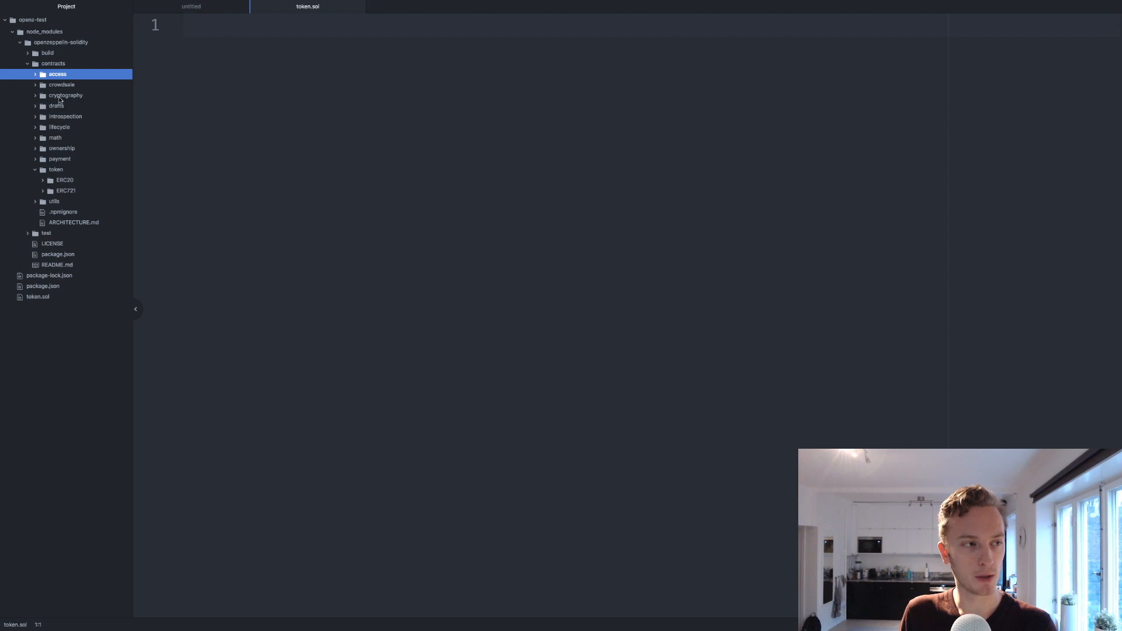
click(61, 148)
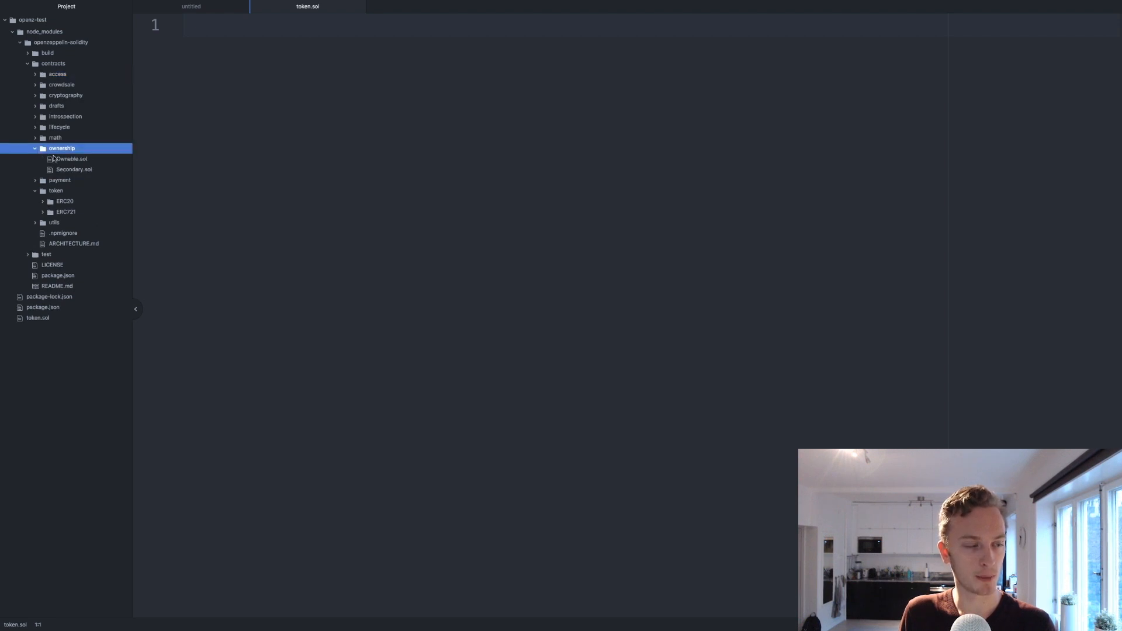
click(34, 147)
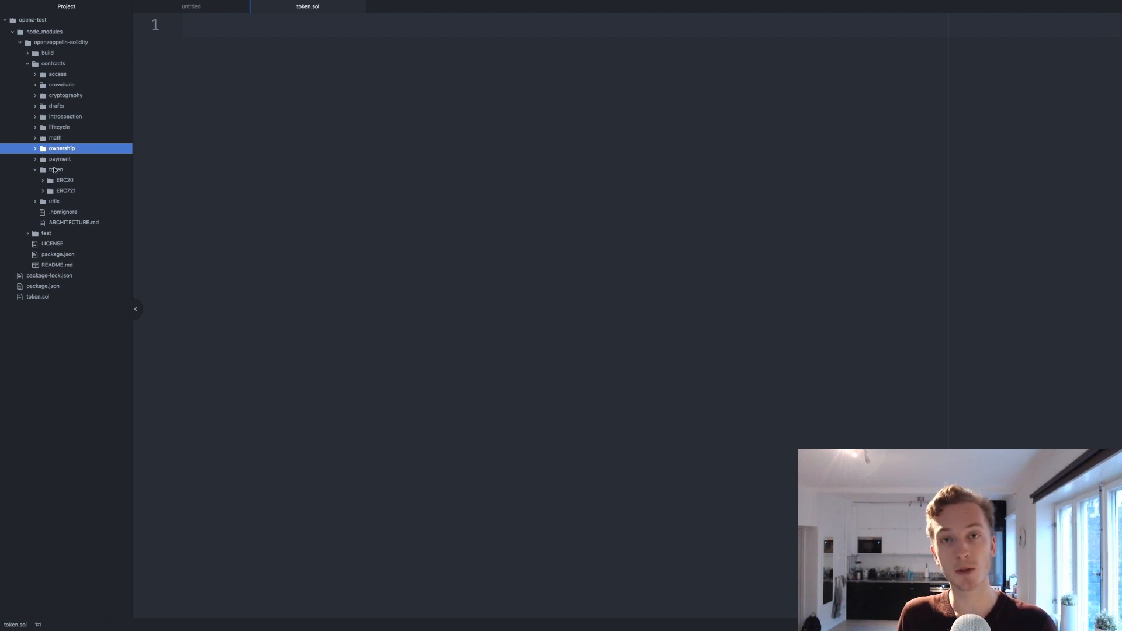
click(64, 179)
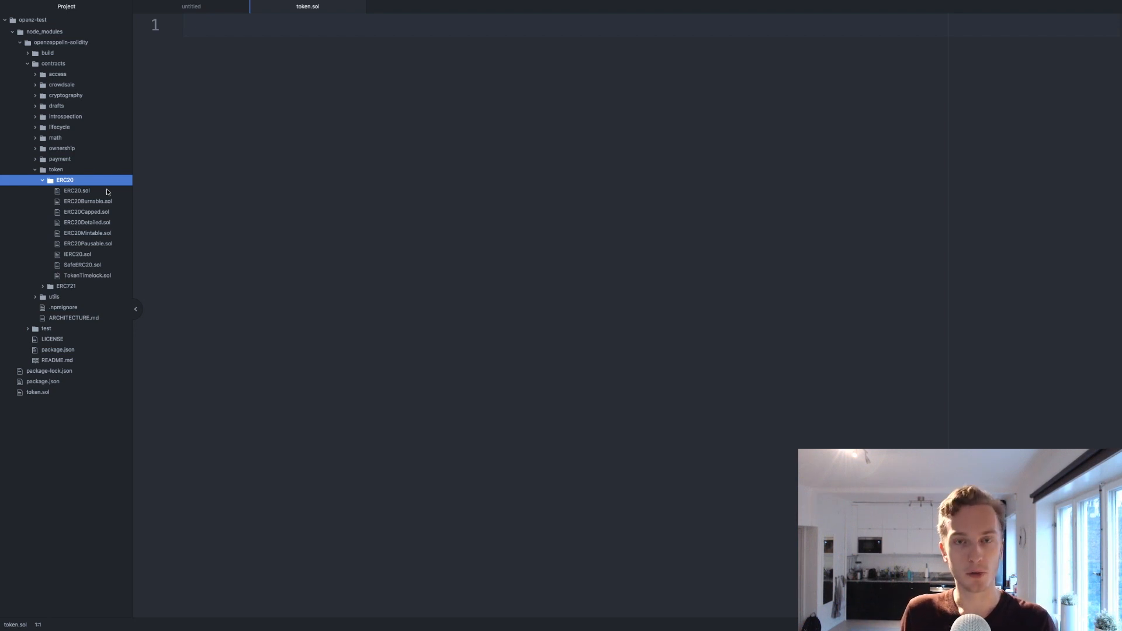
mouse_move(138, 203)
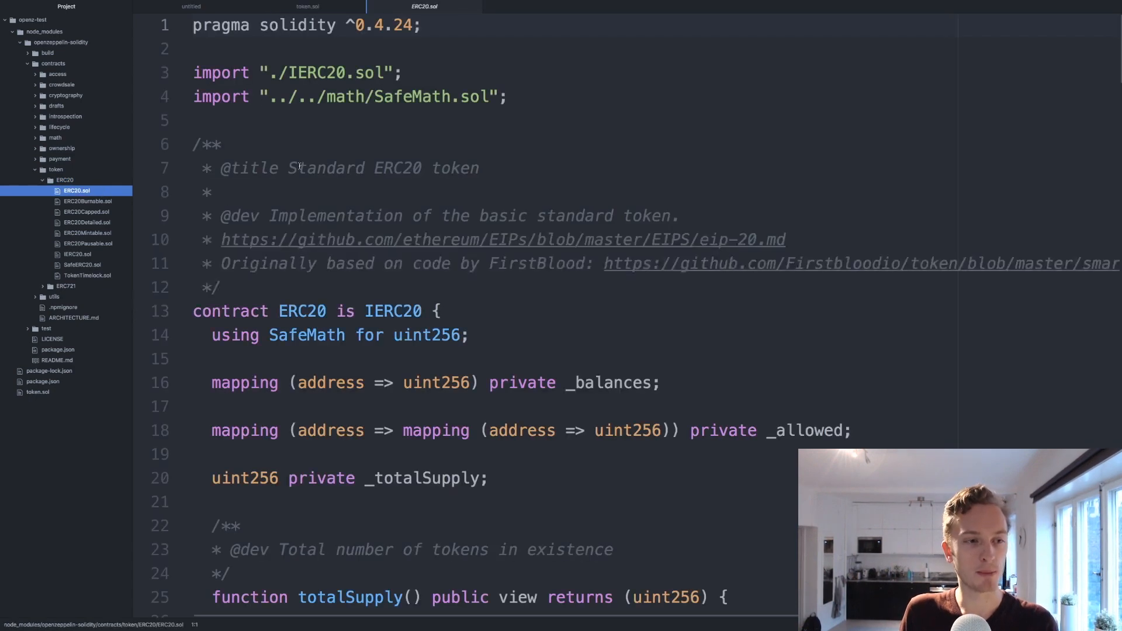
Step: Scroll ERC20.sol, then bring the empty token.sol tab back into the editor
scroll(down, 3)
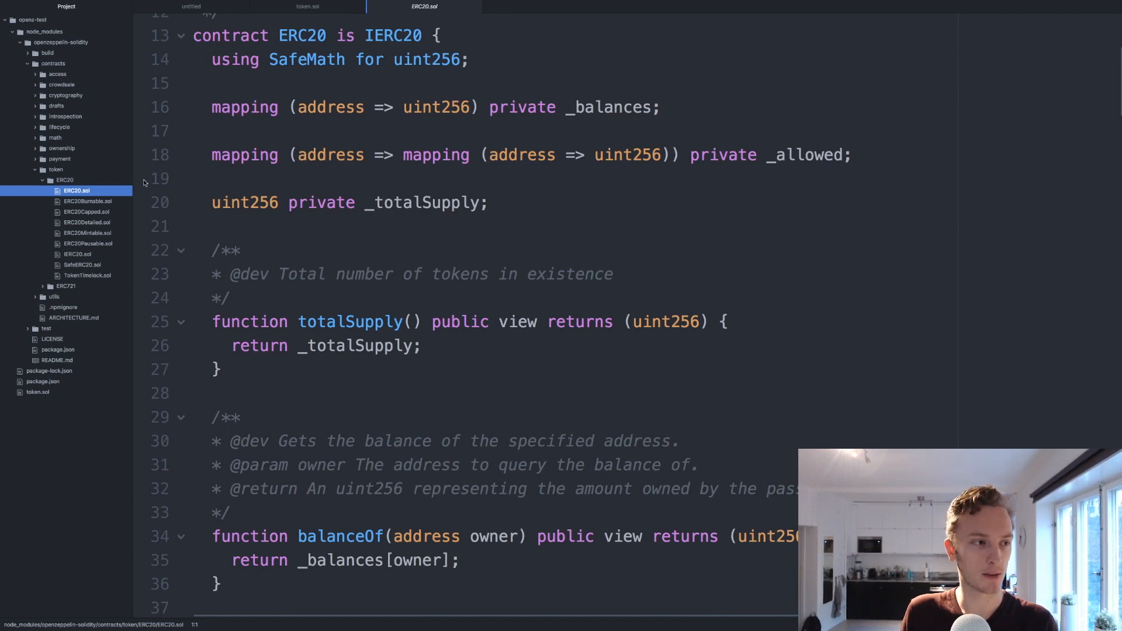
mouse_move(307, 7)
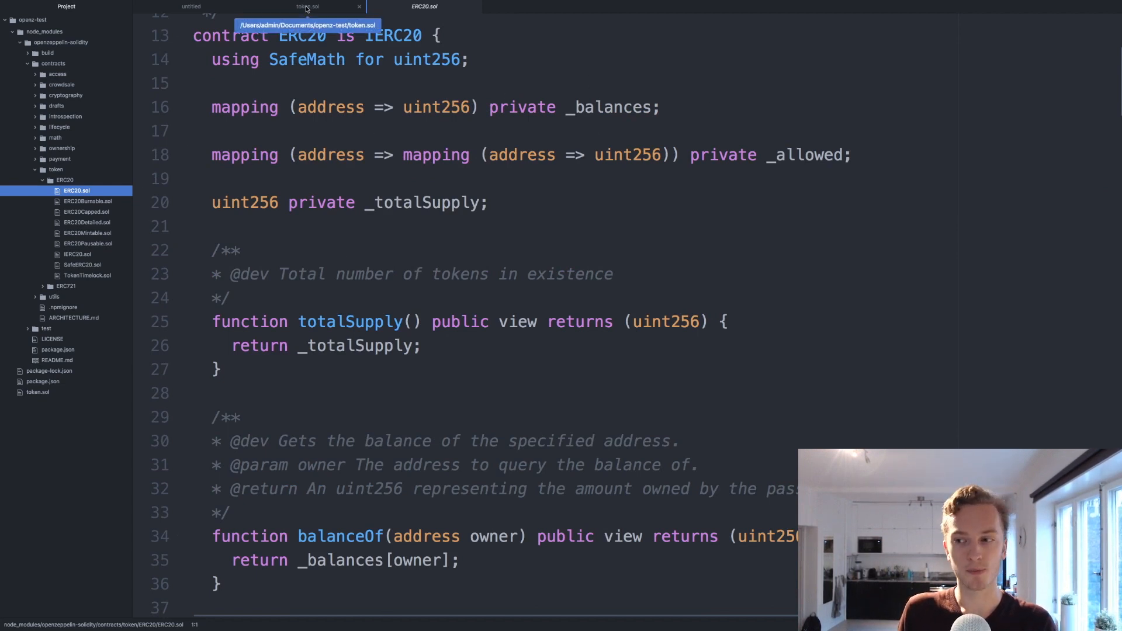
click(306, 7)
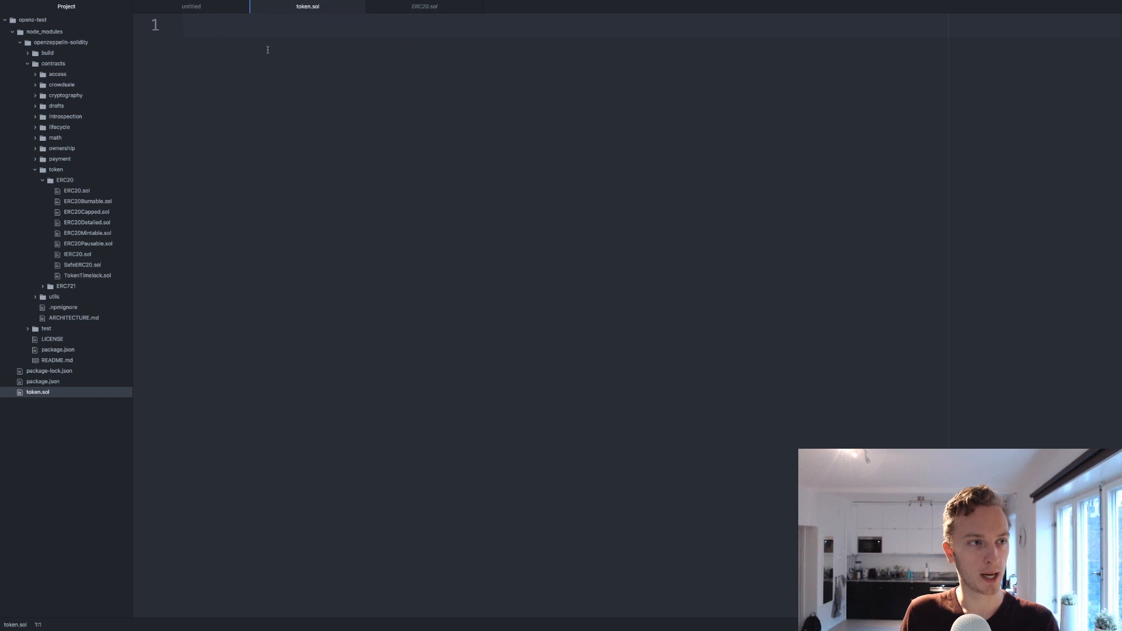
Step: Write the 'pragma solidity ^0.4.24;' line at the top of token.sol
click(184, 25)
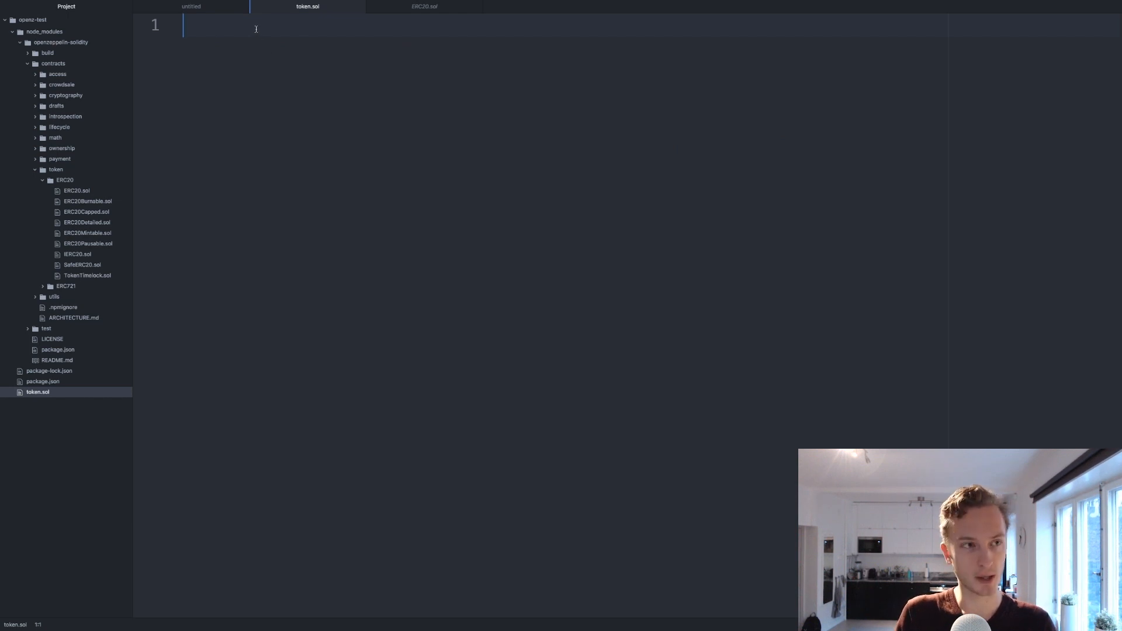
text(pragma soli)
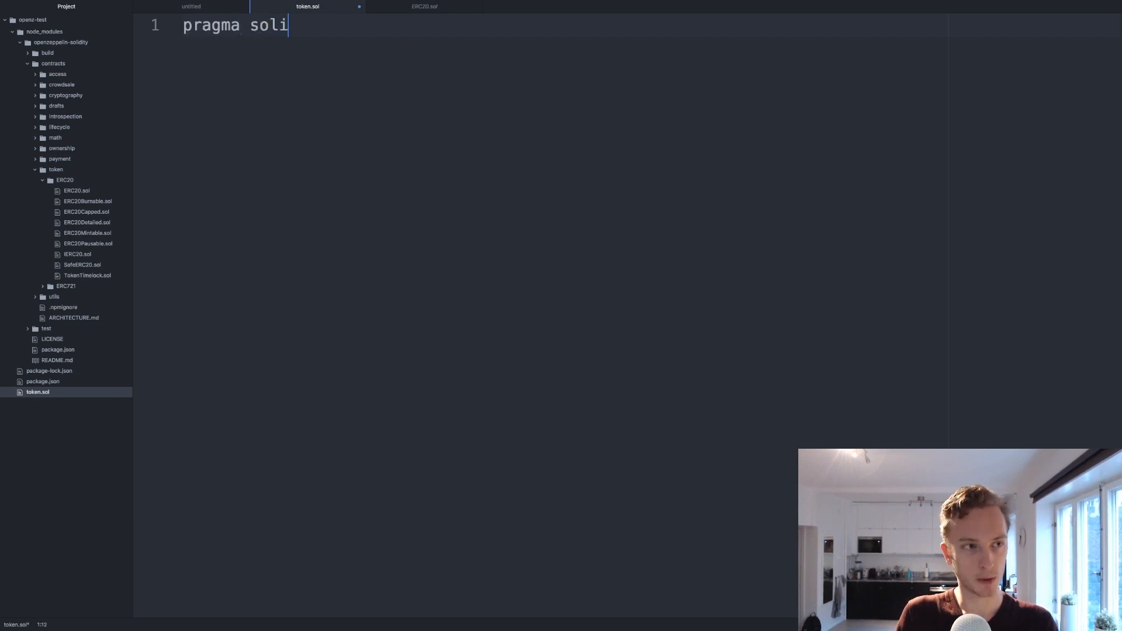
text(dity)
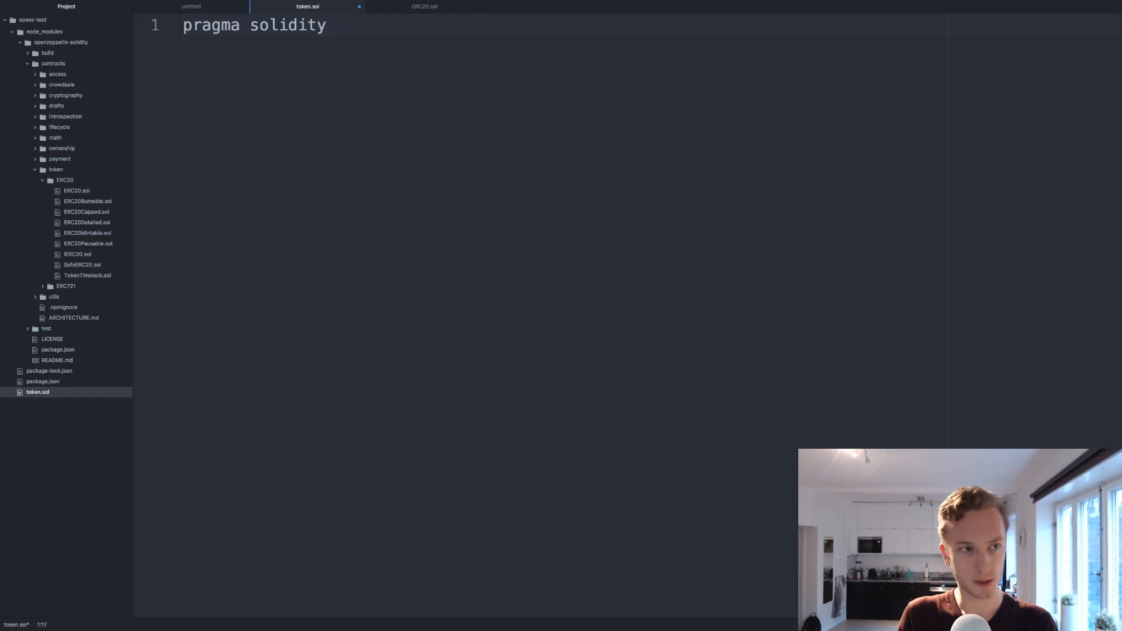
text(^0.)
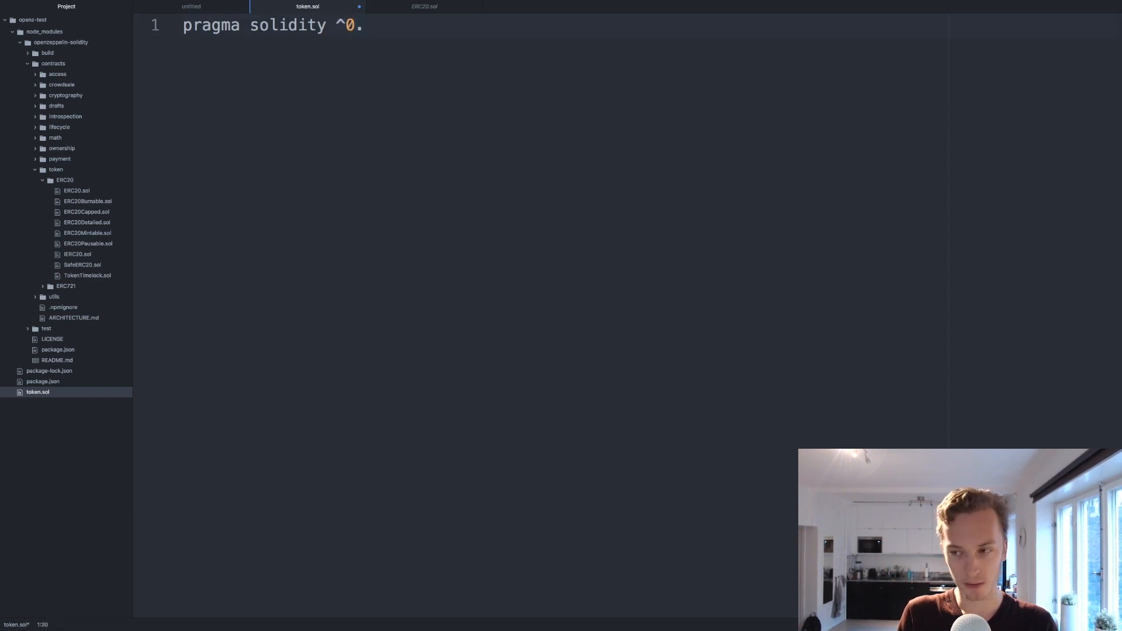
text(4.24;)
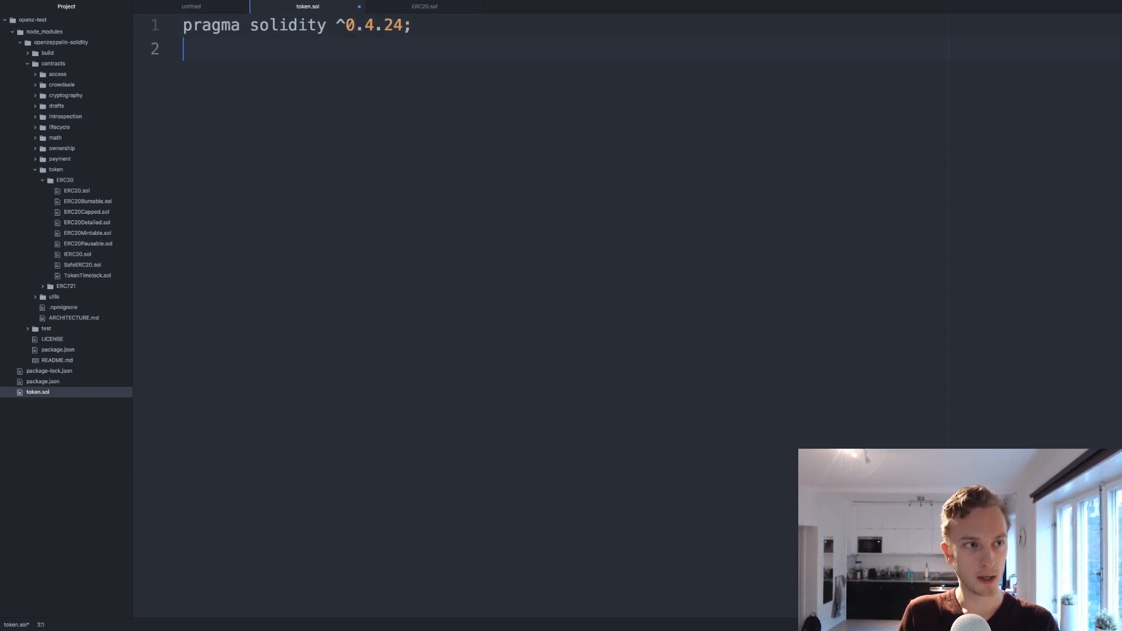
Step: Import openzeppelin-solidity/contracts/token/ERC20/ERC20.sol
text(import "openzep)
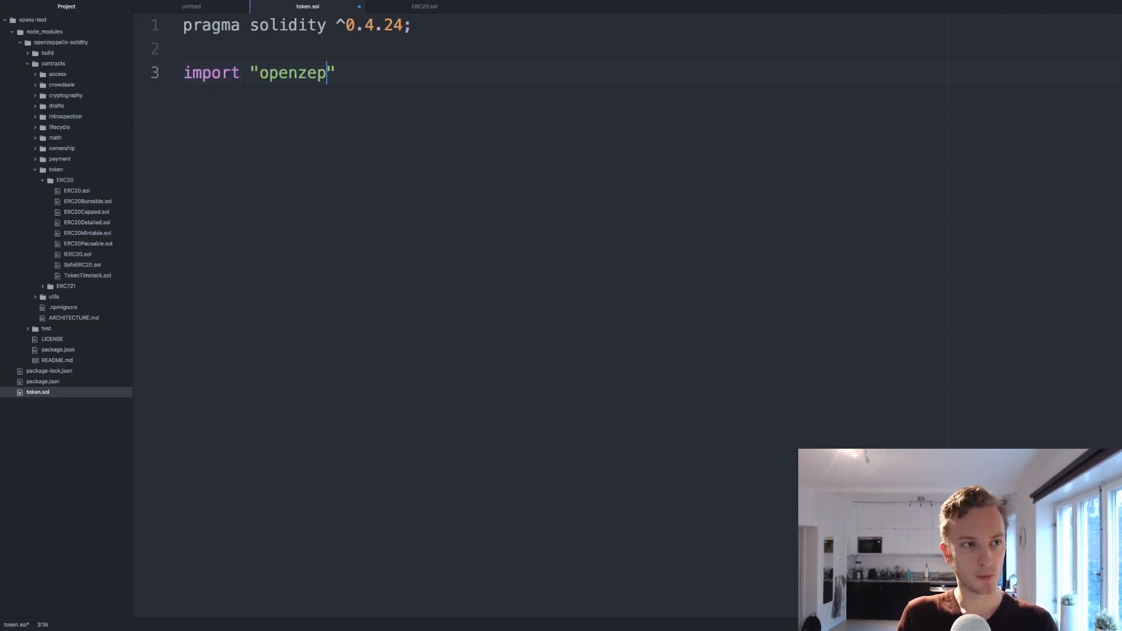
text(pelin-solidity)
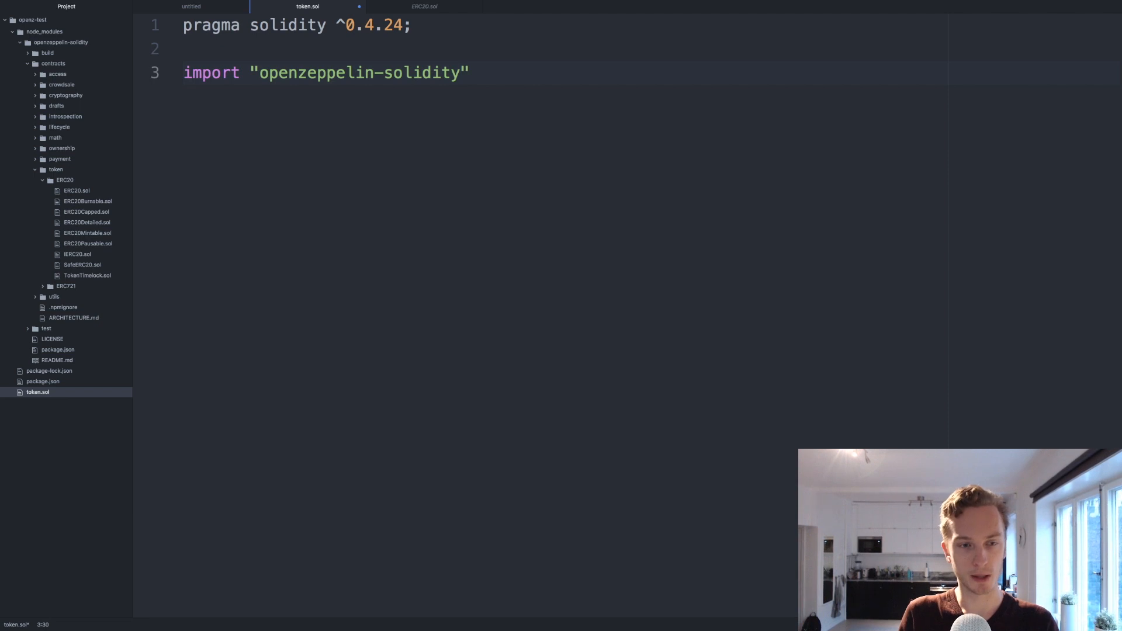
text(/contr)
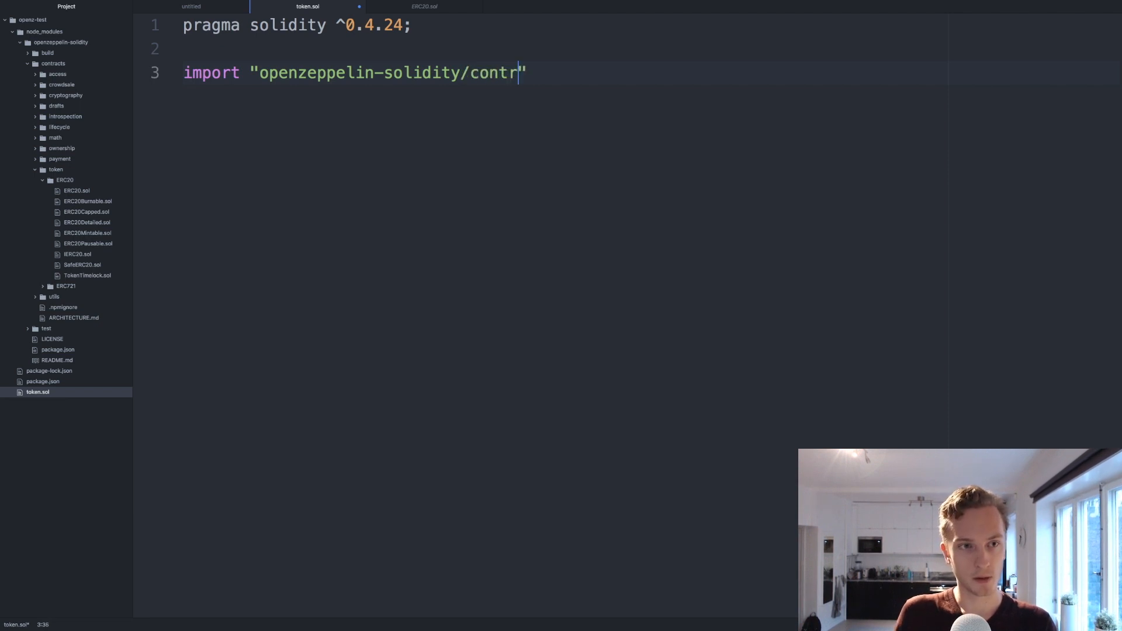
text(acts/sol)
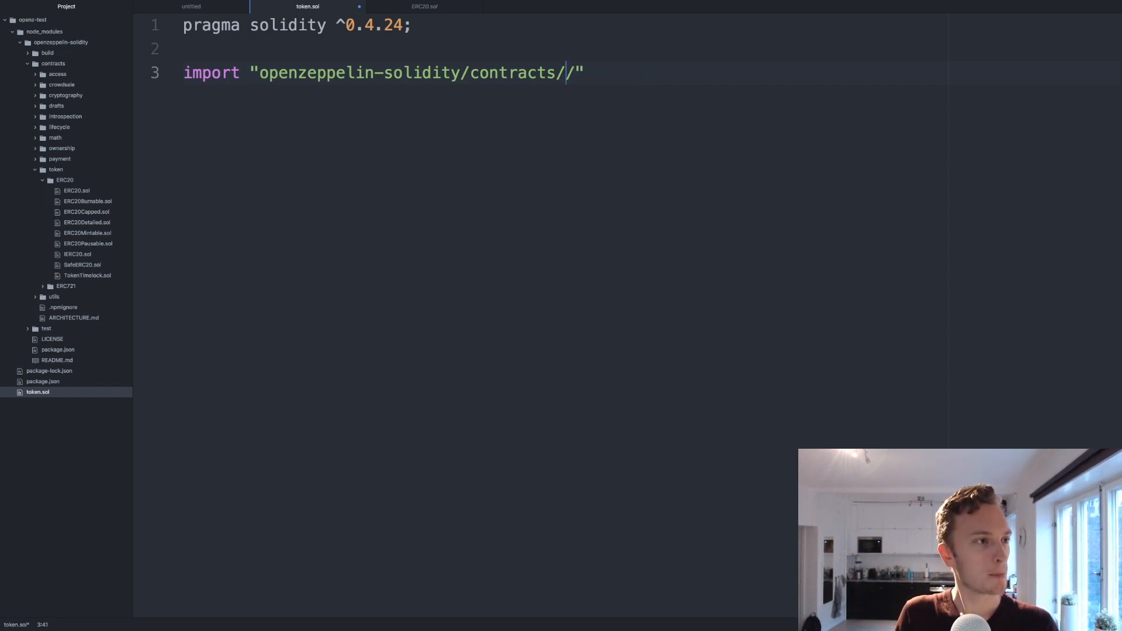
text(token/)
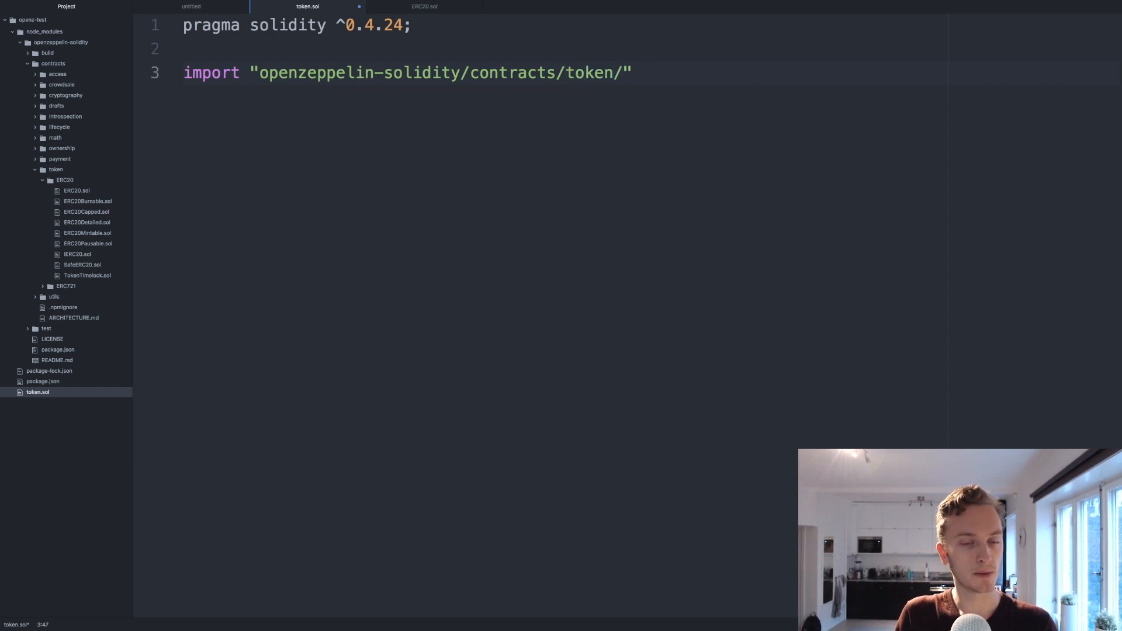
text(ERC20)
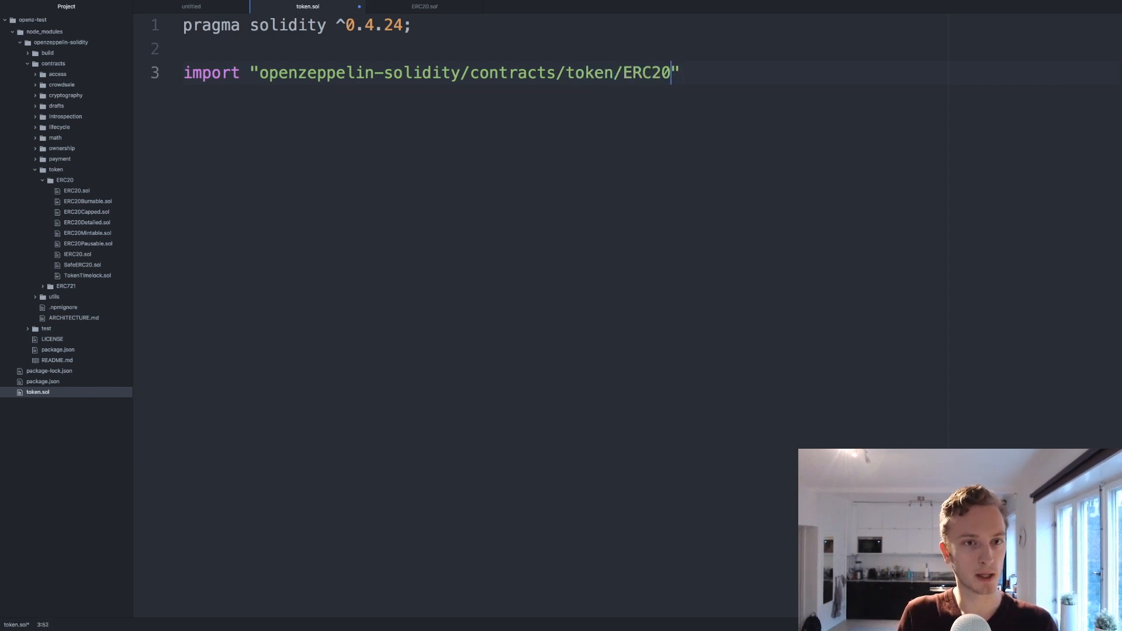
text(/ERC)
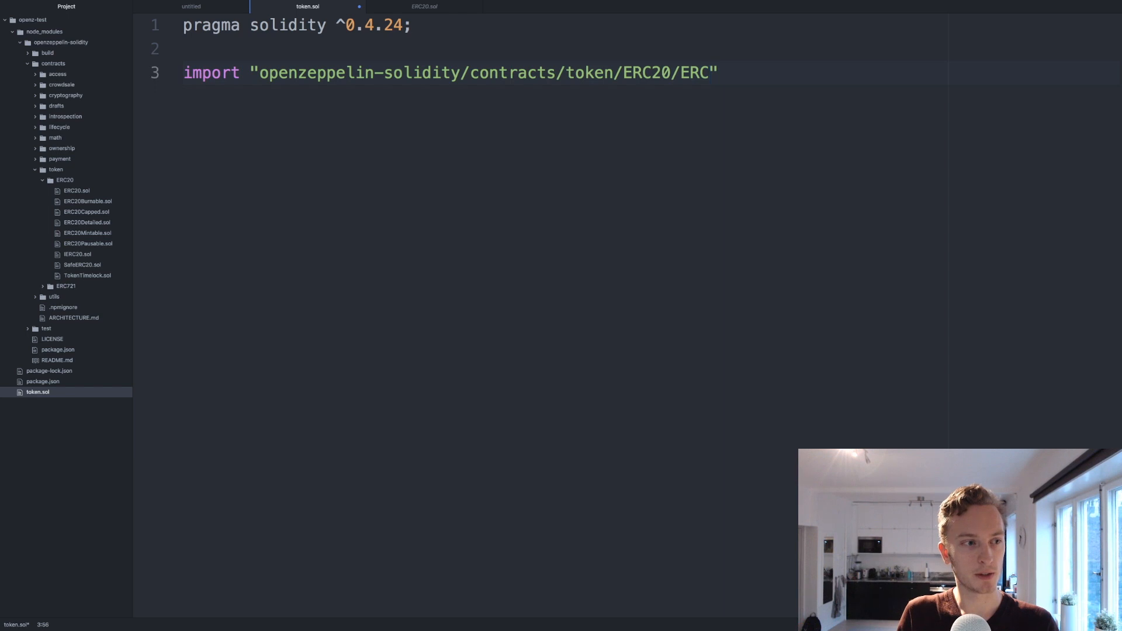
text(20.sol";)
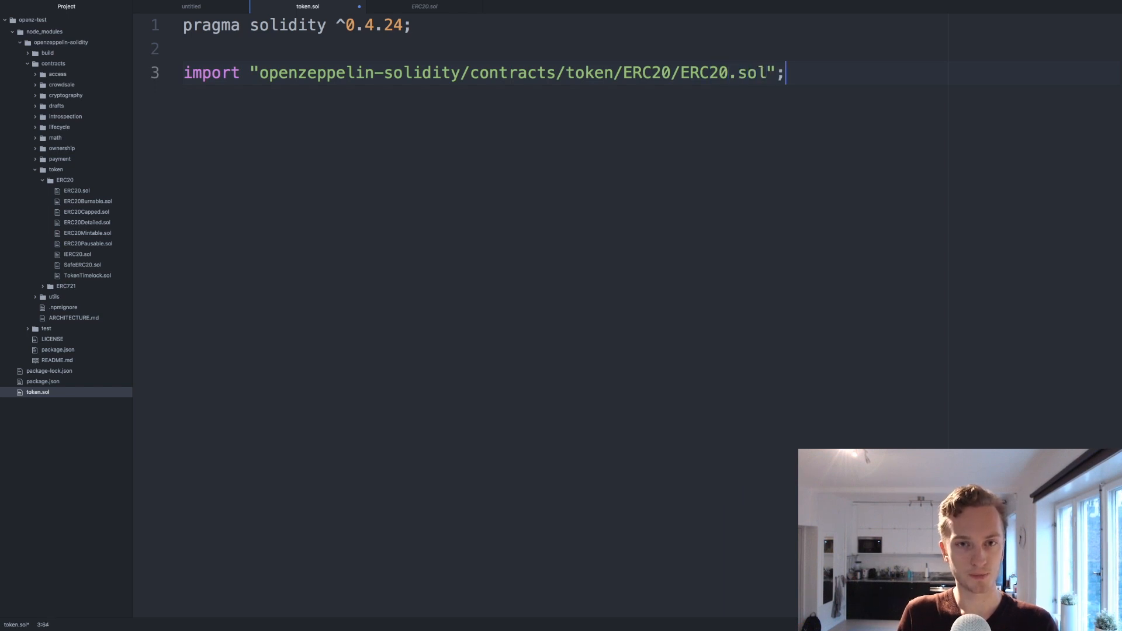
Step: Declare 'contract FilipToken is ERC20 {' with an empty body
text(contract)
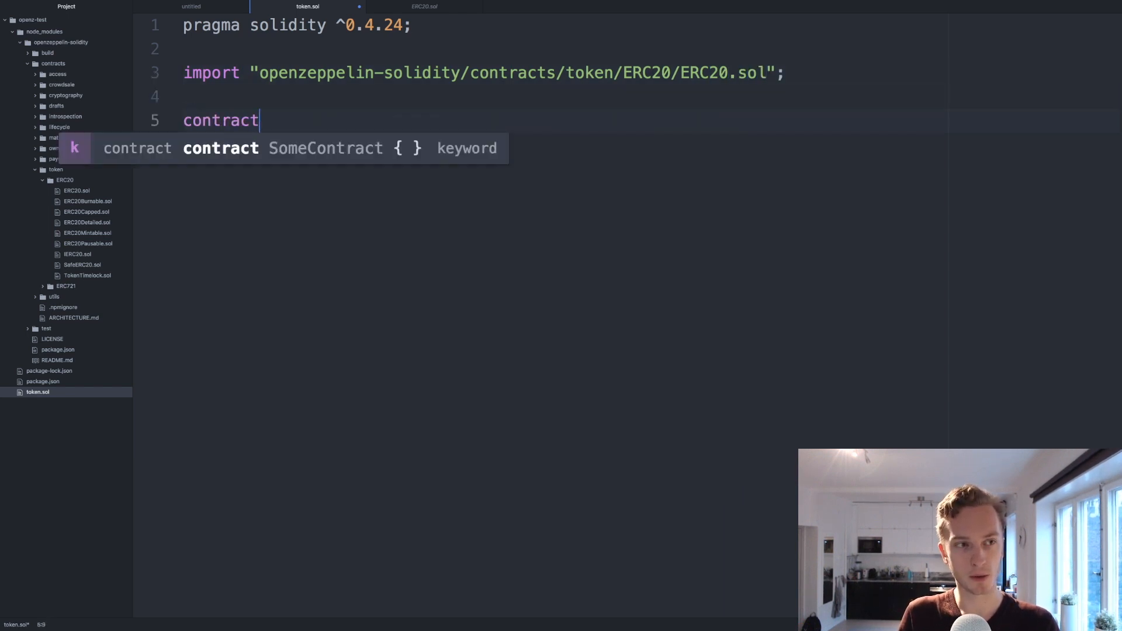
text(FilipTok)
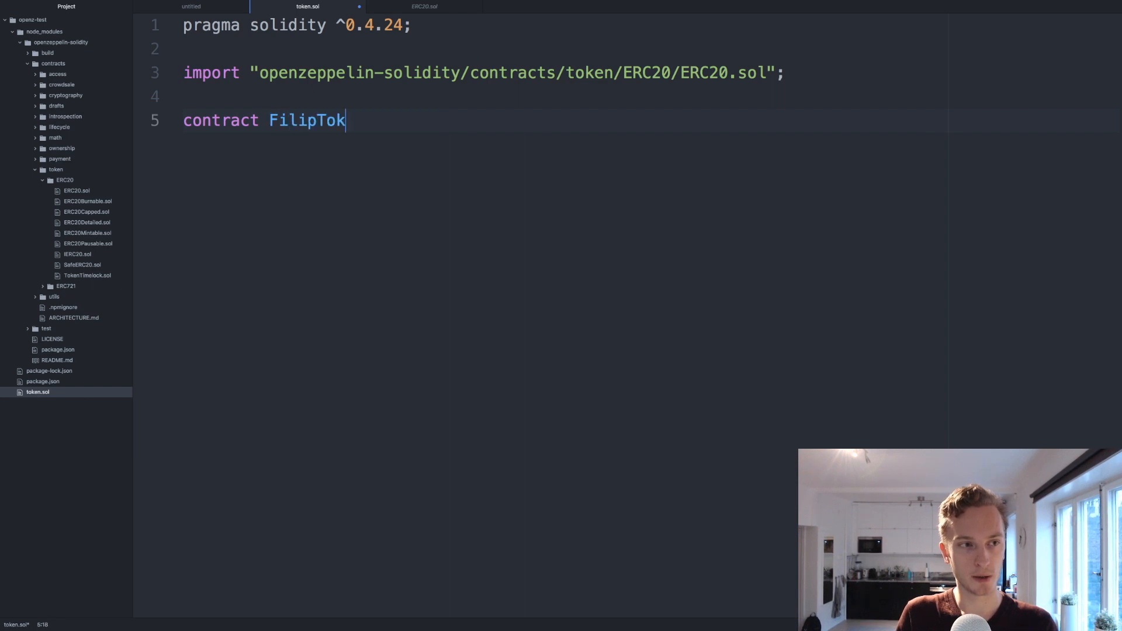
text(en)
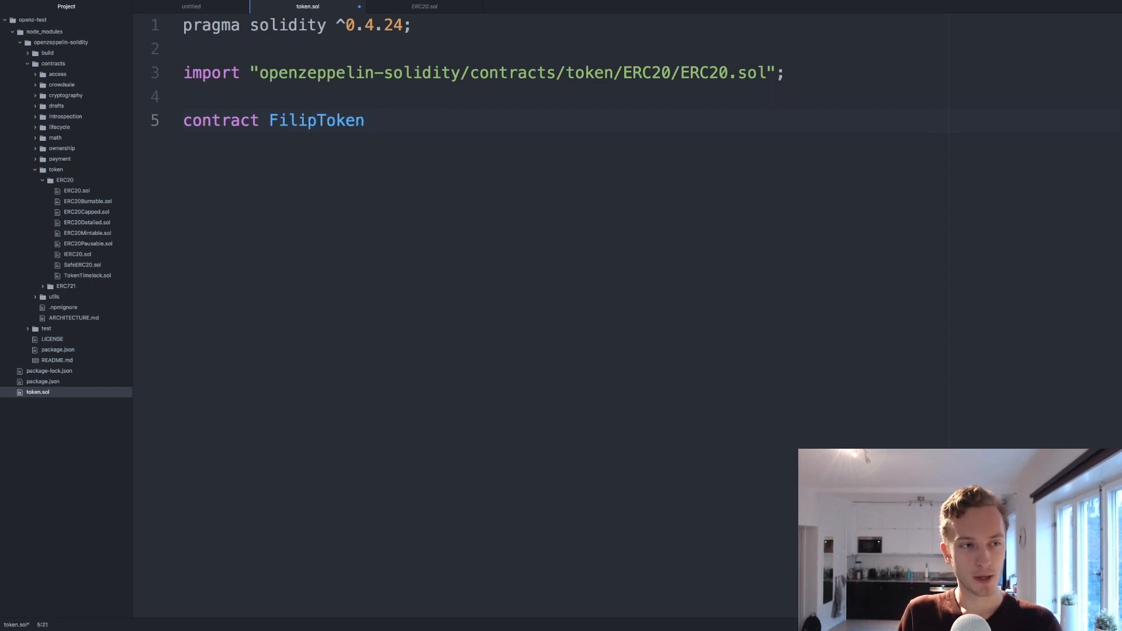
text(is)
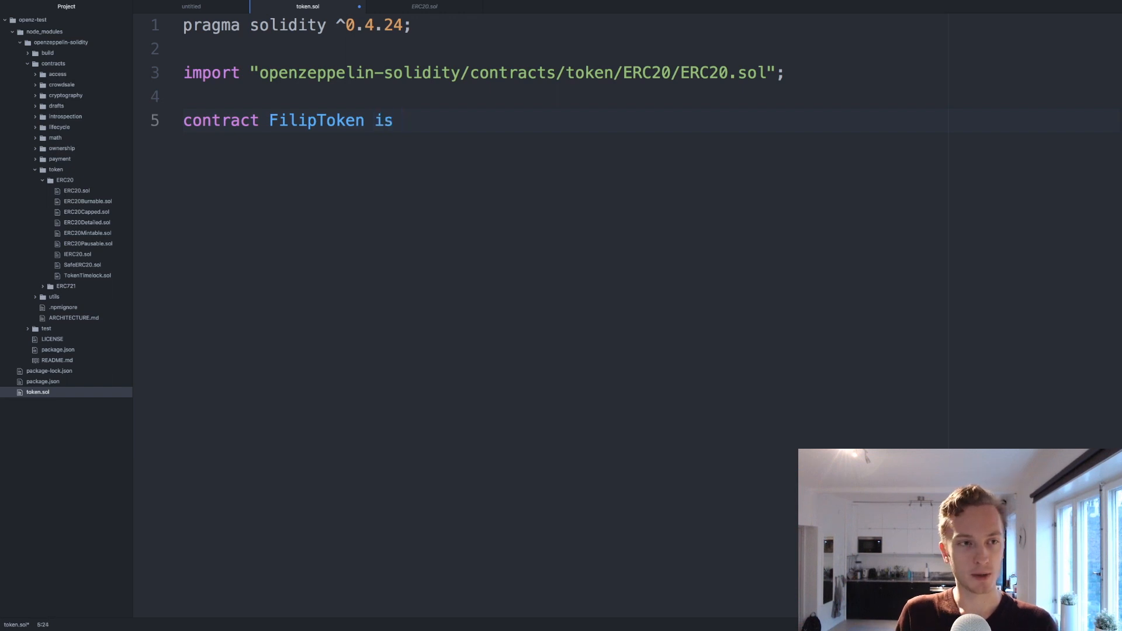
text(ERC)
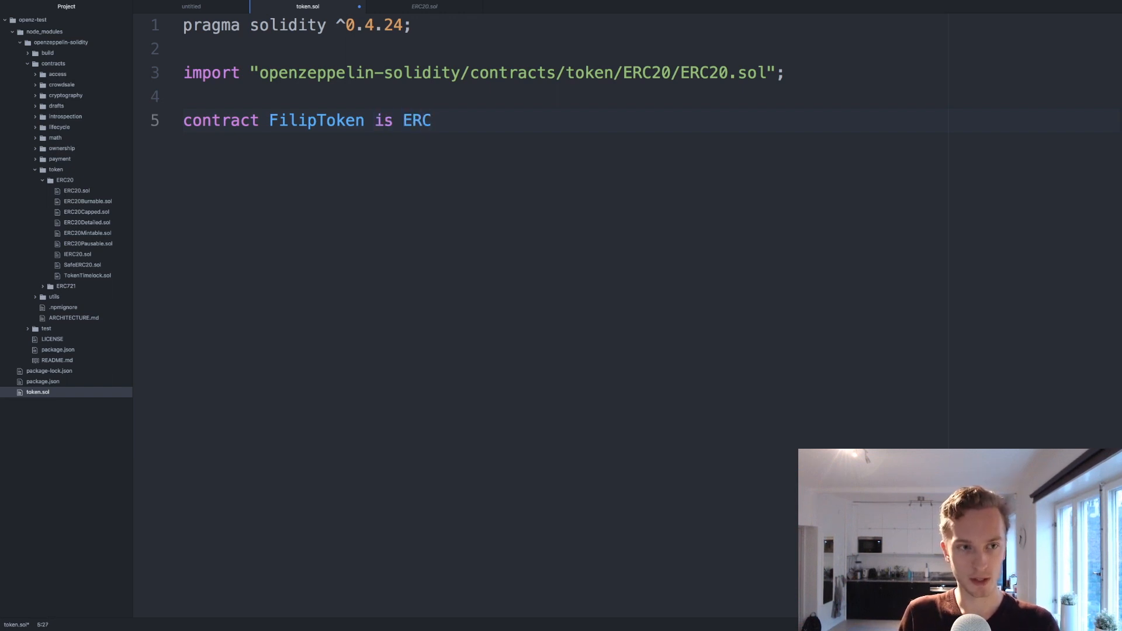
text(20 {)
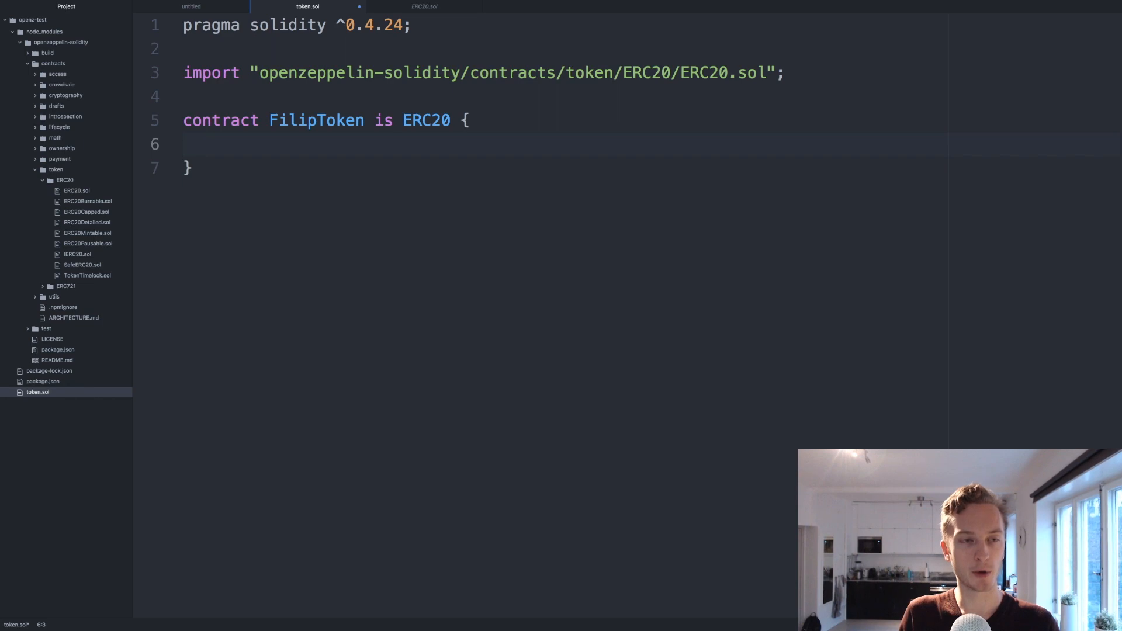
mouse_move(425, 7)
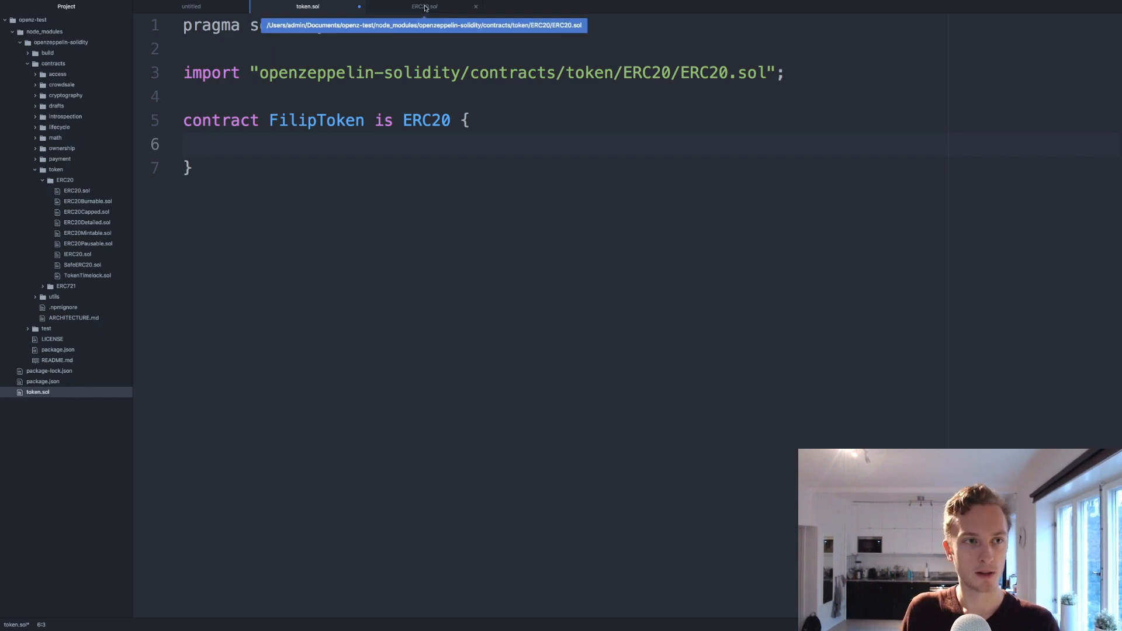
click(424, 7)
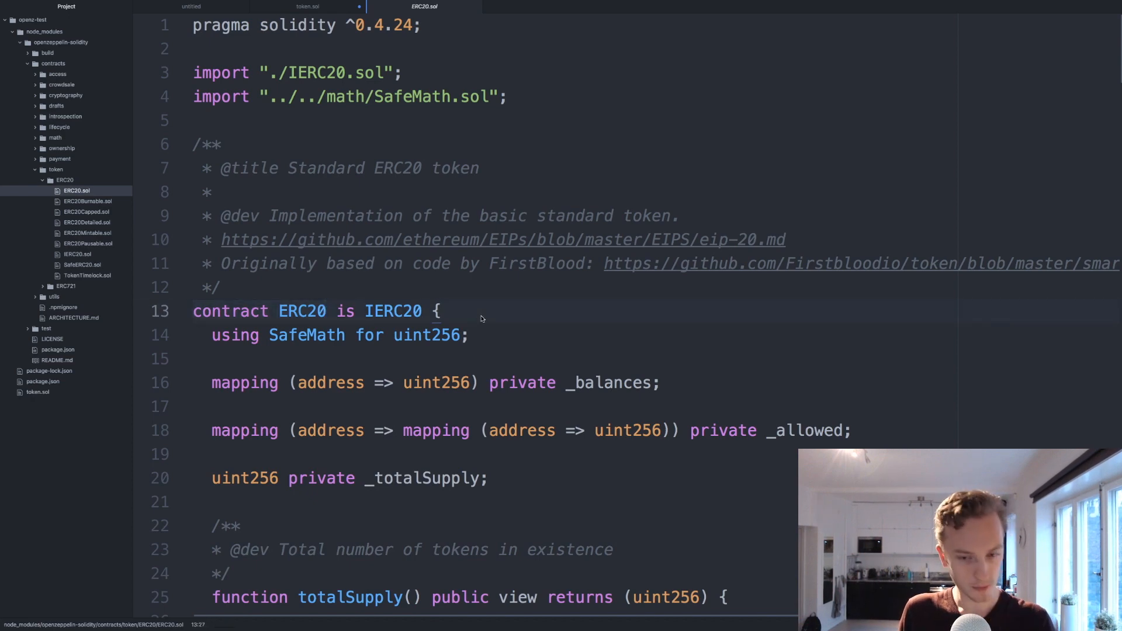
scroll(down, 3)
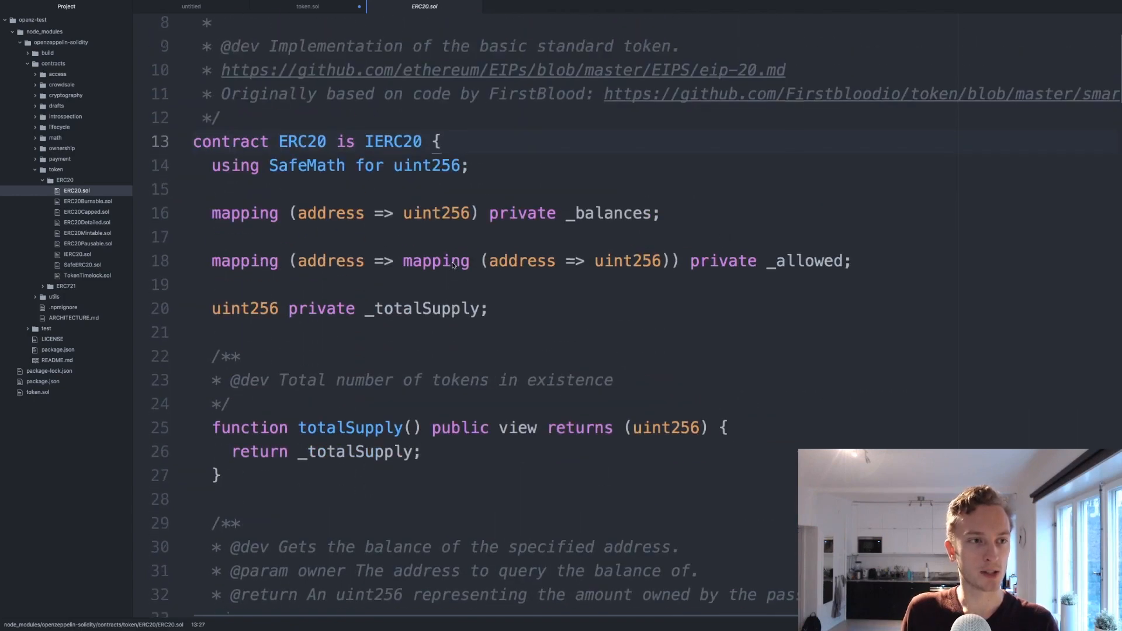
scroll(down, 3)
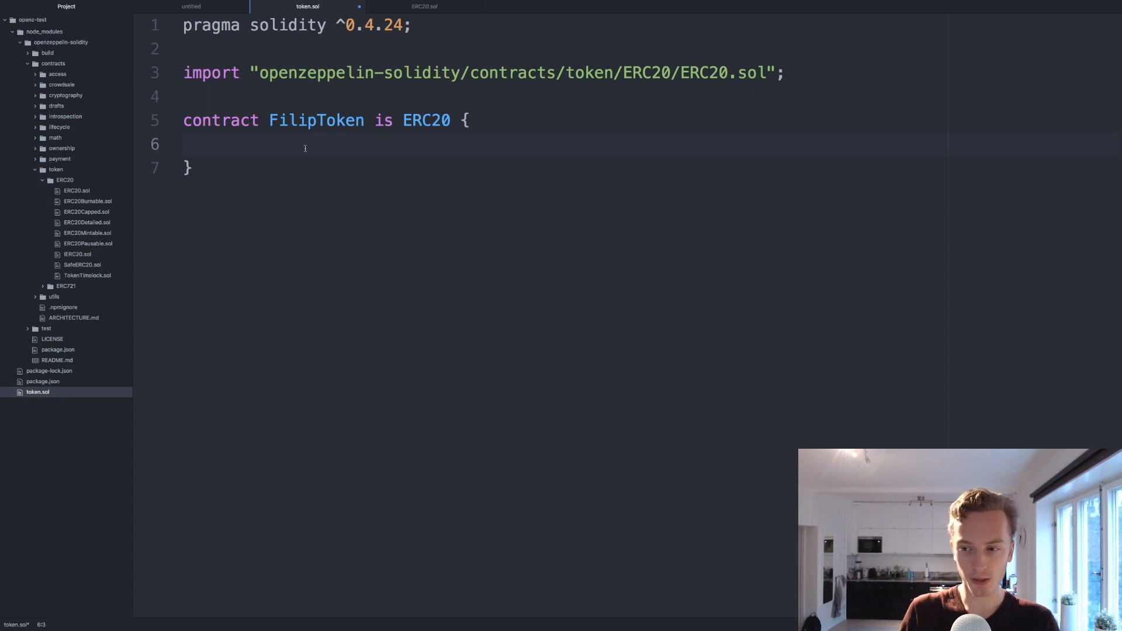
Step: Add an empty constructor() {} inside FilipToken, then view ERC20.sol for reference
text(construc)
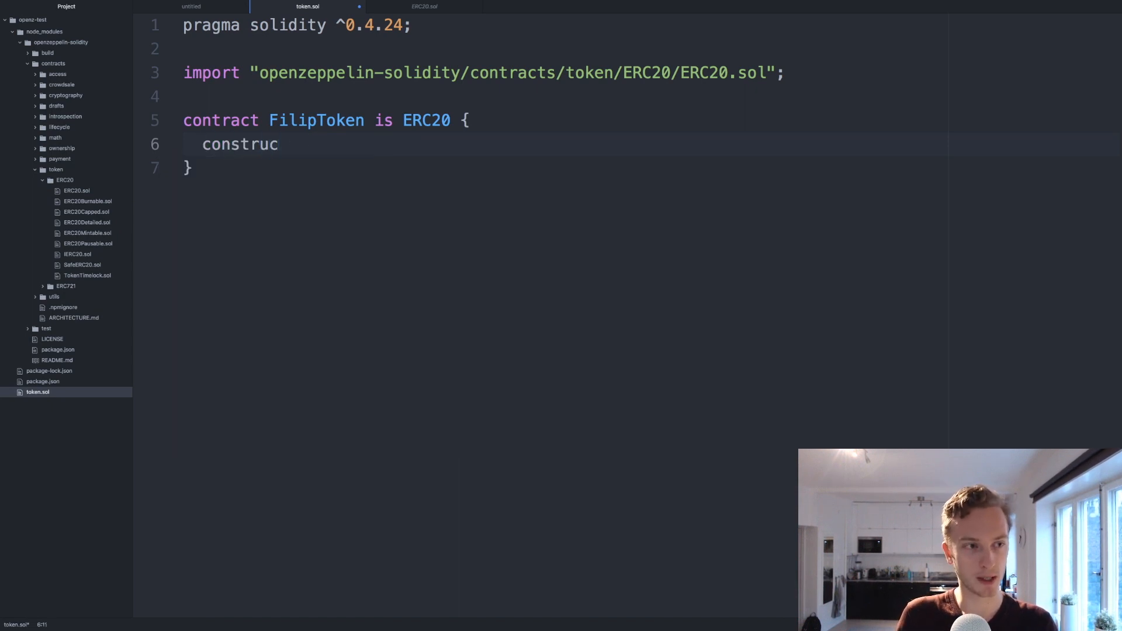
text(tor)
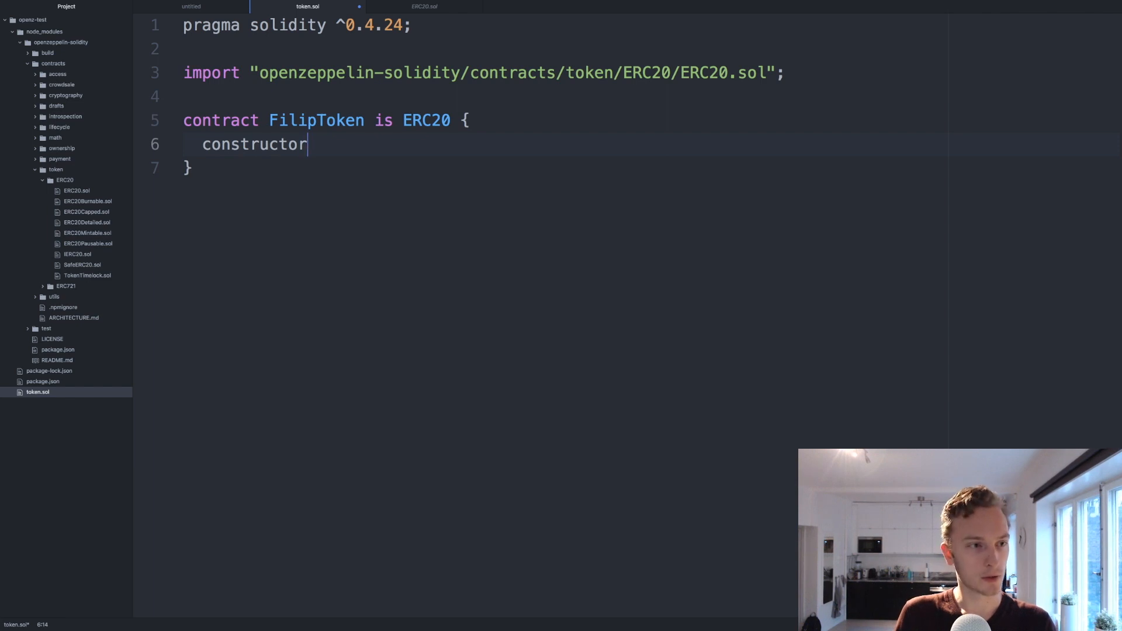
text(())
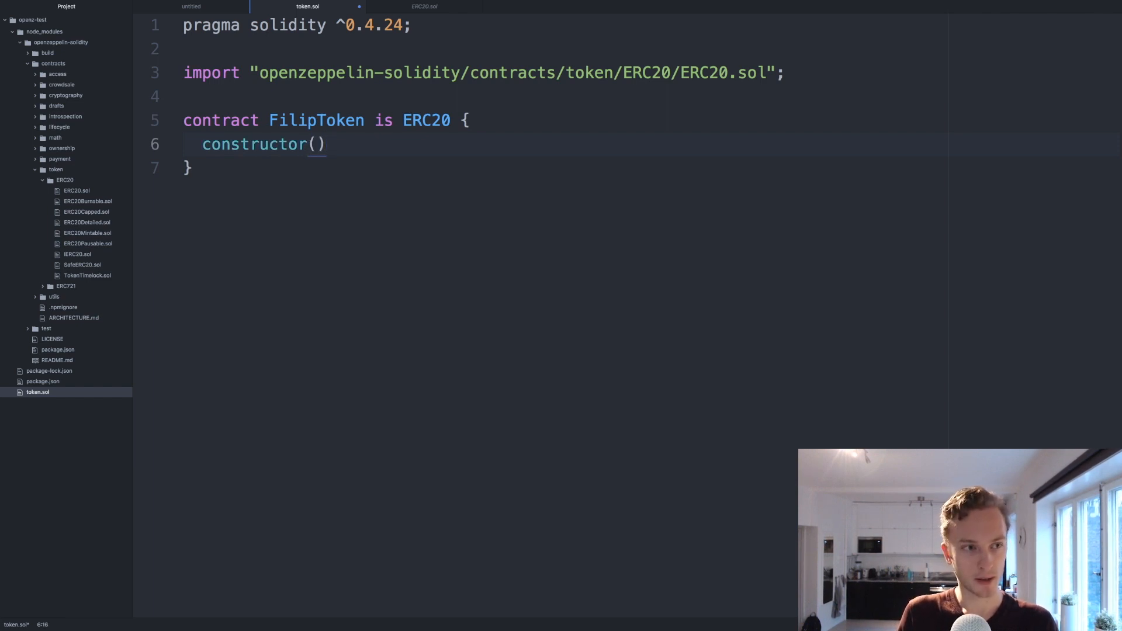
text({)
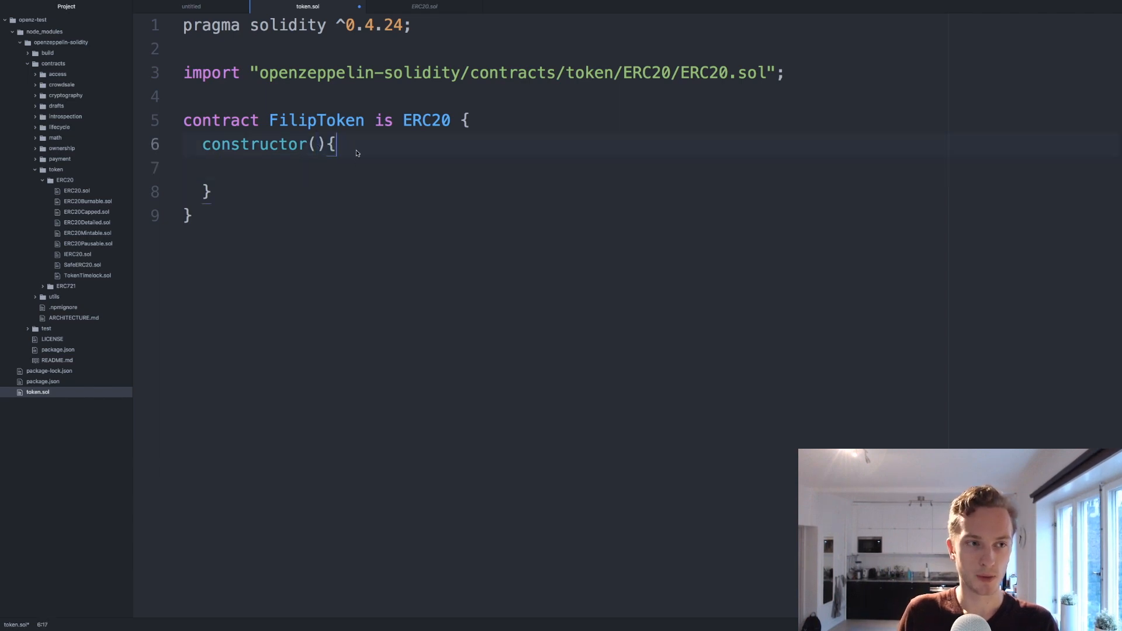
click(424, 7)
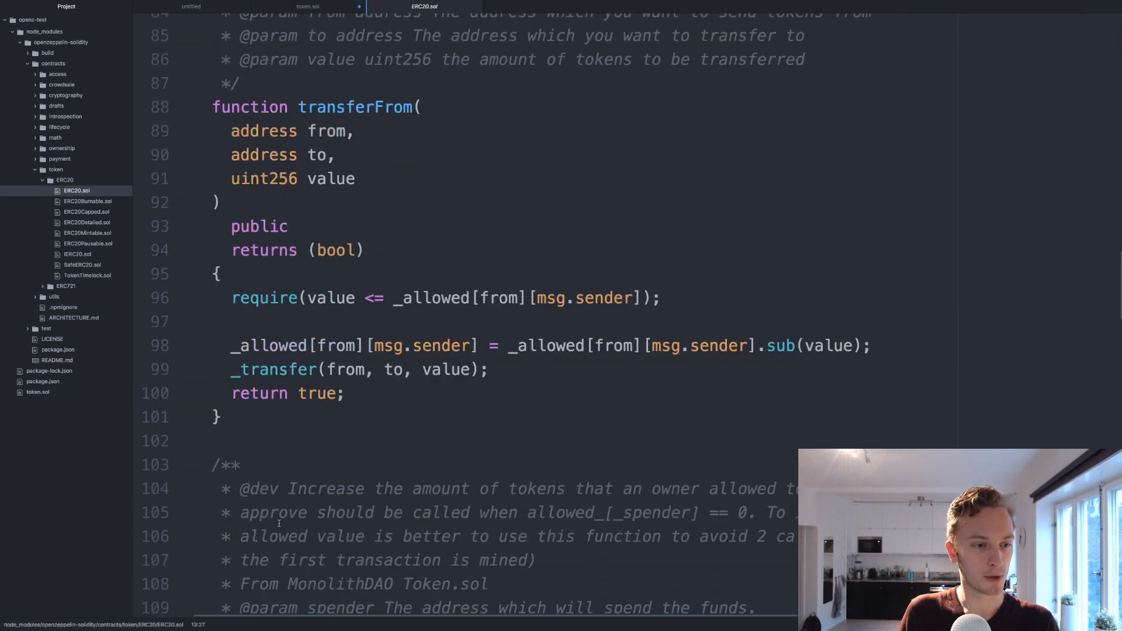
Step: Scroll through ERC20.sol and open ERC20Detailed.sol from the project tree
scroll(down, 3)
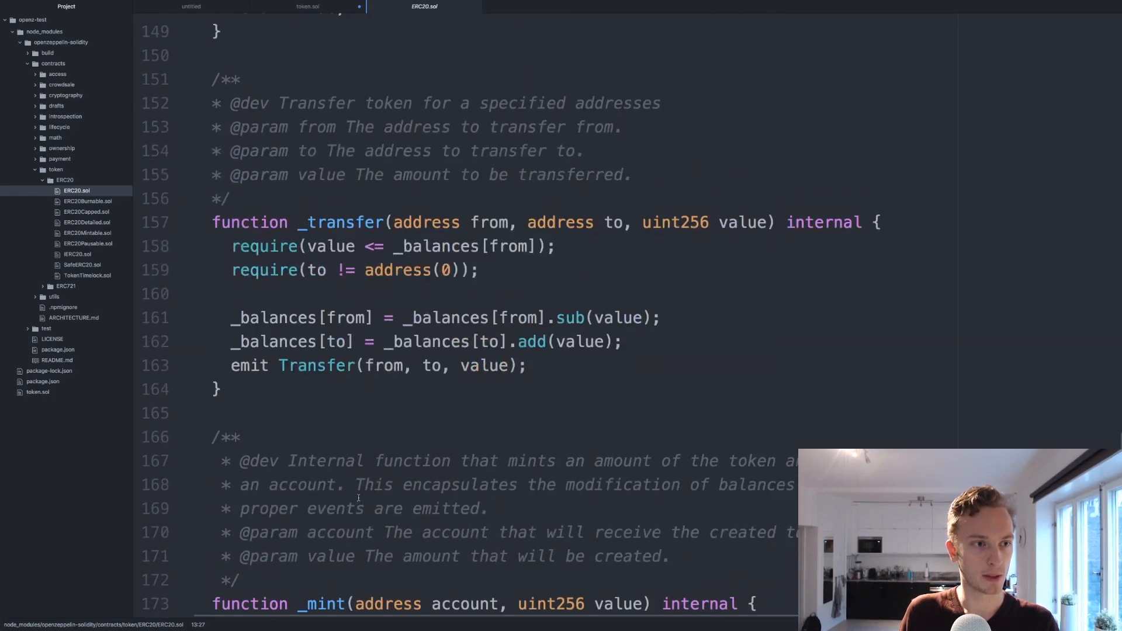
scroll(down, 3)
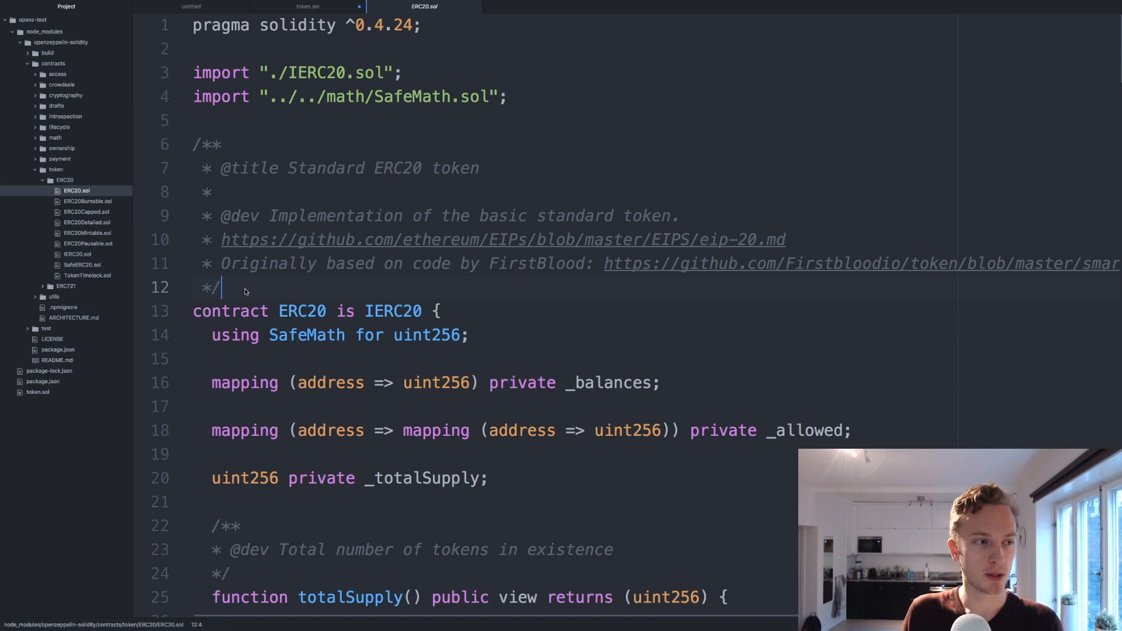
click(86, 222)
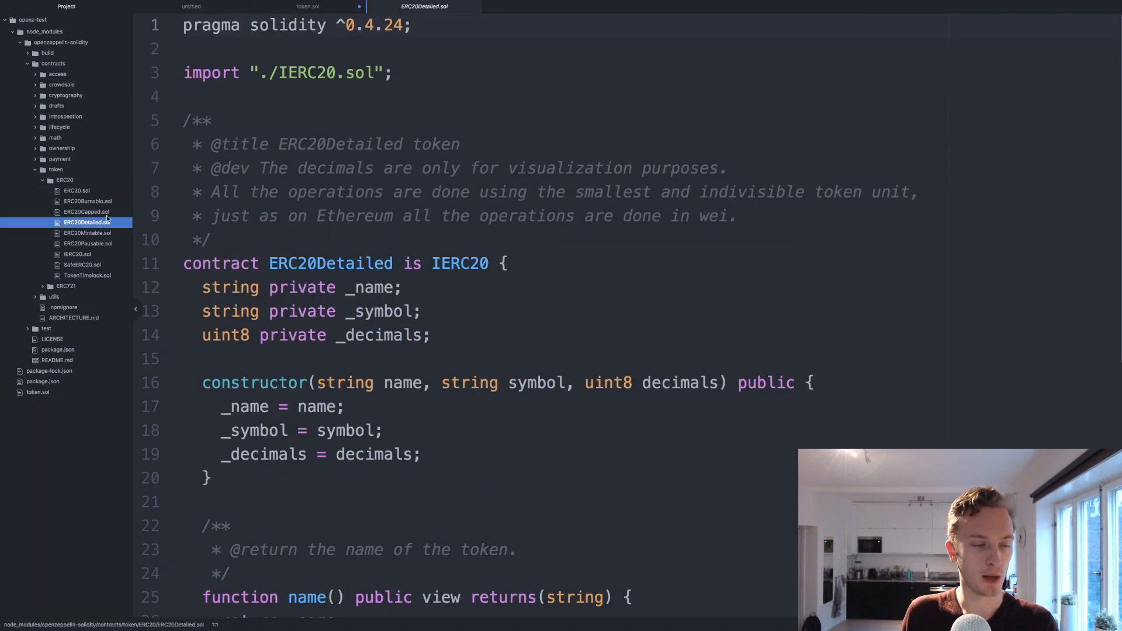
Step: Read ERC20Detailed's constructor, open ERC20Mintable.sol, then reopen ERC20Detailed.sol
scroll(down, 3)
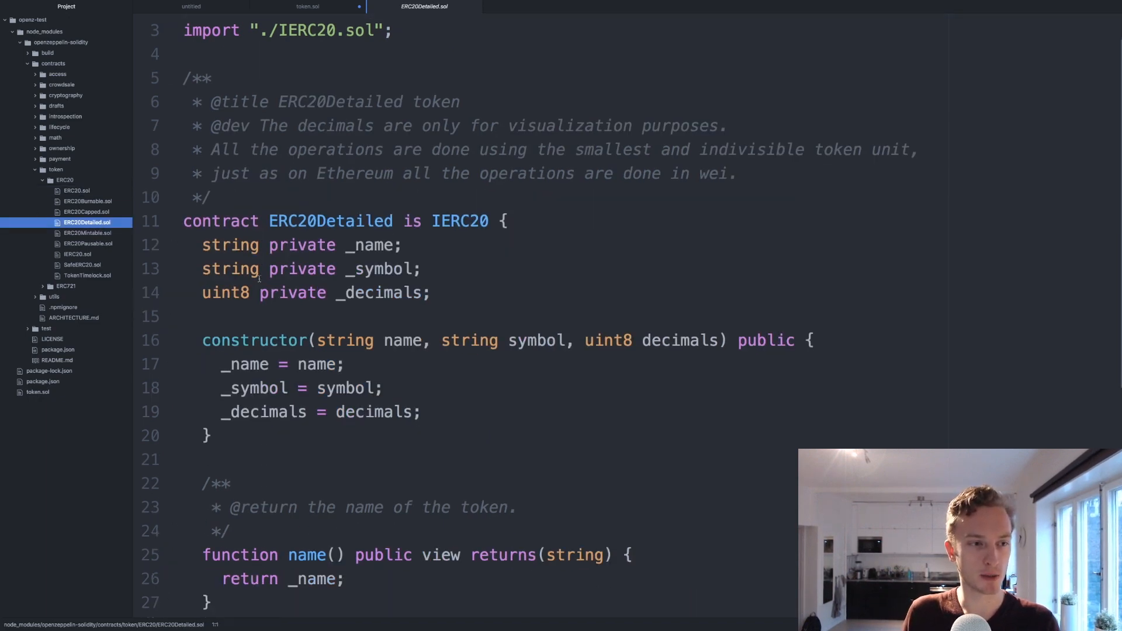
double_click(330, 220)
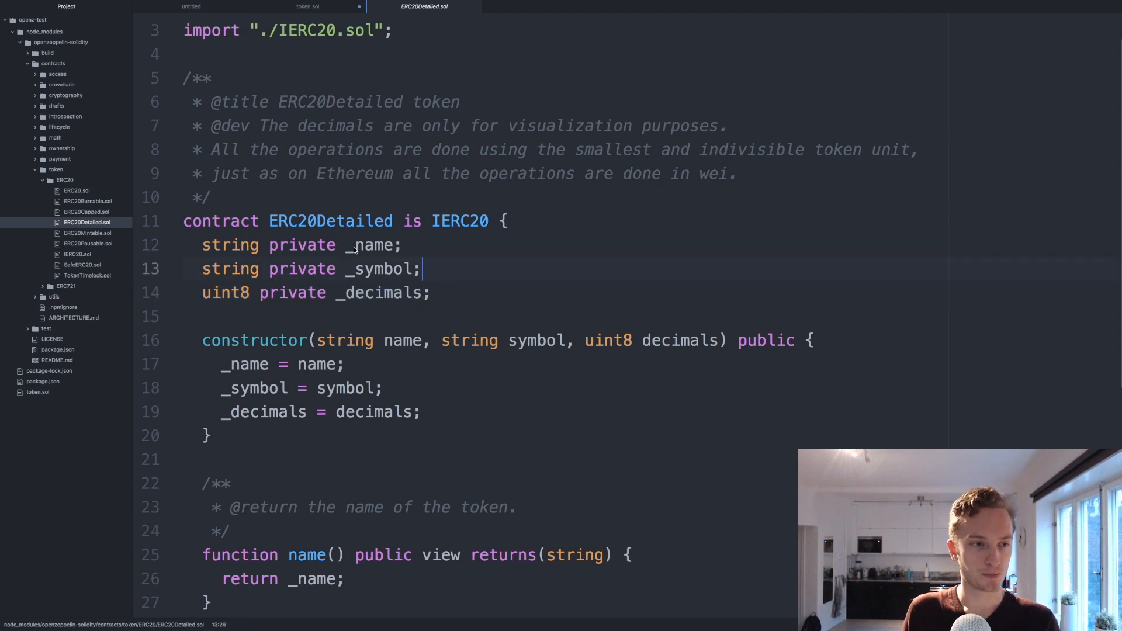
scroll(down, 3)
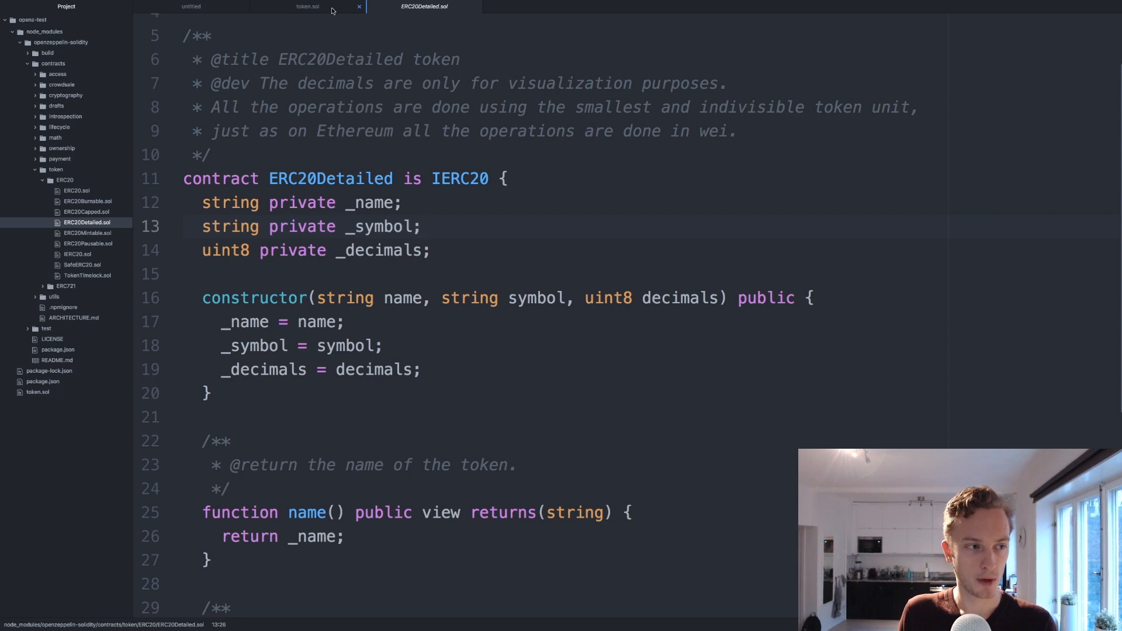
click(88, 233)
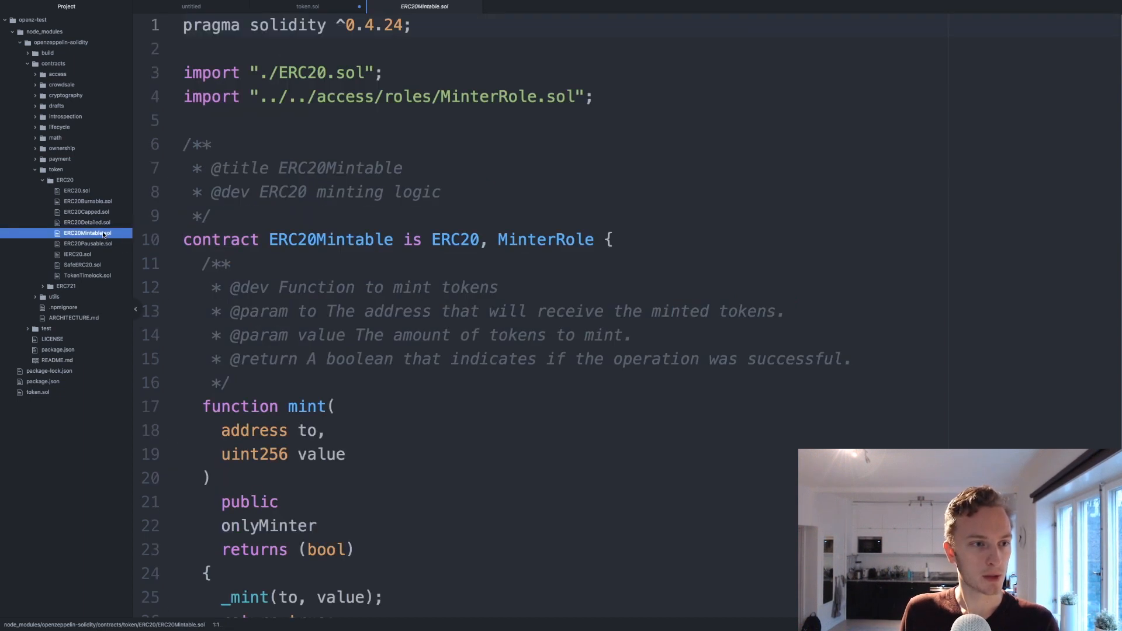
scroll(down, 3)
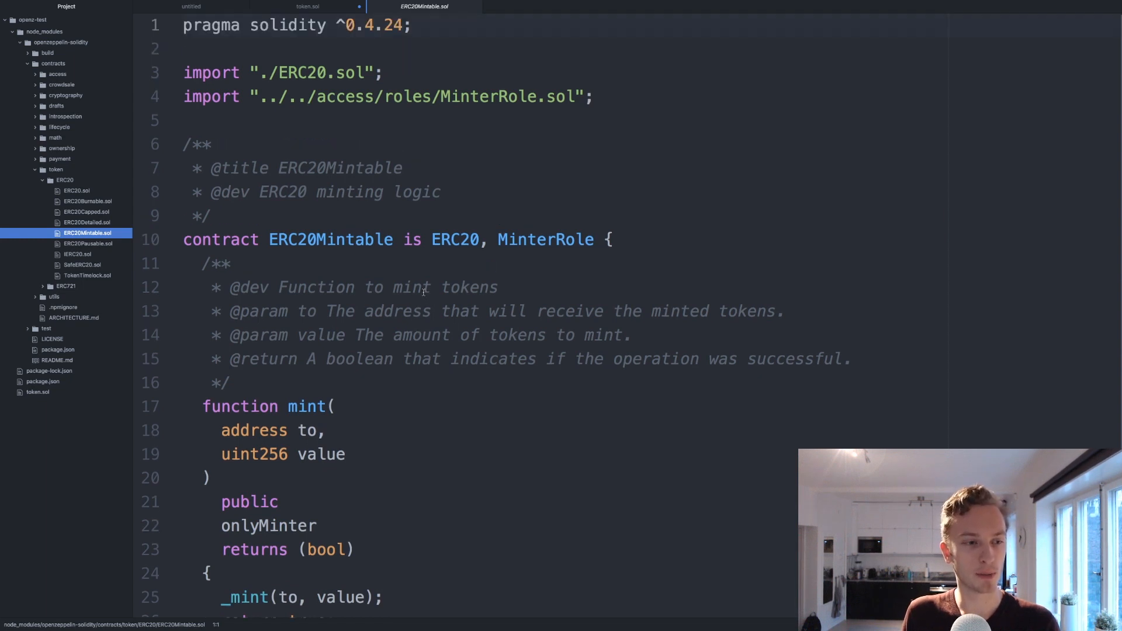
click(86, 223)
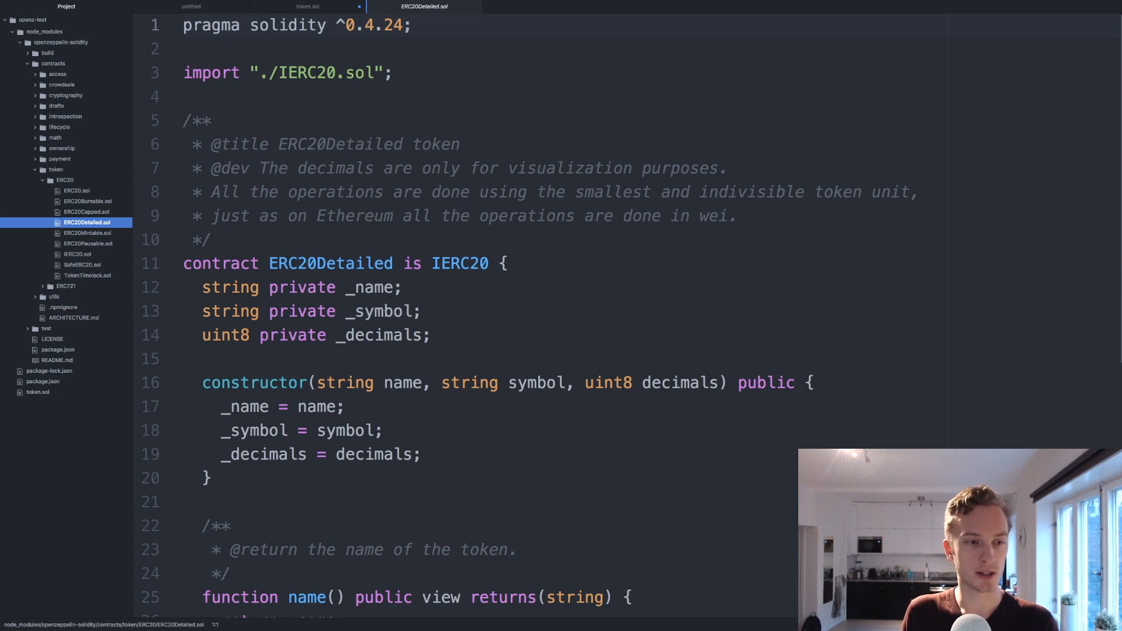
mouse_move(308, 7)
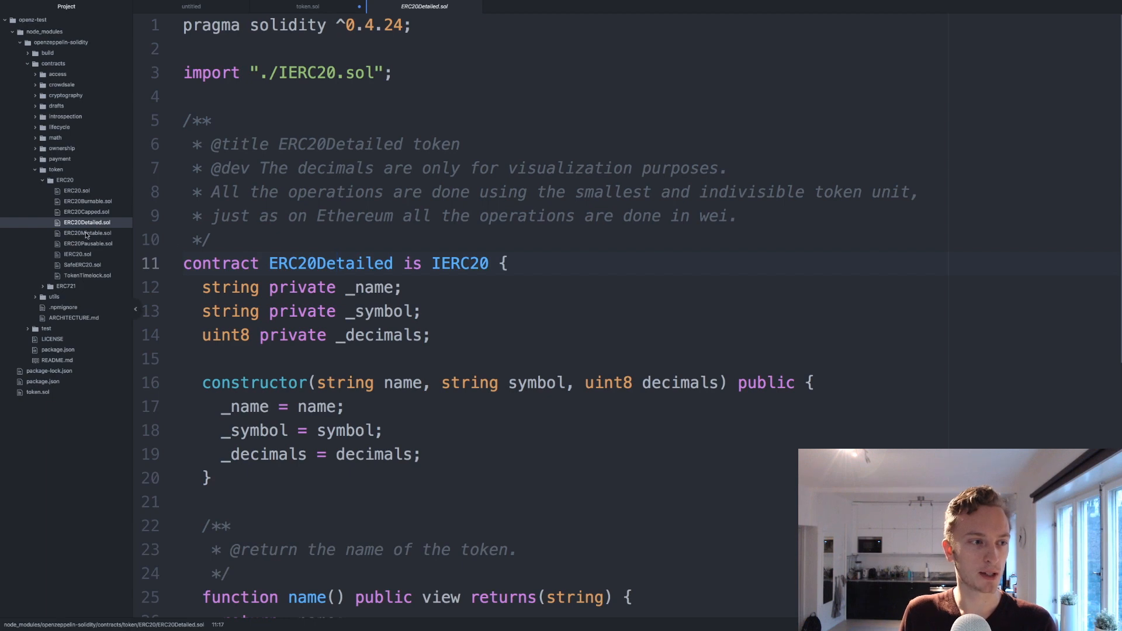
Step: Keep ERC20Mintable.sol open alongside ERC20Detailed.sol, then return to token.sol
click(87, 233)
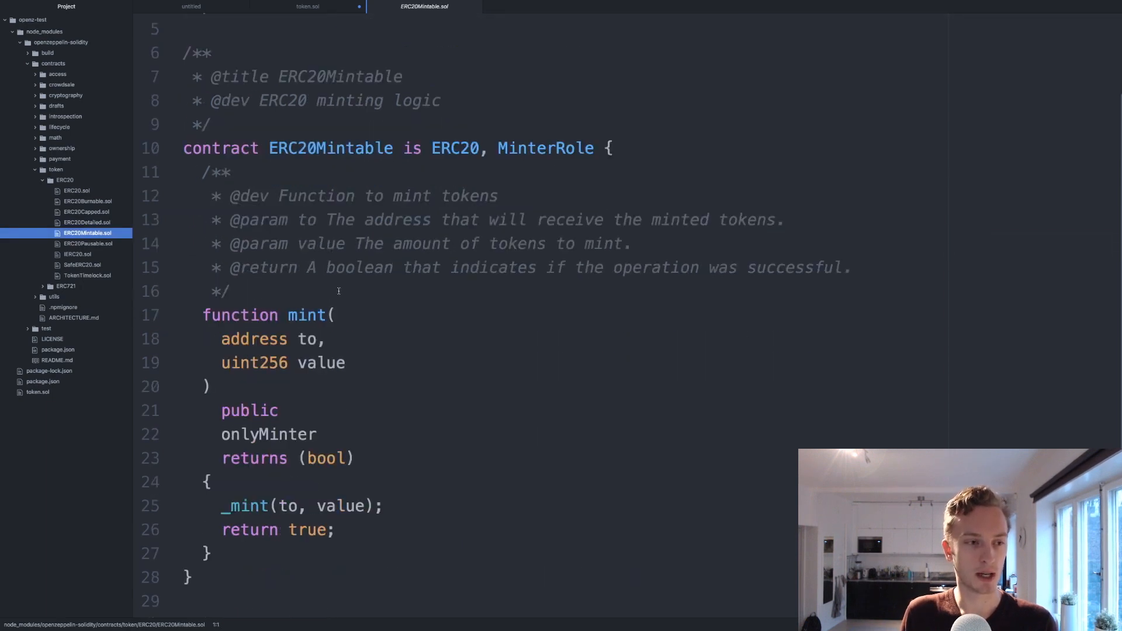
drag(203, 315, 210, 553)
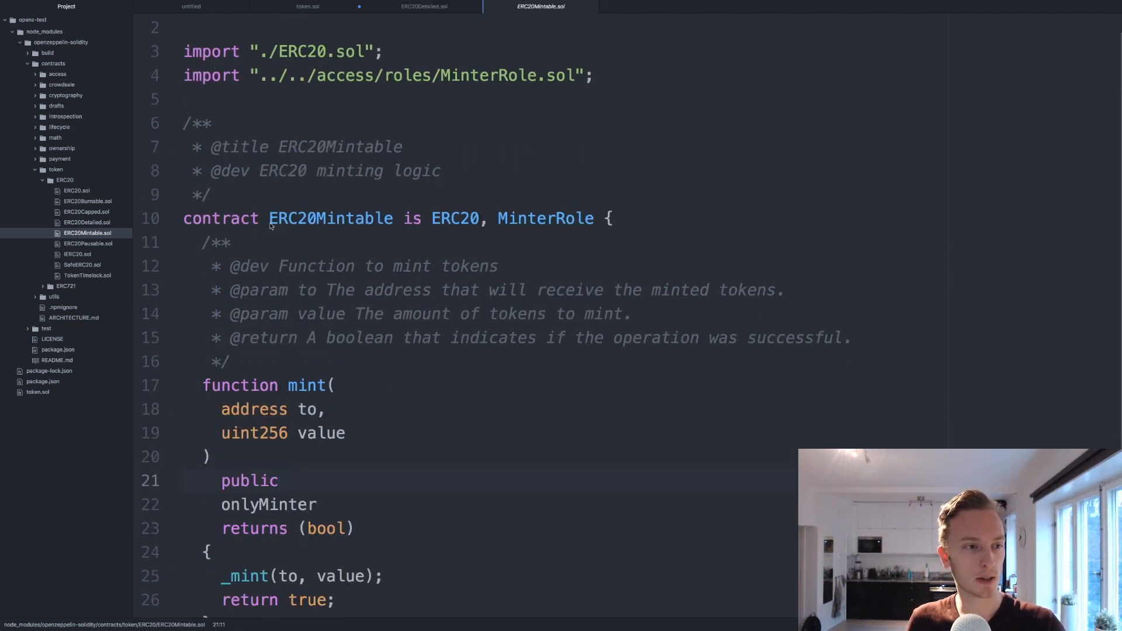
double_click(330, 218)
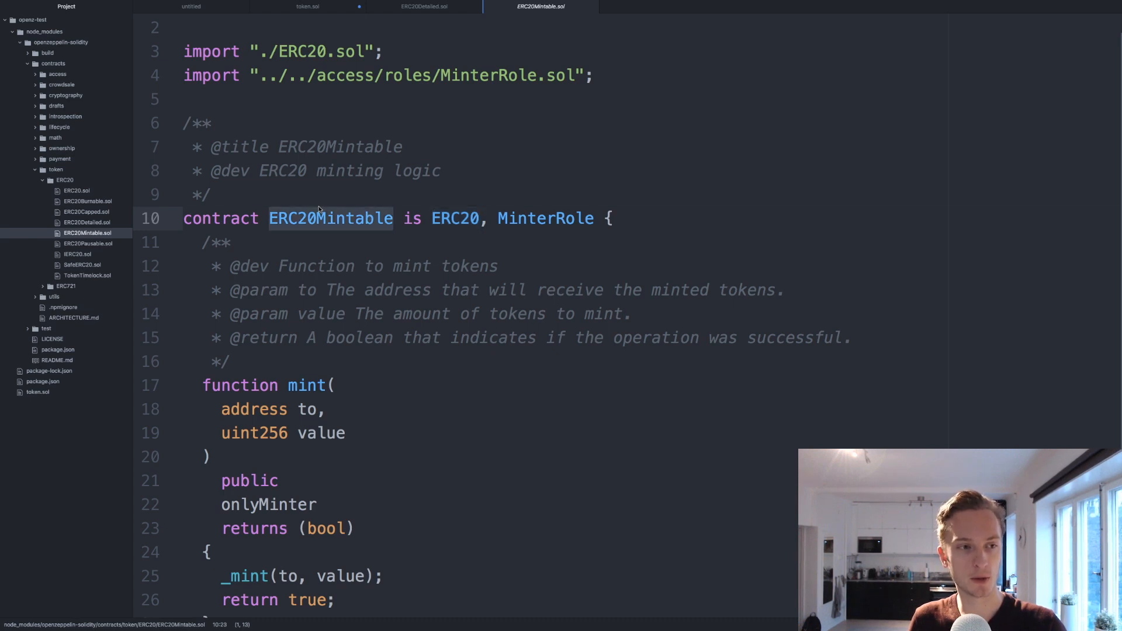
click(423, 7)
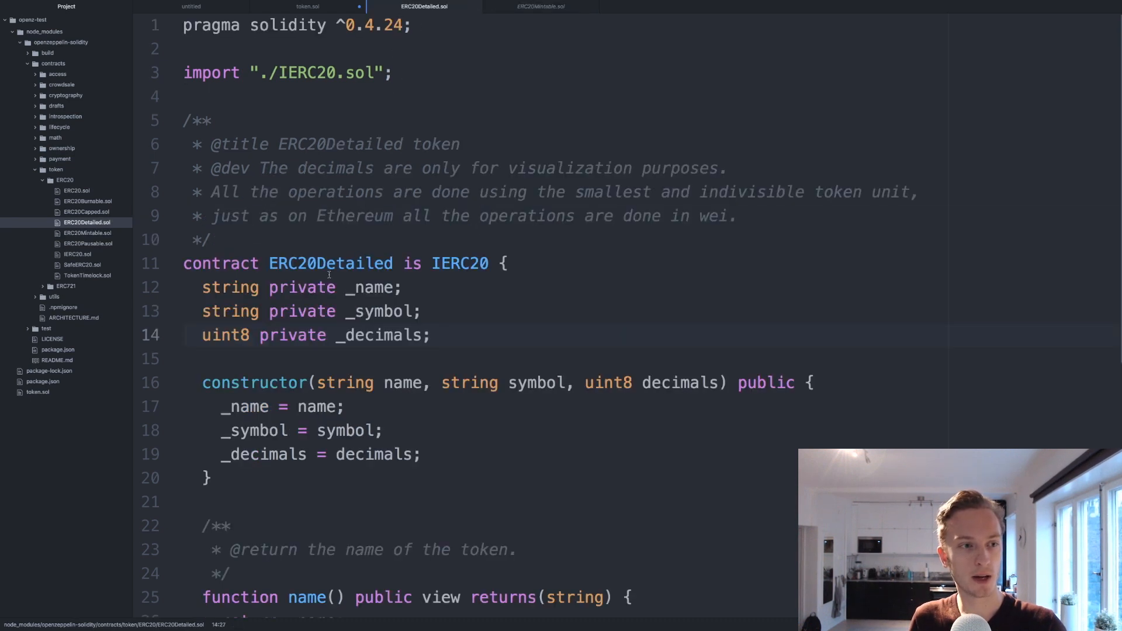
click(307, 6)
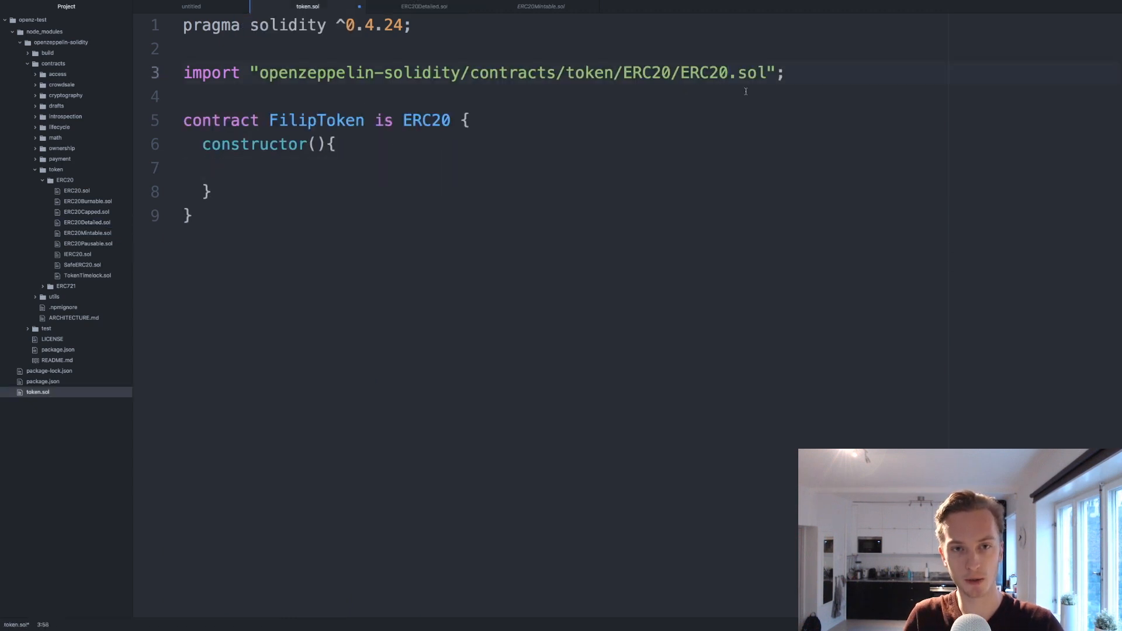
Step: Import ERC20Detailed.sol and ERC20Mintable.sol and make FilipToken 'is ERC20Detailed, ERC20Mintable'
text(Detailed)
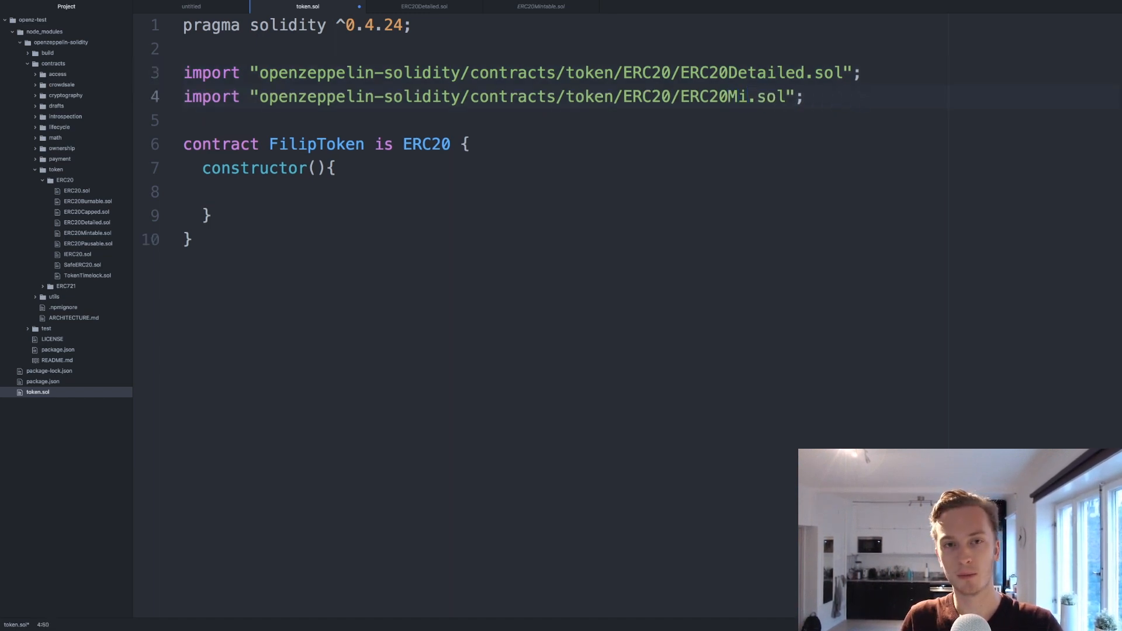
text(ntable)
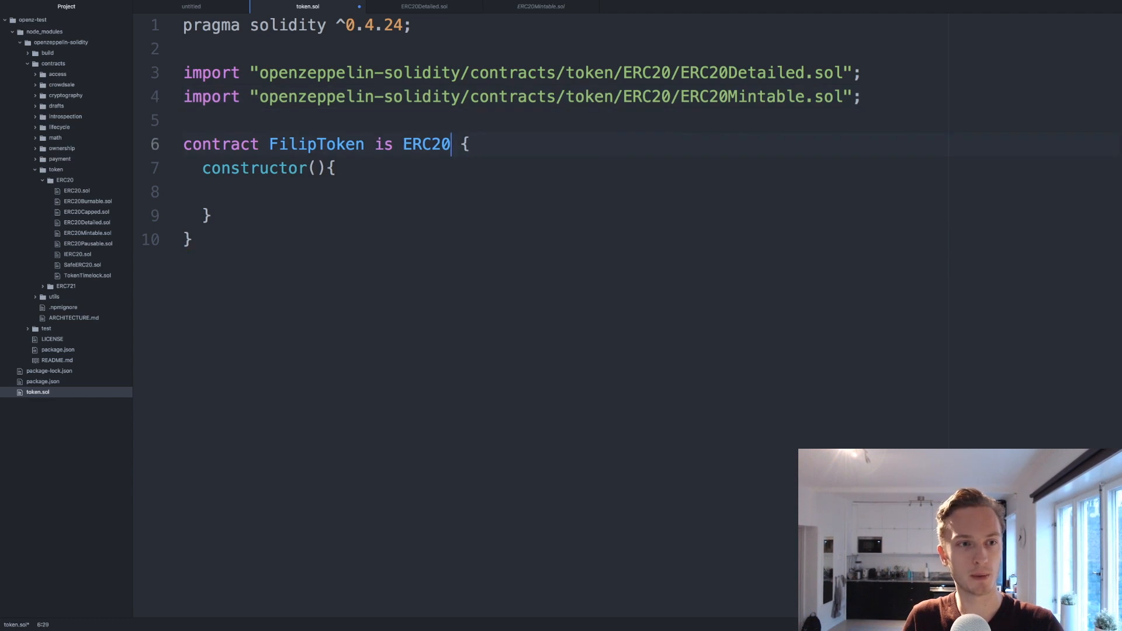
text(Detailed)
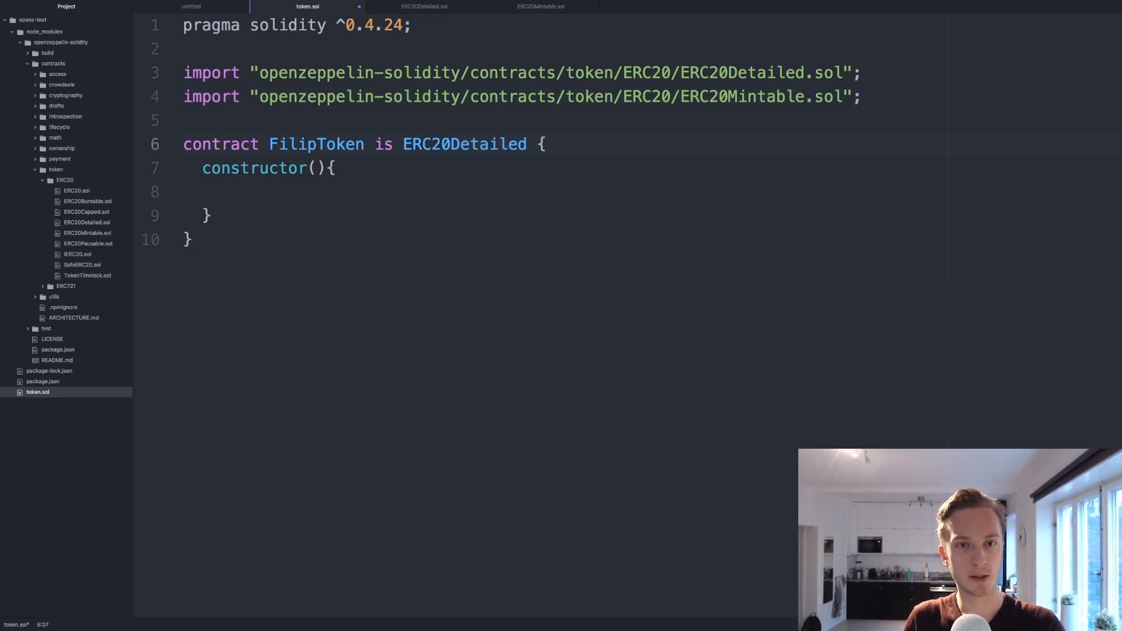
text(, ERC20)
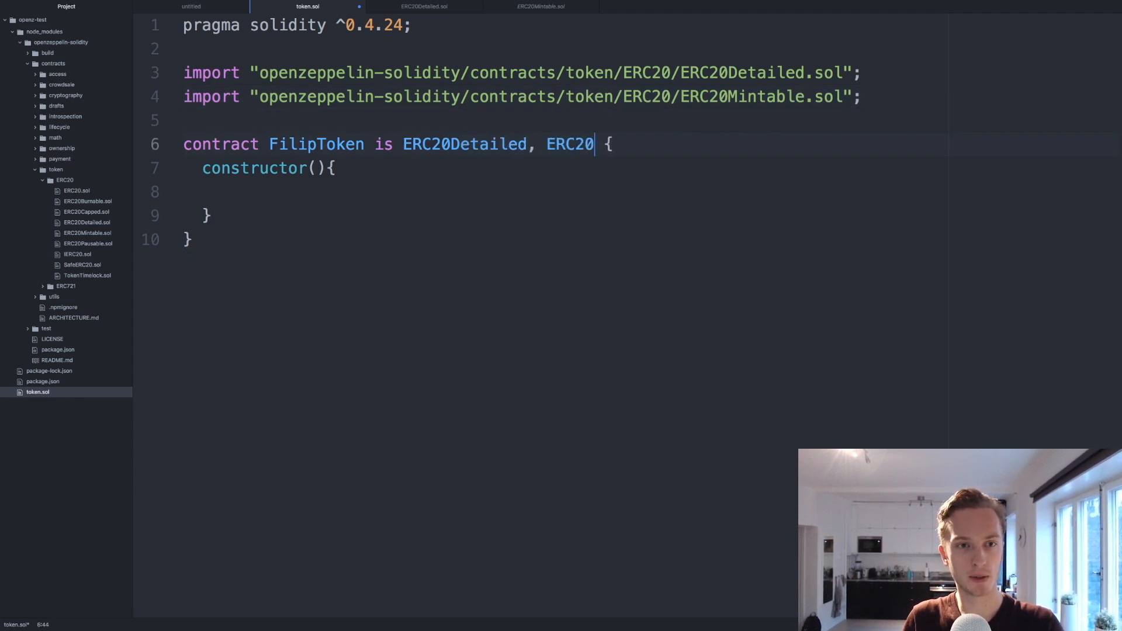
text(Mintable)
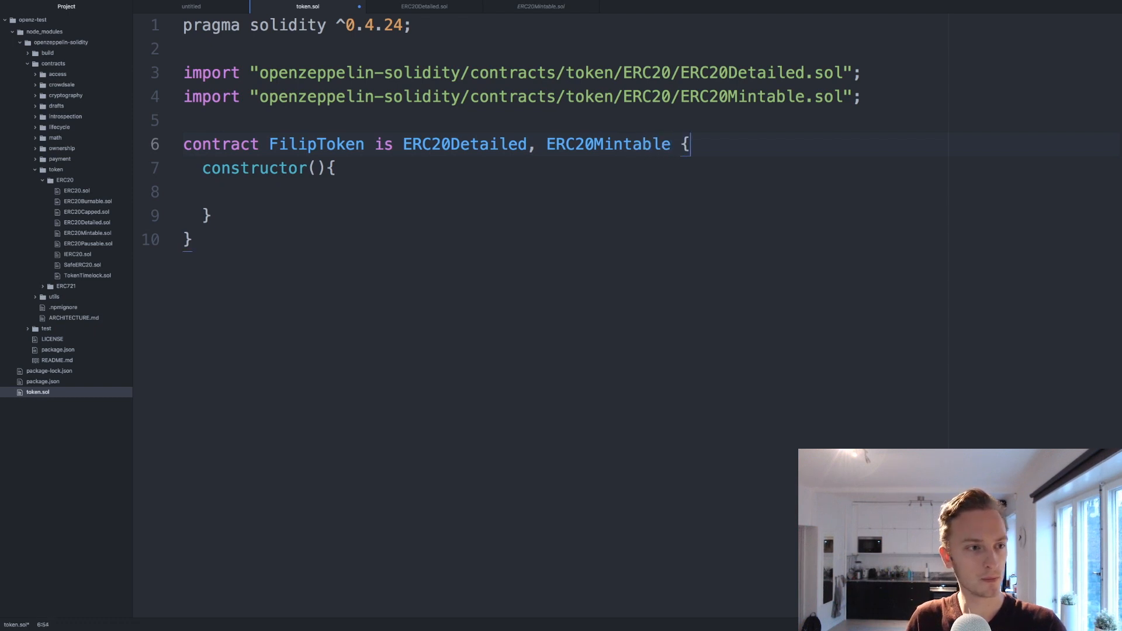
Step: Add string _name, string _symbol, uint8 _decimals constructor parameters, checking ERC20Detailed's constructor
click(334, 167)
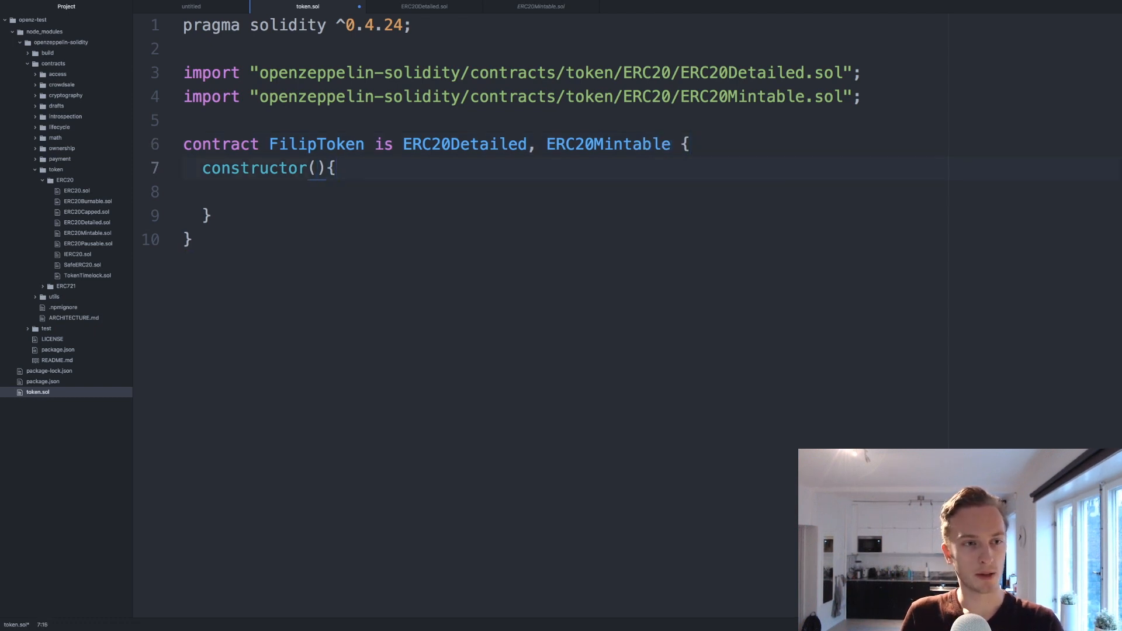
key(Enter)
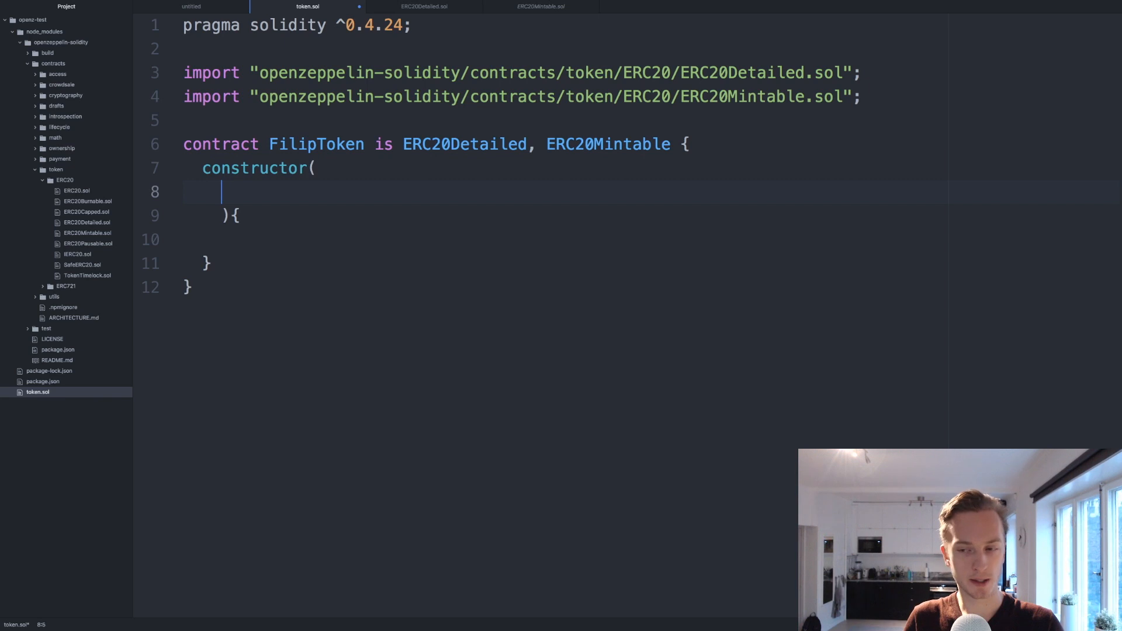
text(uint)
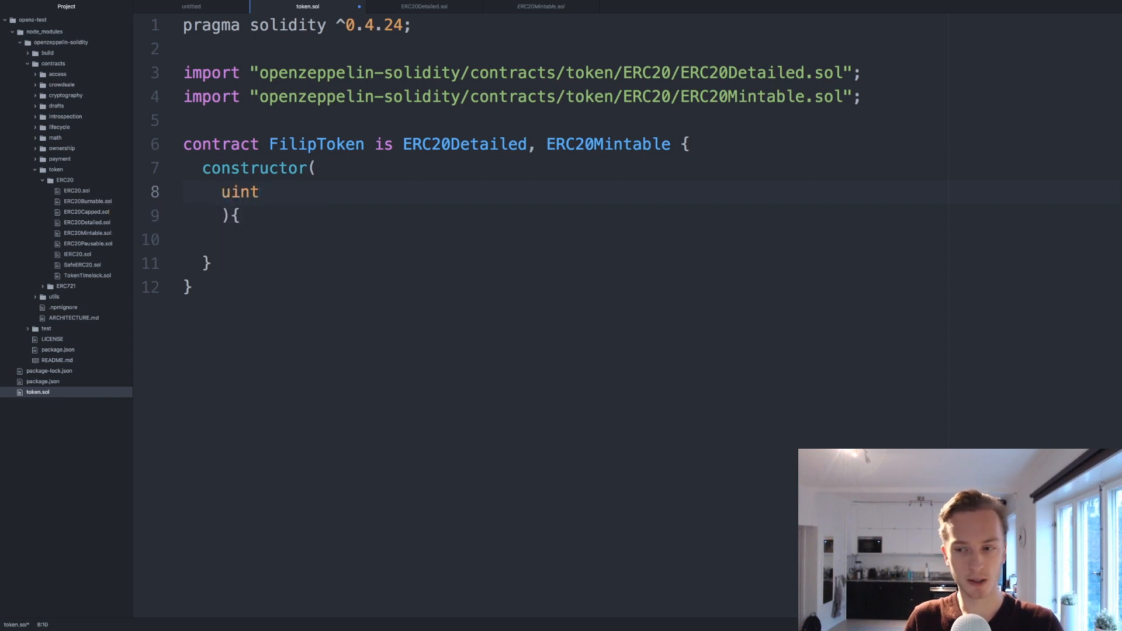
text(_name,)
text(s)
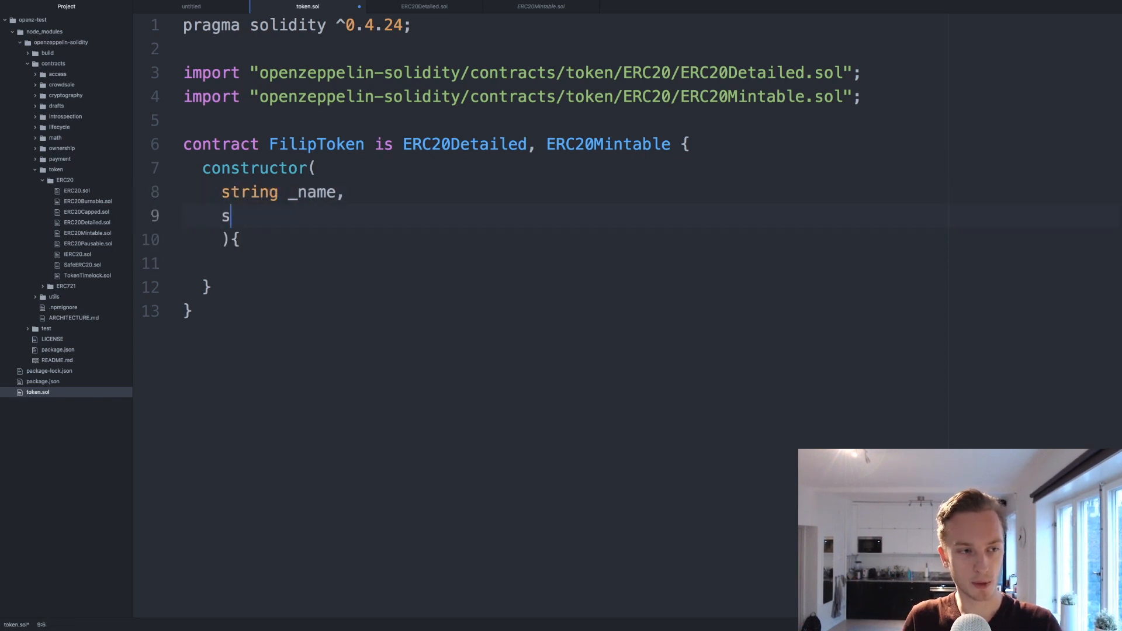
text(tring _symbol.,)
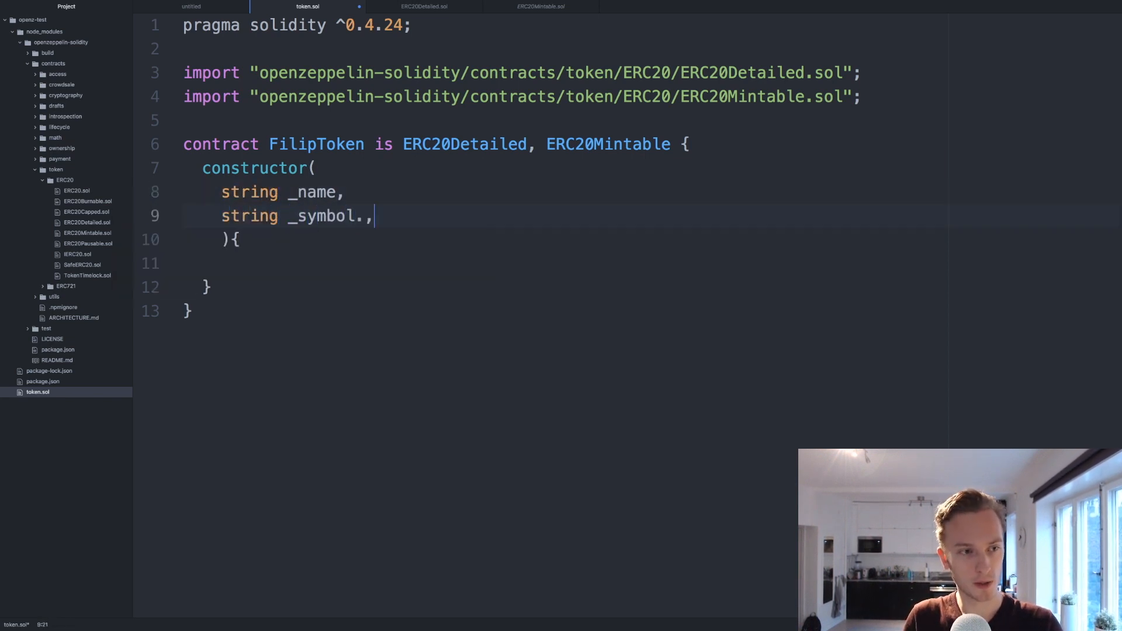
text(u)
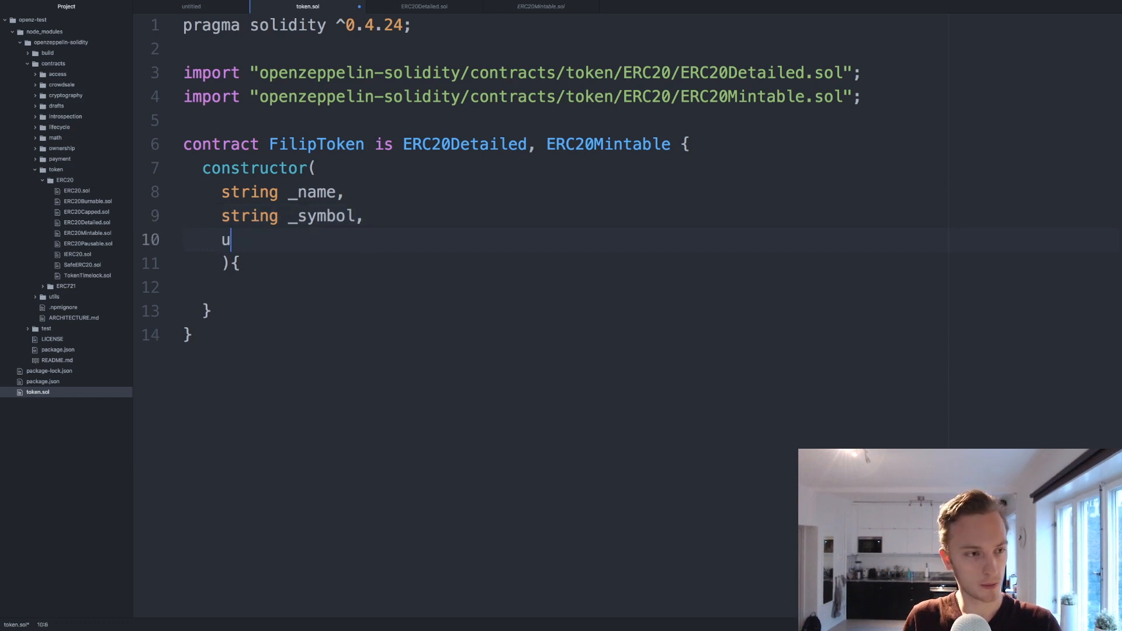
text(int8 _deci)
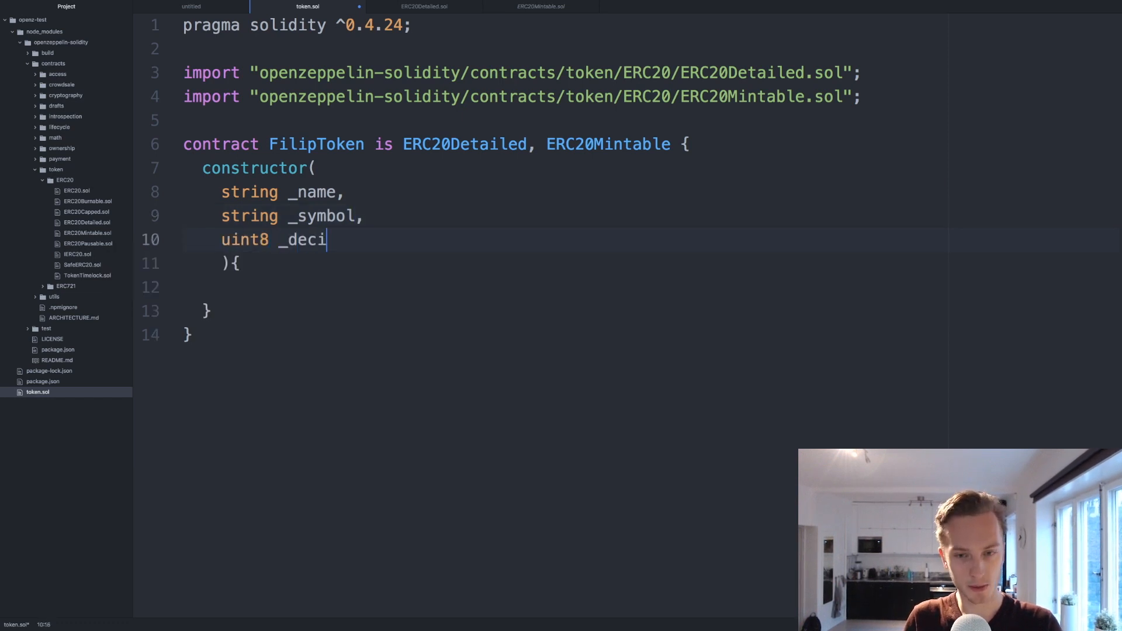
text(mals,)
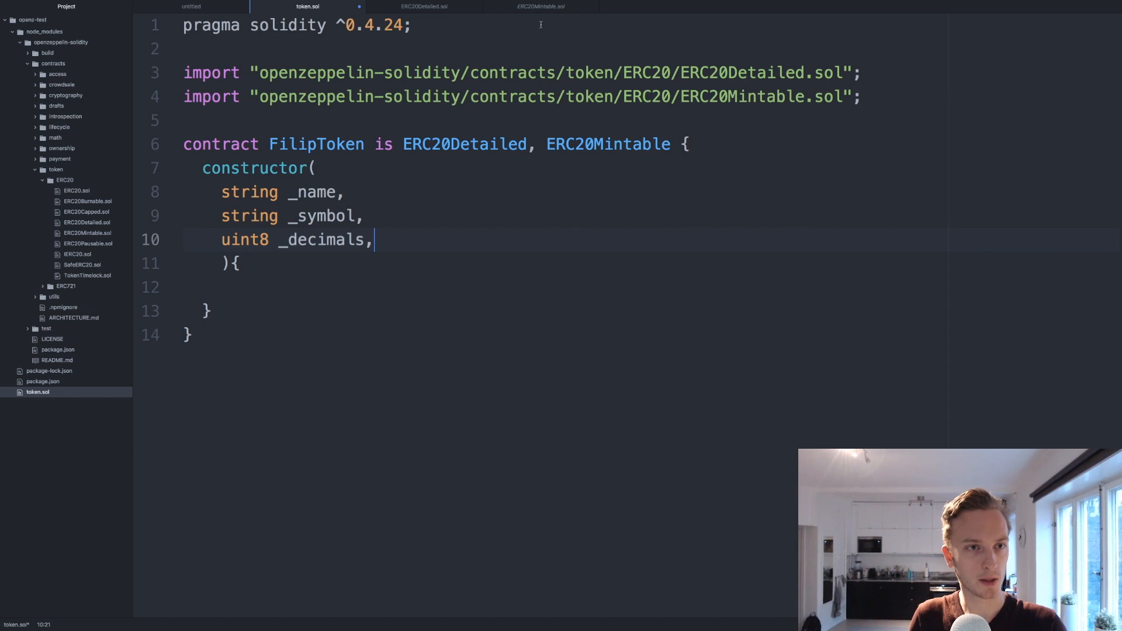
click(423, 6)
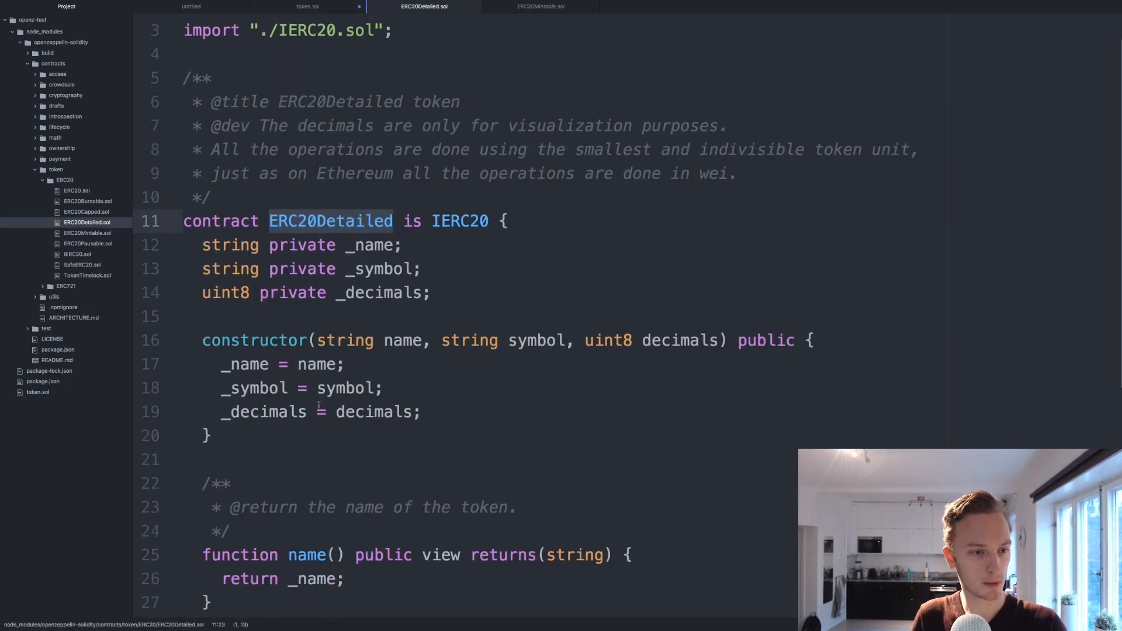
click(308, 6)
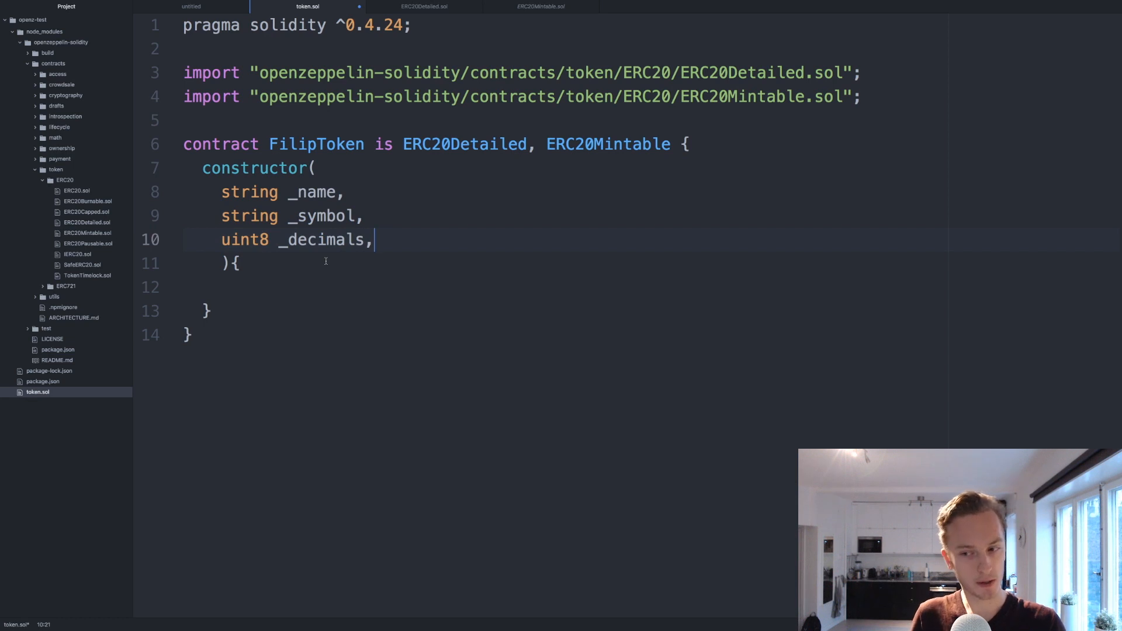
Step: Insert the ERC20Detailed(_name, _symbol, _deciamals) call before the constructor brace and add 'public' on a new line
click(233, 262)
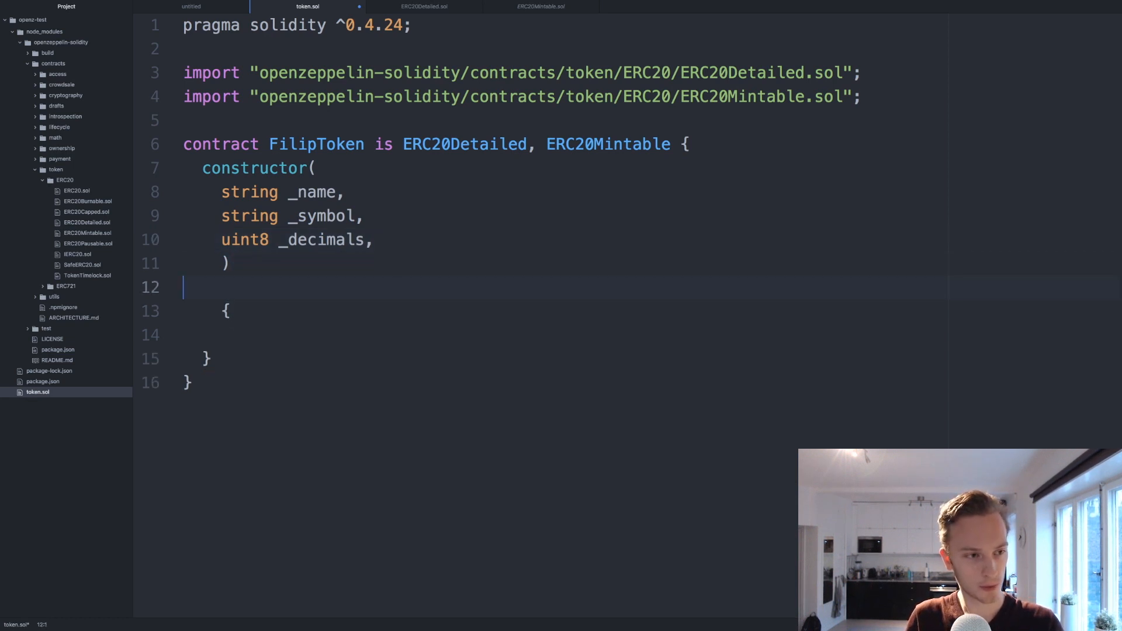
text(ERC)
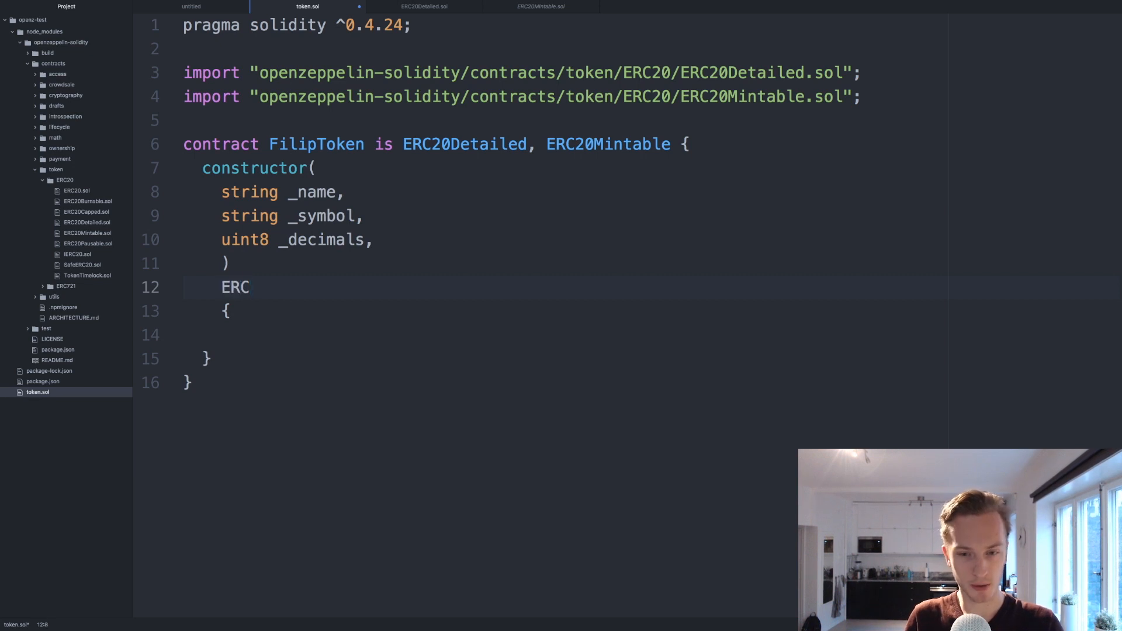
text(20Detai)
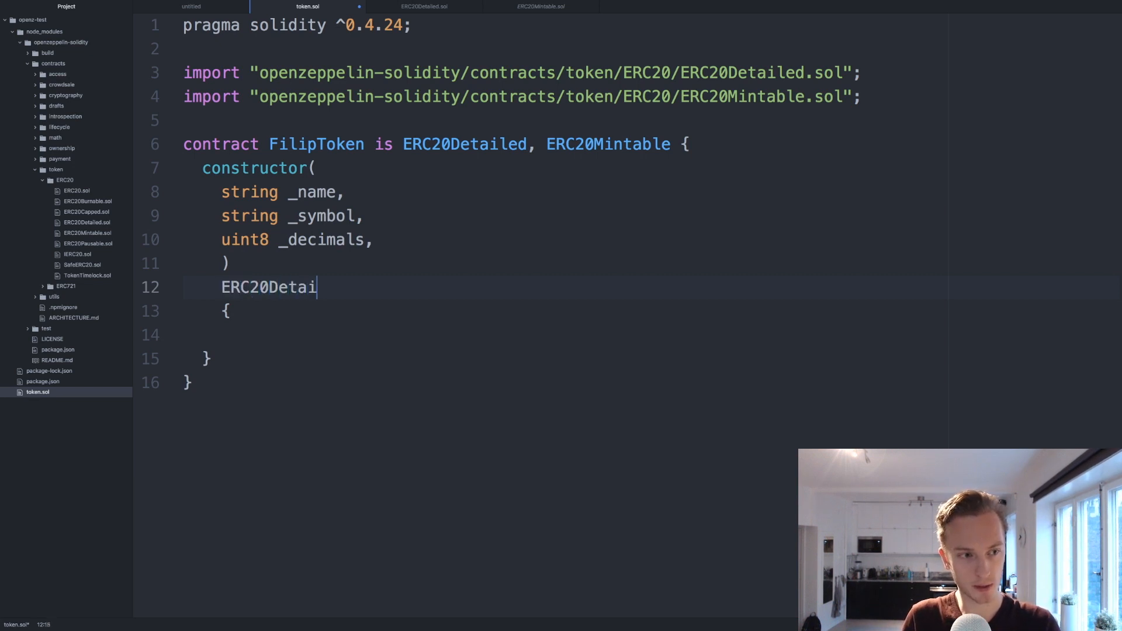
text(led())
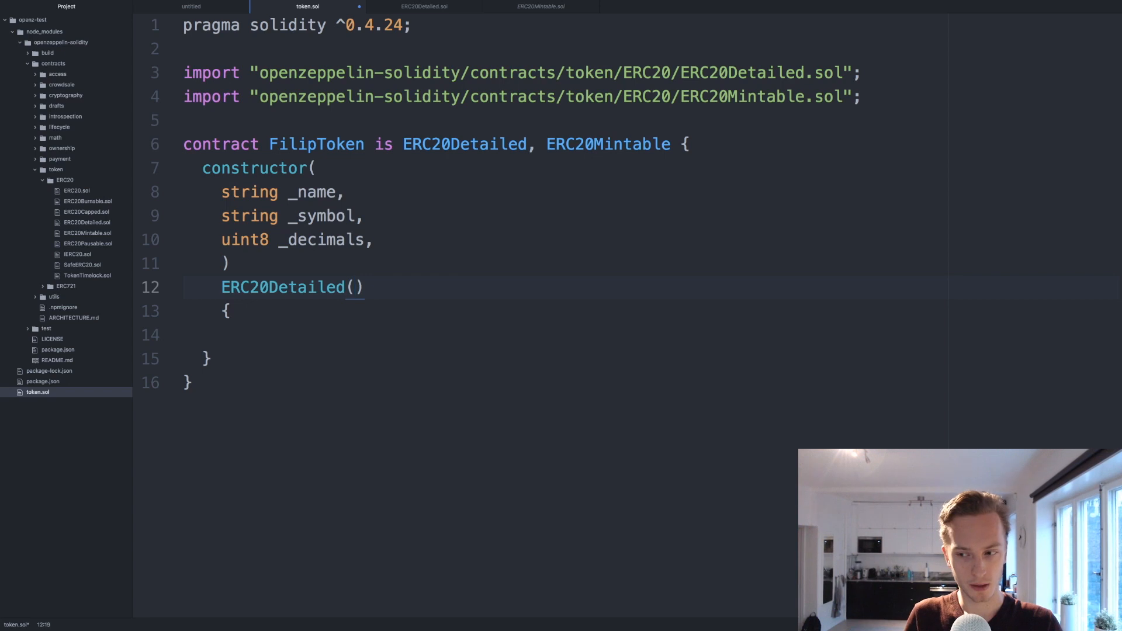
text(_name)
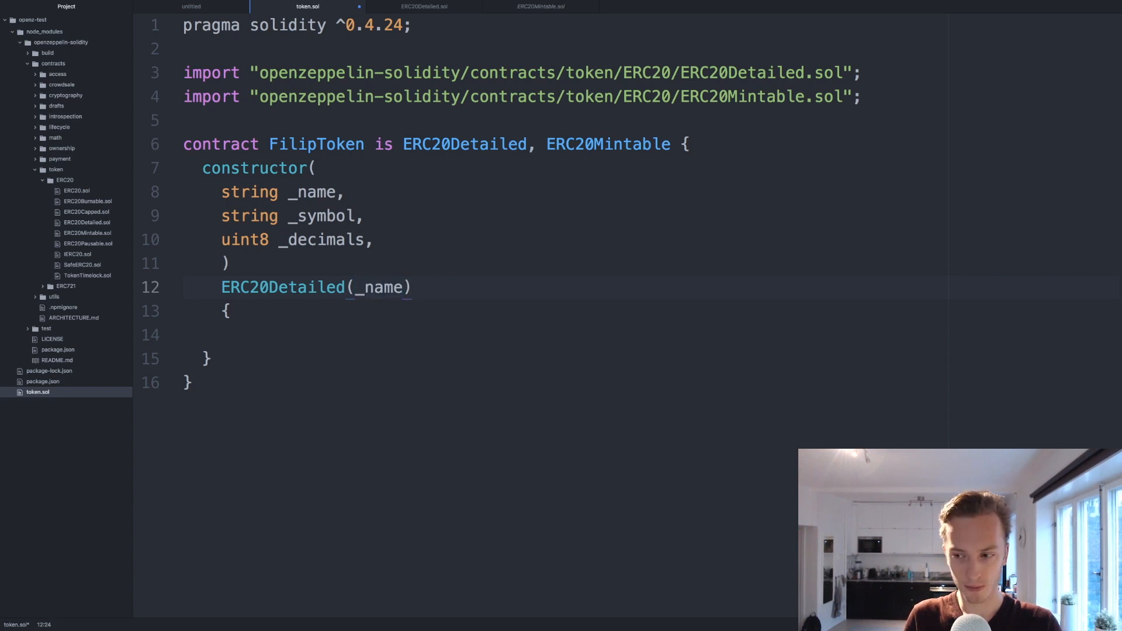
text(, _symbol)
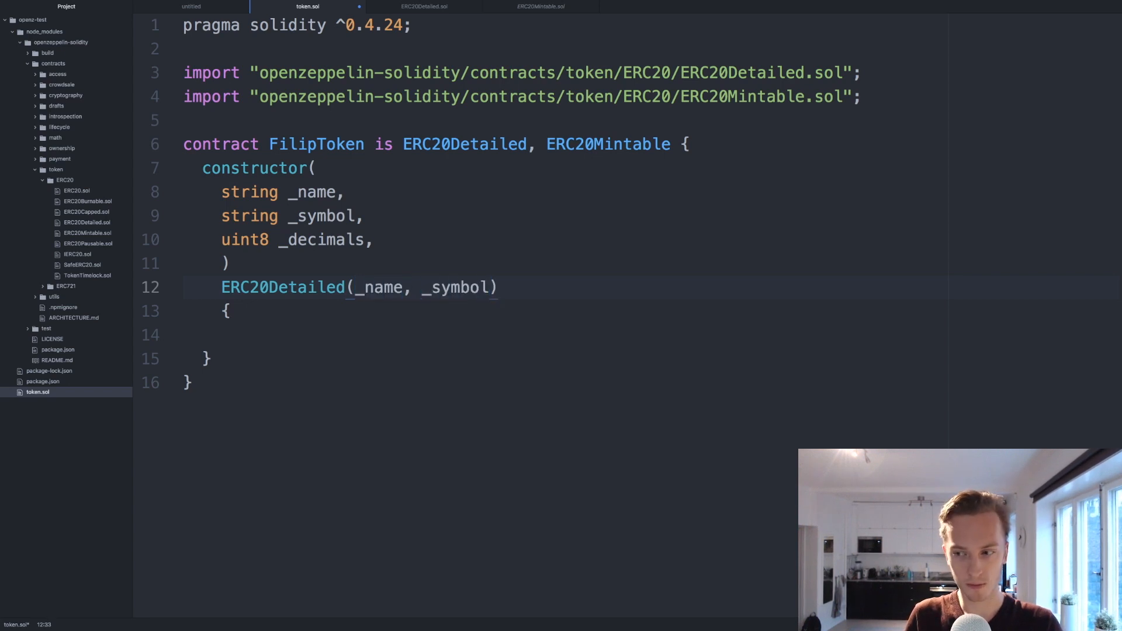
text(, _deciamslö)
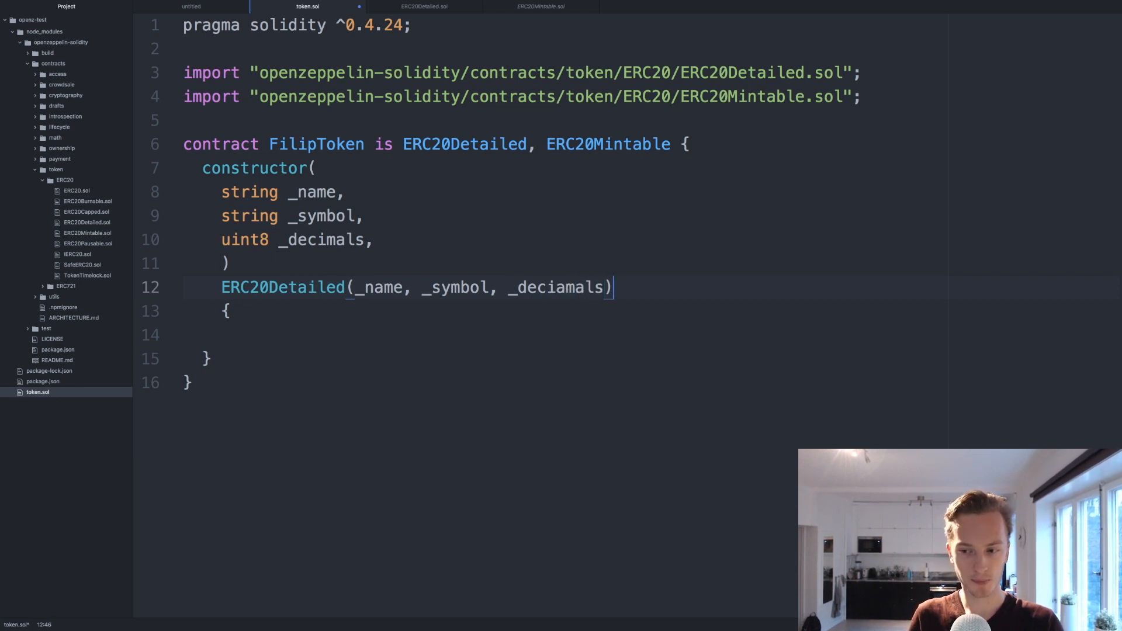
key(enter)
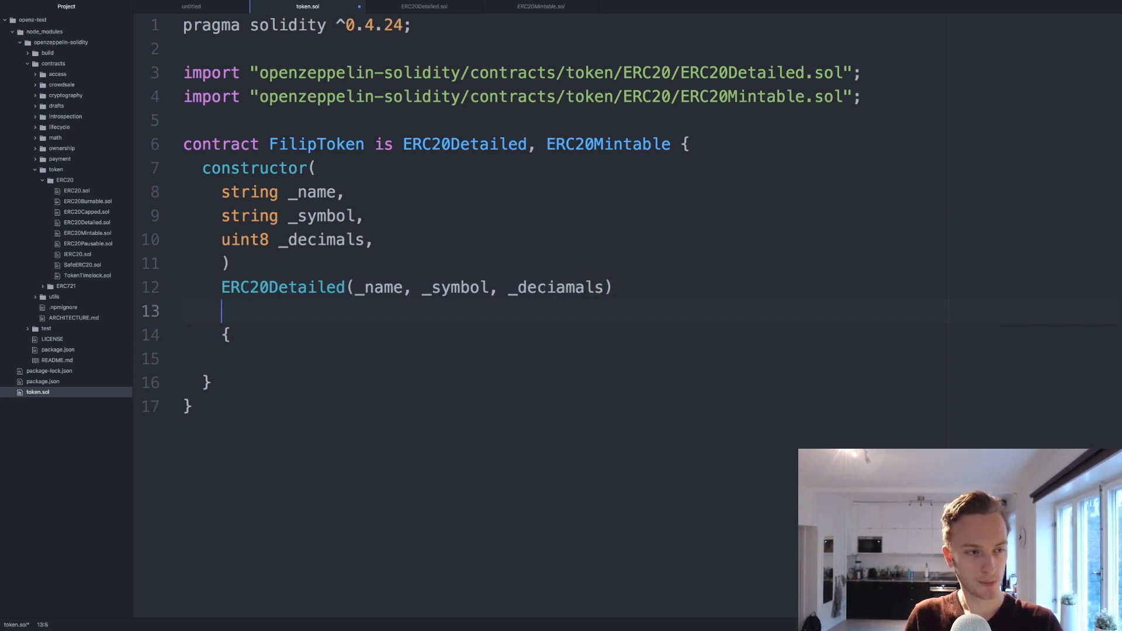
text(public)
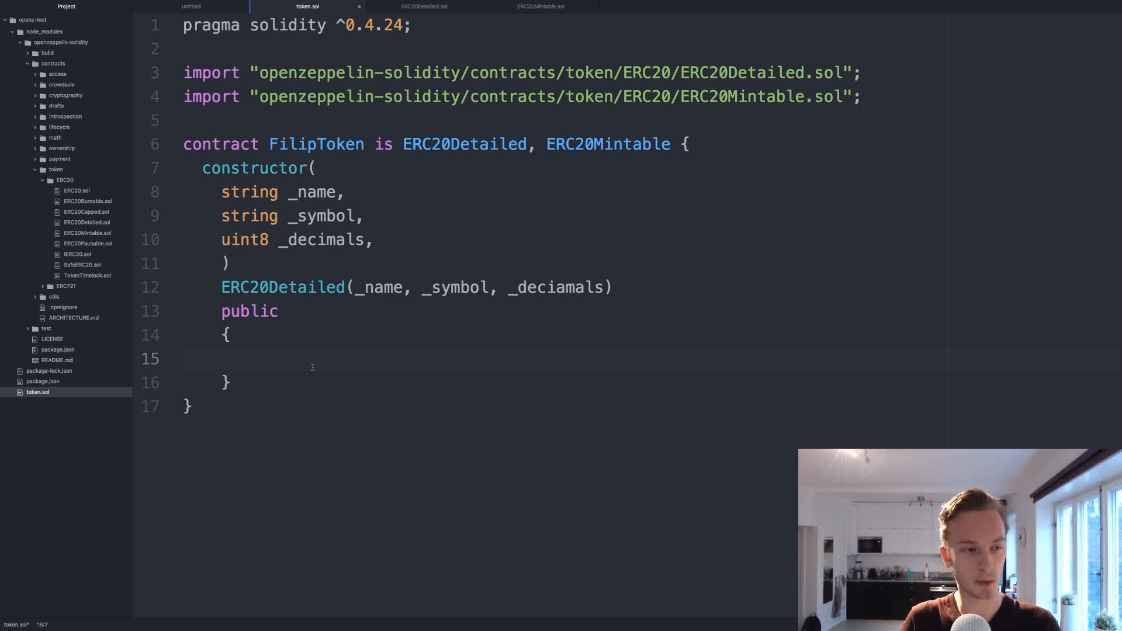
click(241, 358)
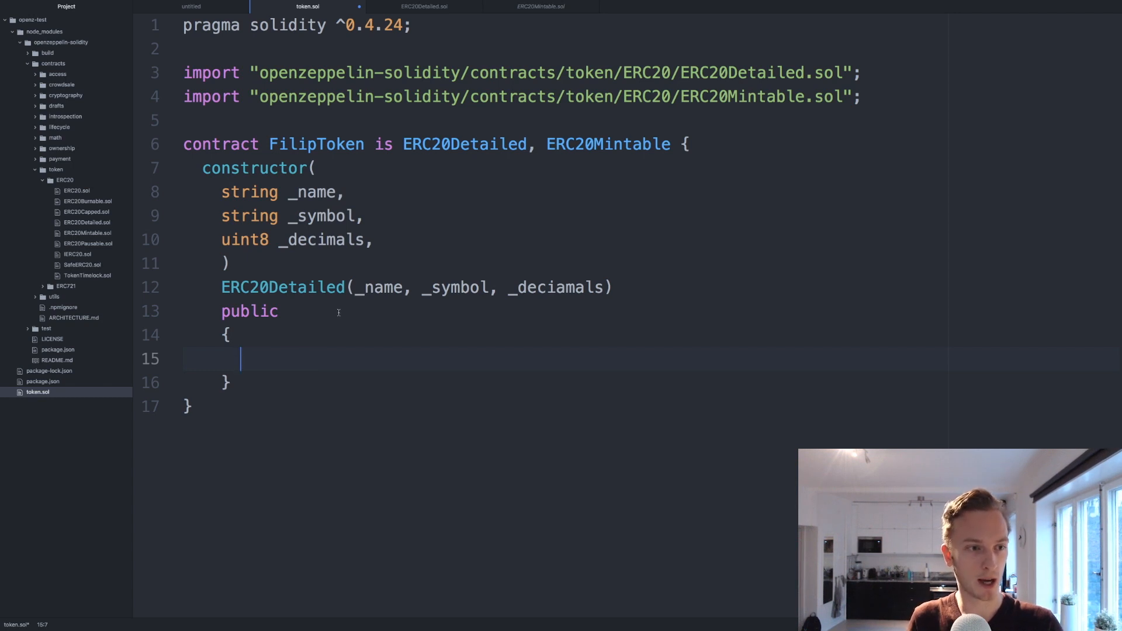
Step: Draft a uint256 amount parameter and _mint(msg.sender, amount) call, then delete them, leaving {}
text('')
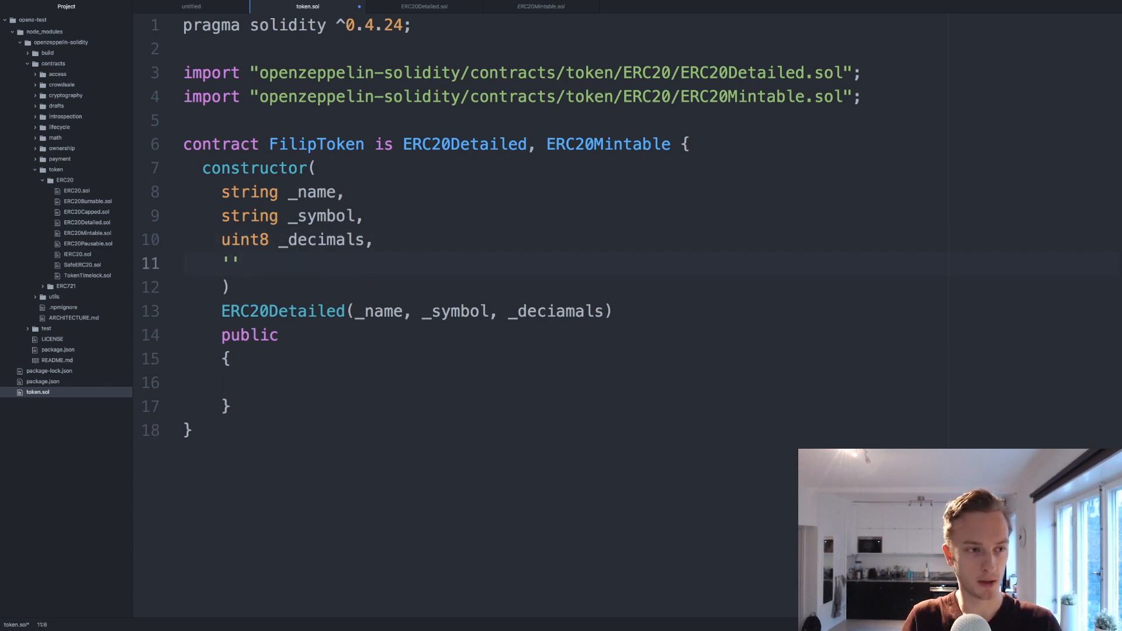
text(uint256 amou)
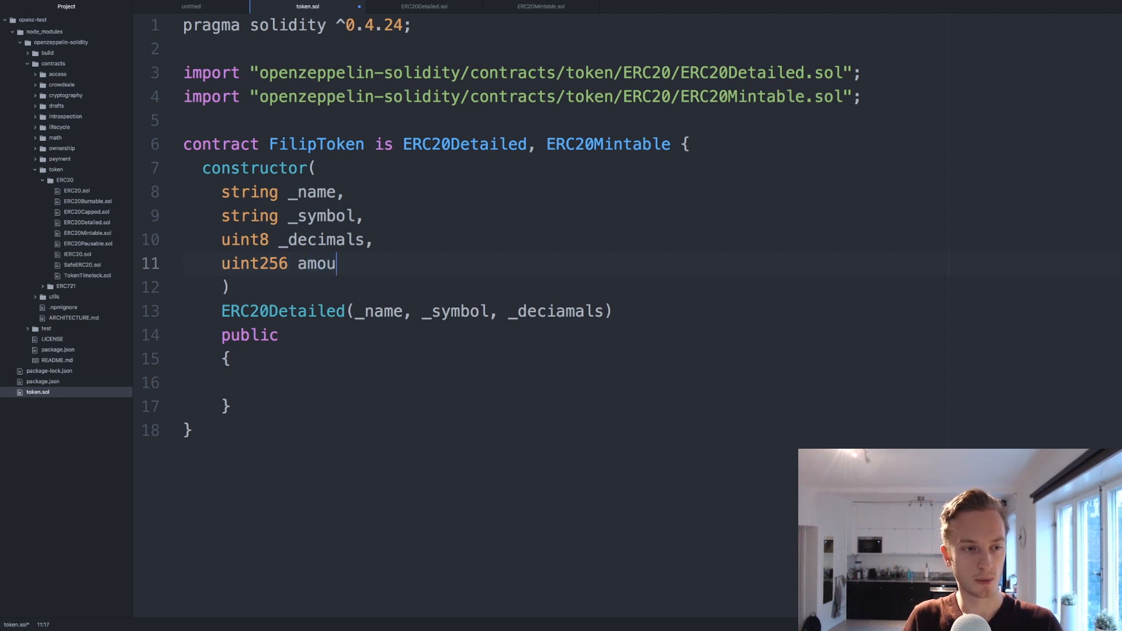
key(Backspace)
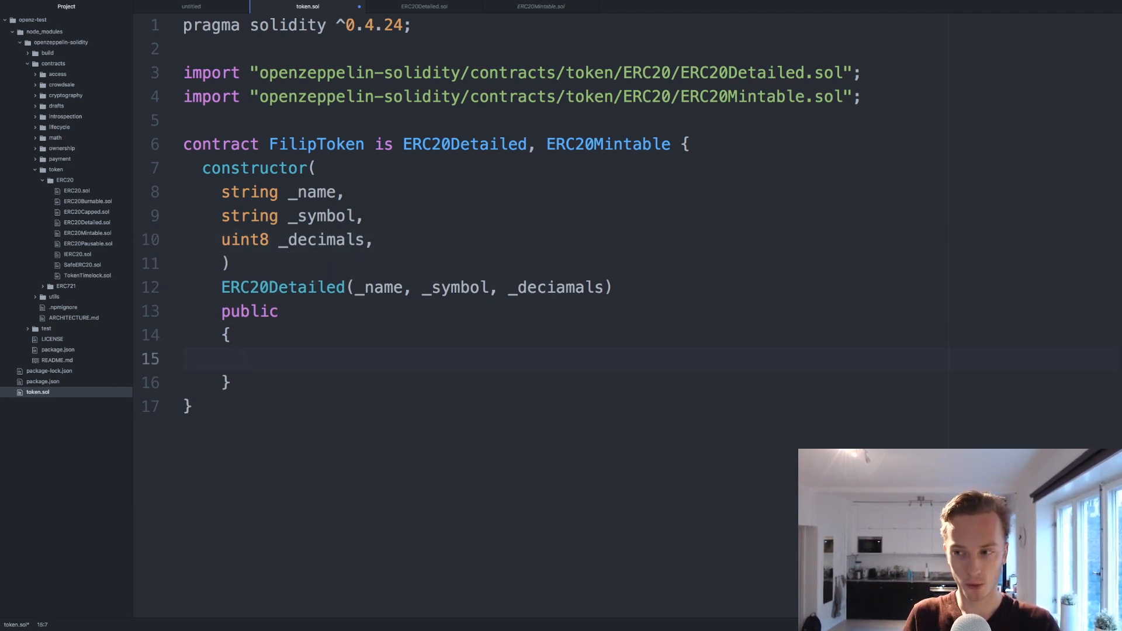
text(_mint)
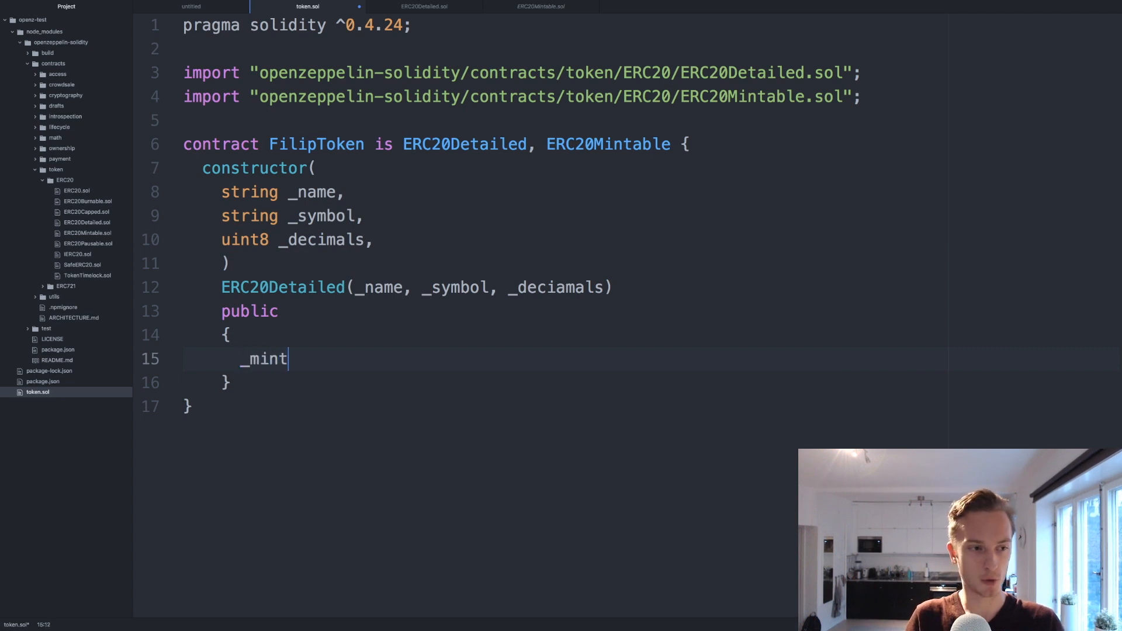
text(())
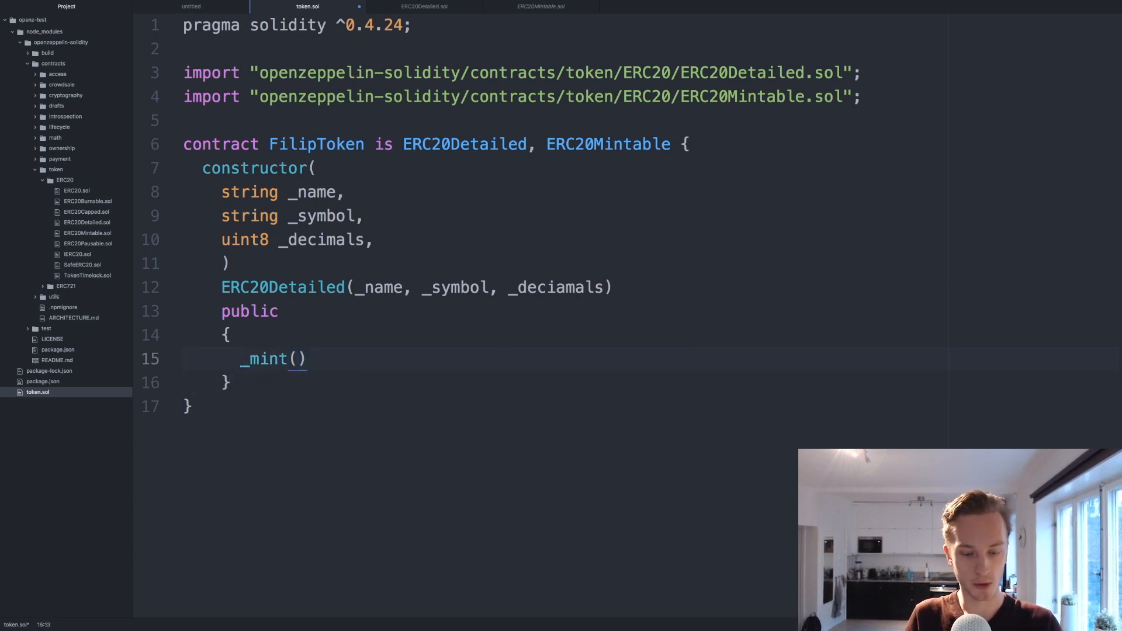
text(msg.snder, amoun)
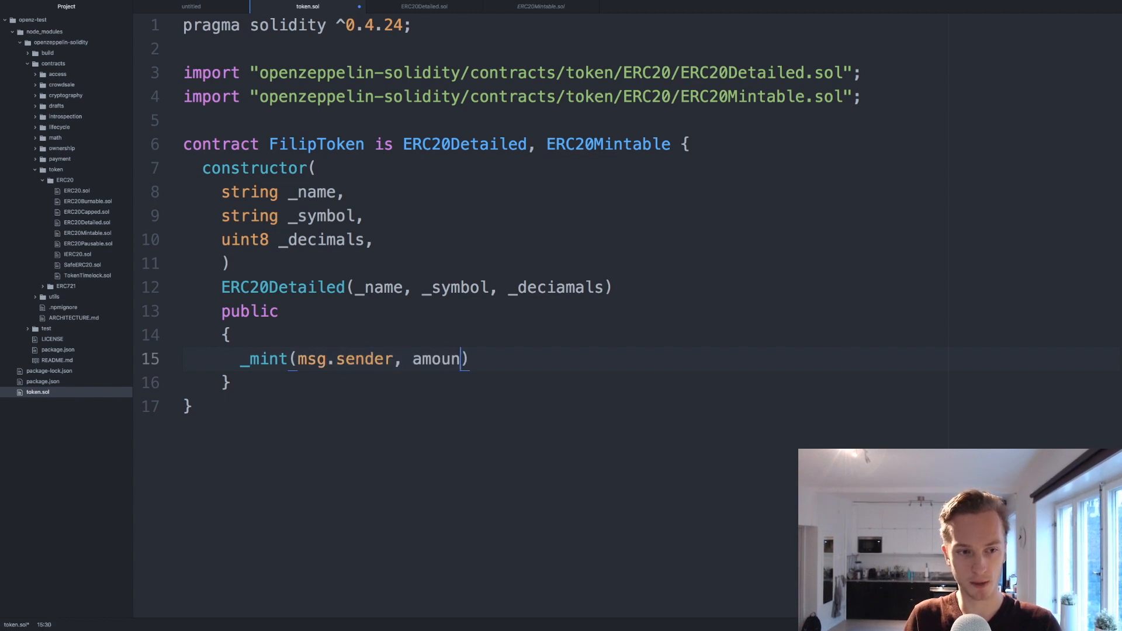
key(ctrl+shift+k)
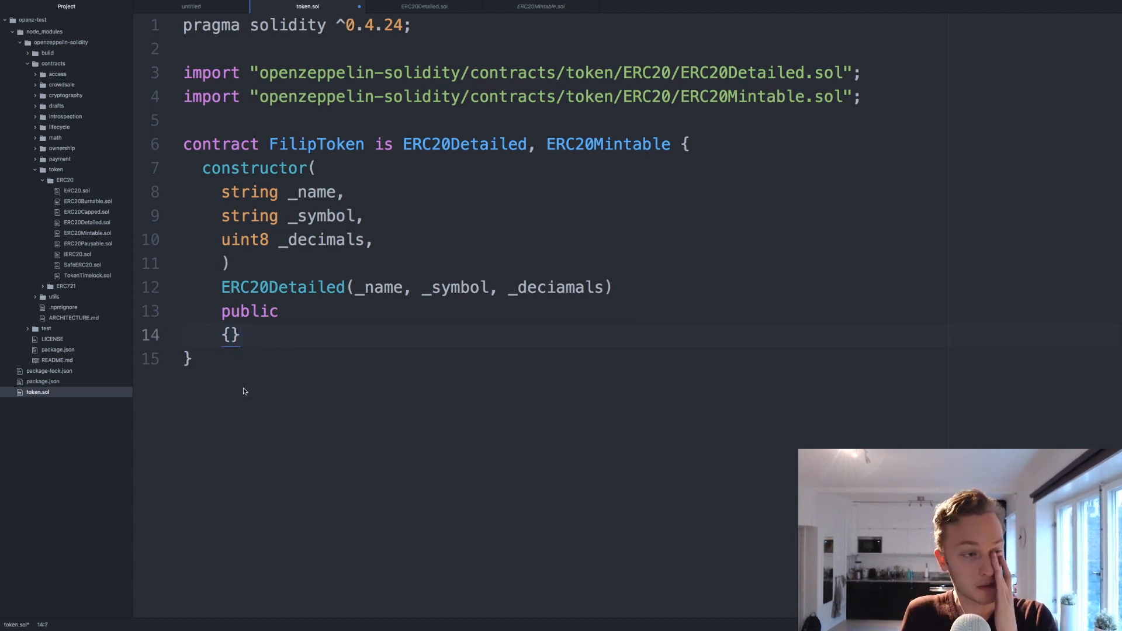
click(315, 168)
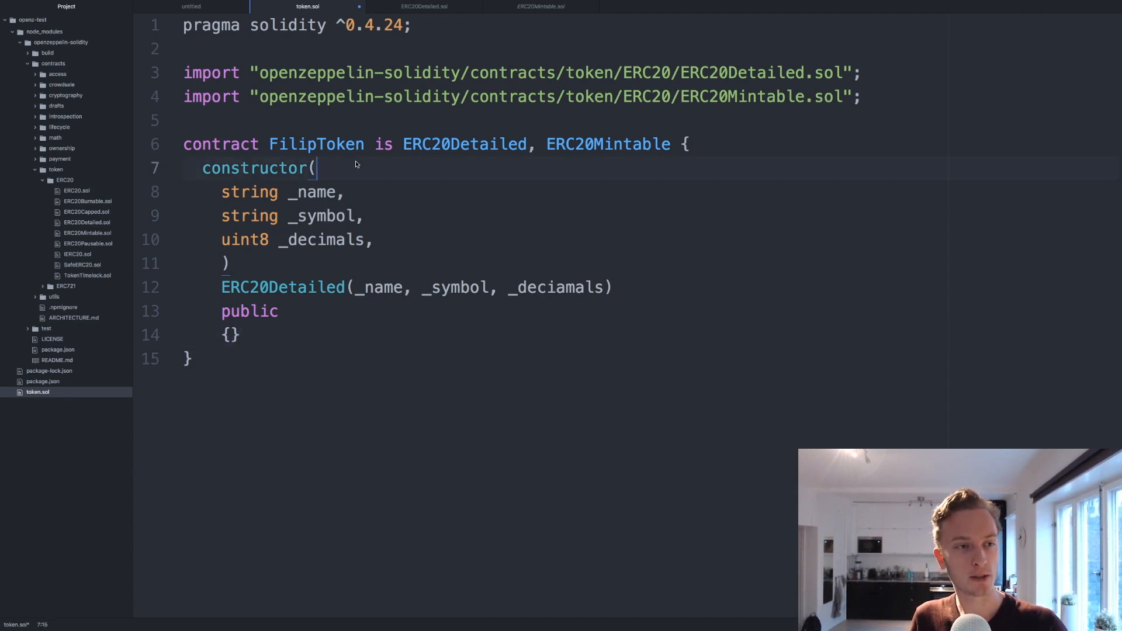
double_click(316, 144)
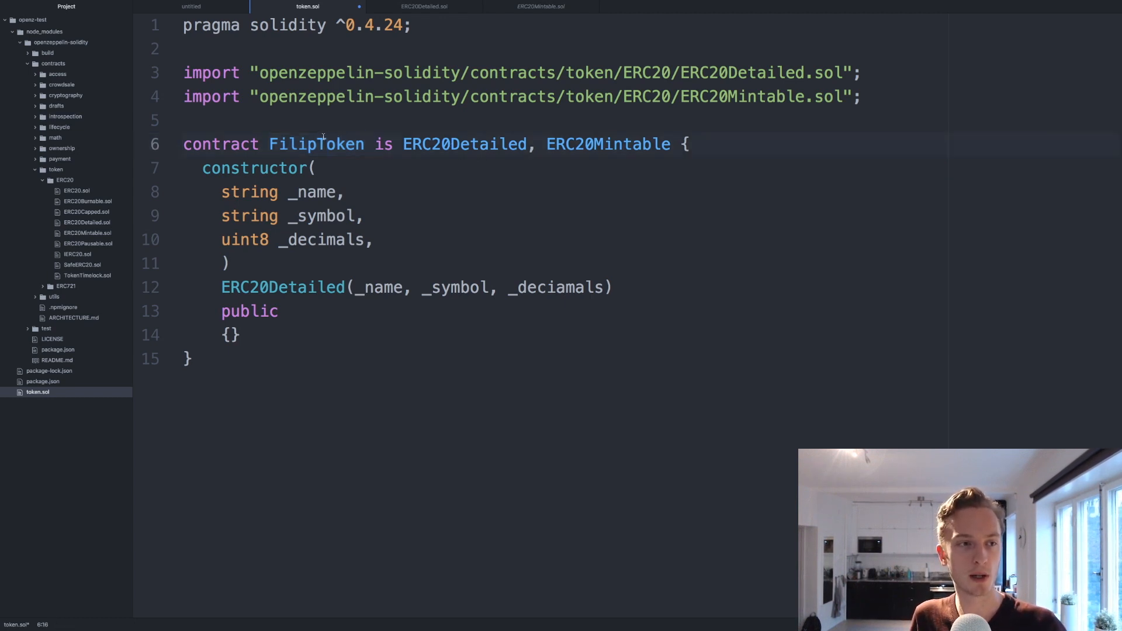
double_click(607, 144)
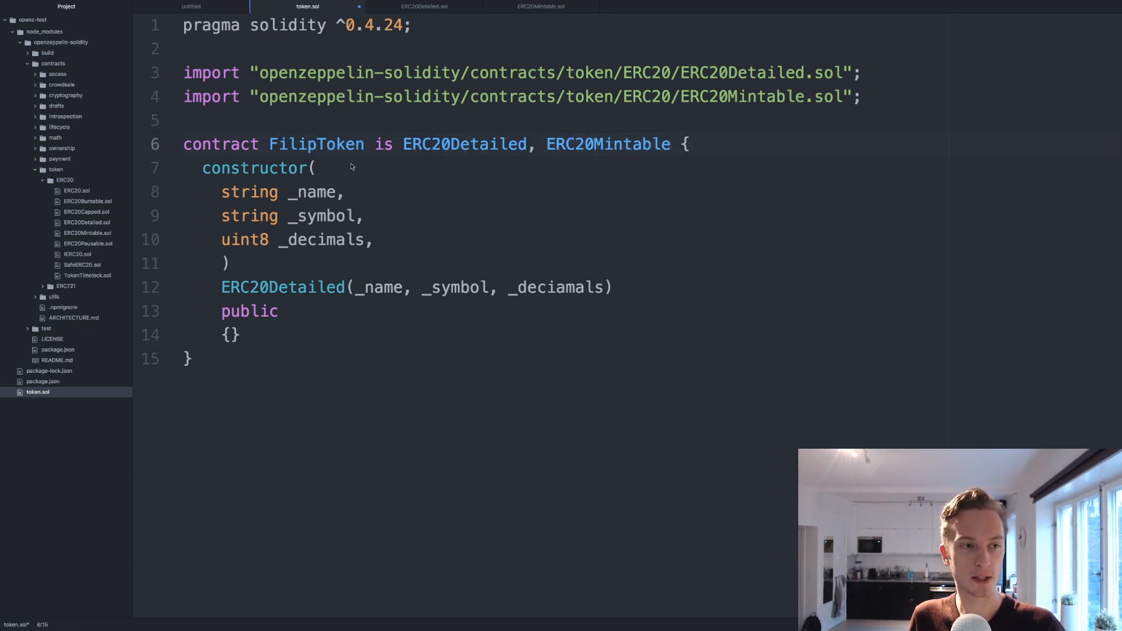
double_click(608, 143)
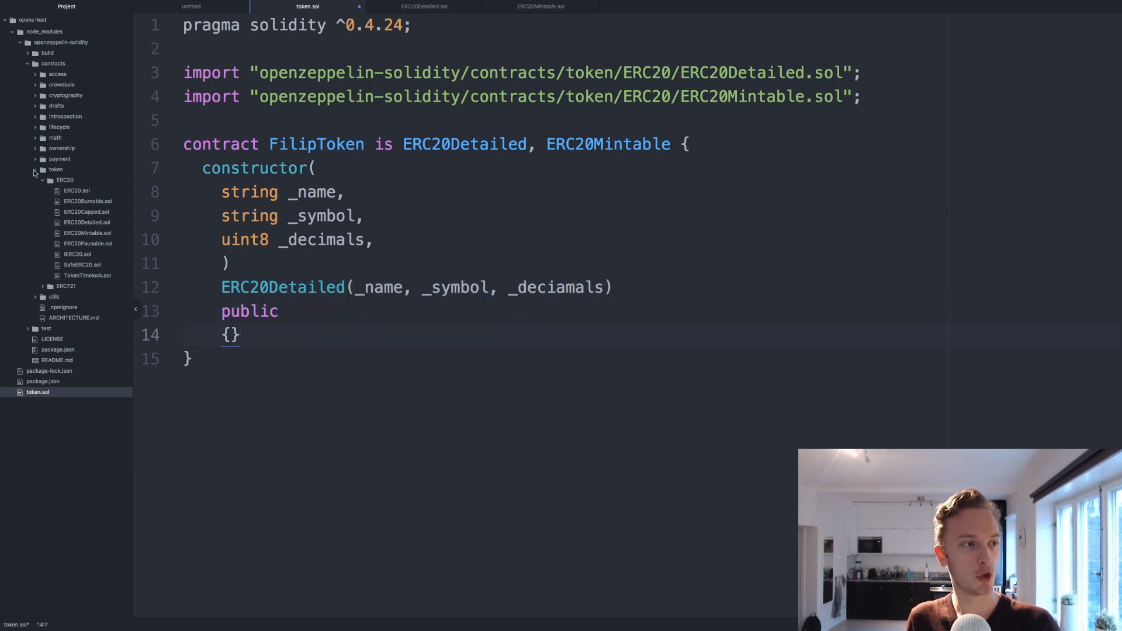
Step: Expand the crowdsale folder and its distribution, emission, price and validation subfolders in the Tree View
click(60, 84)
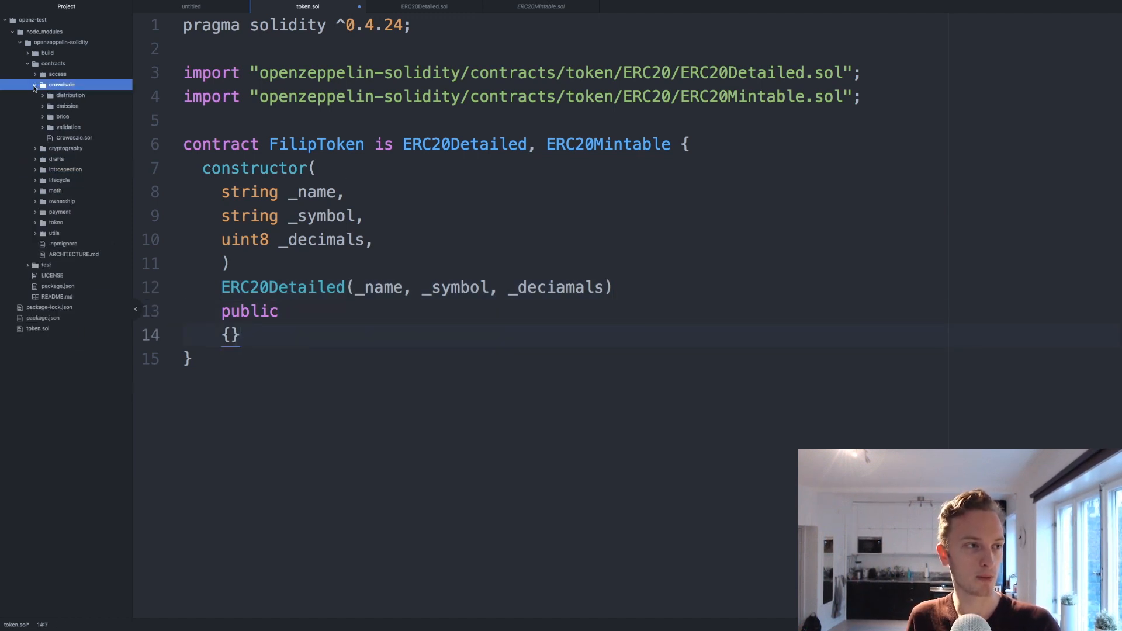
click(70, 95)
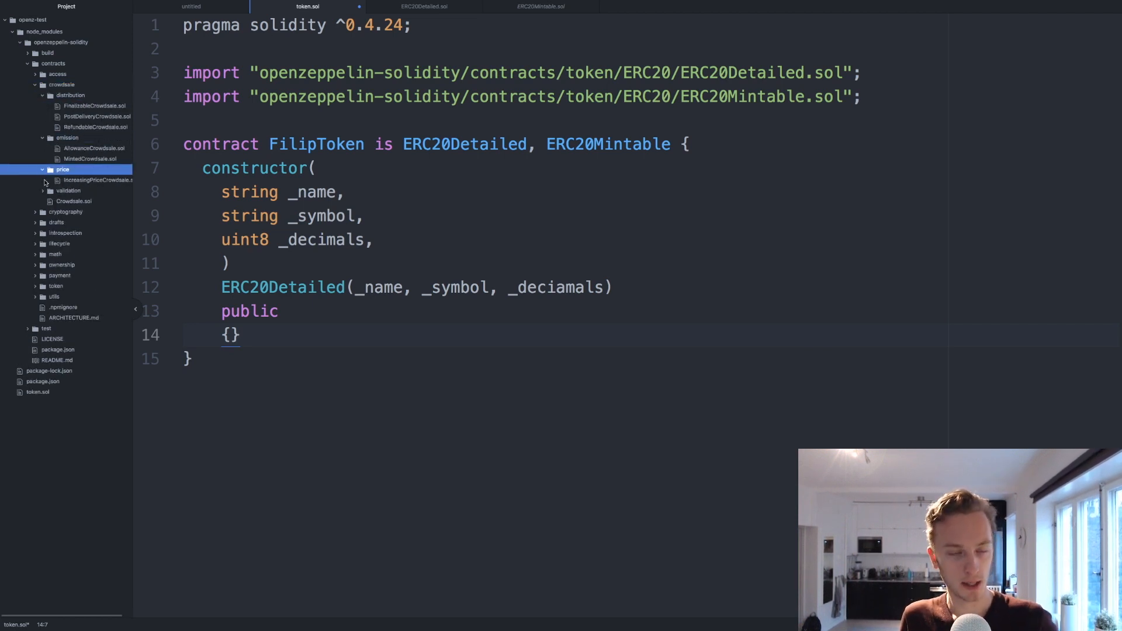
click(68, 191)
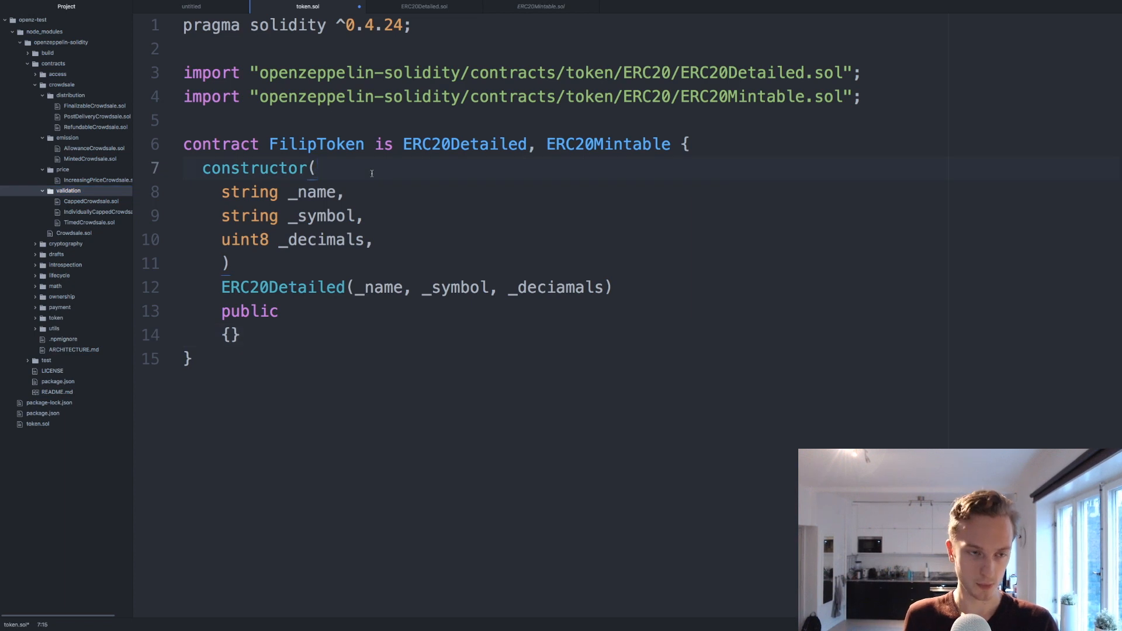
click(315, 167)
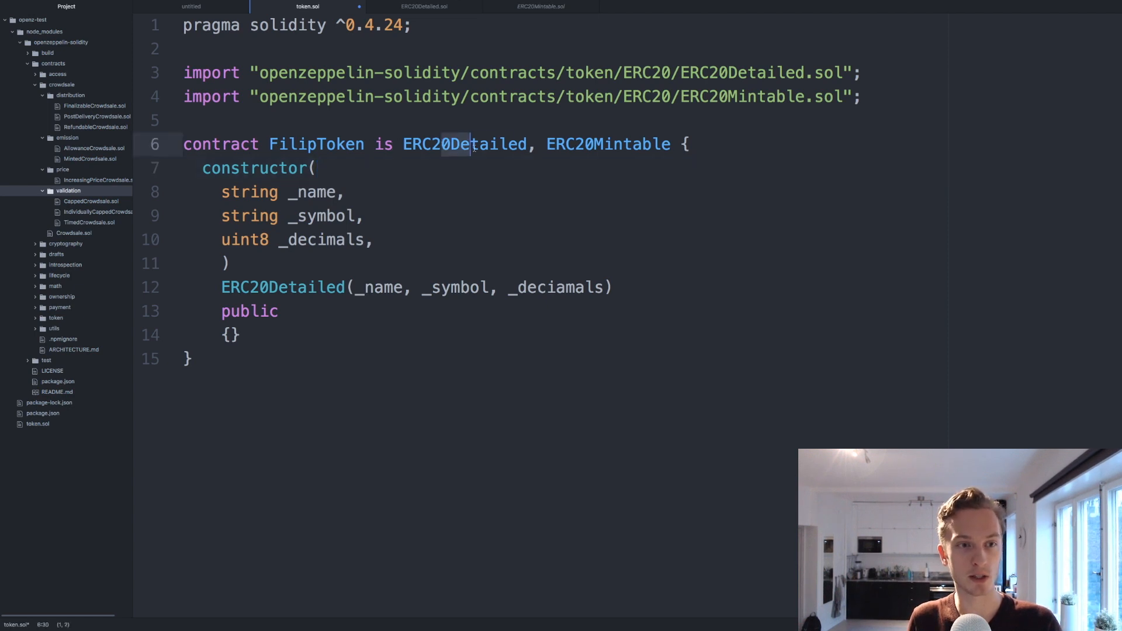
double_click(466, 144)
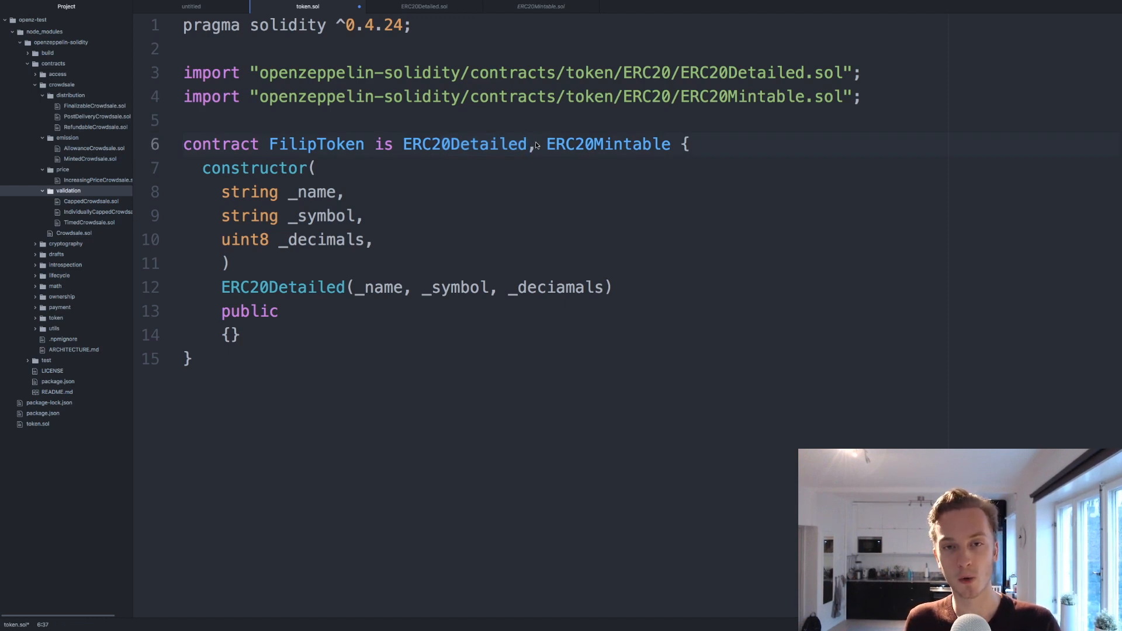
click(528, 143)
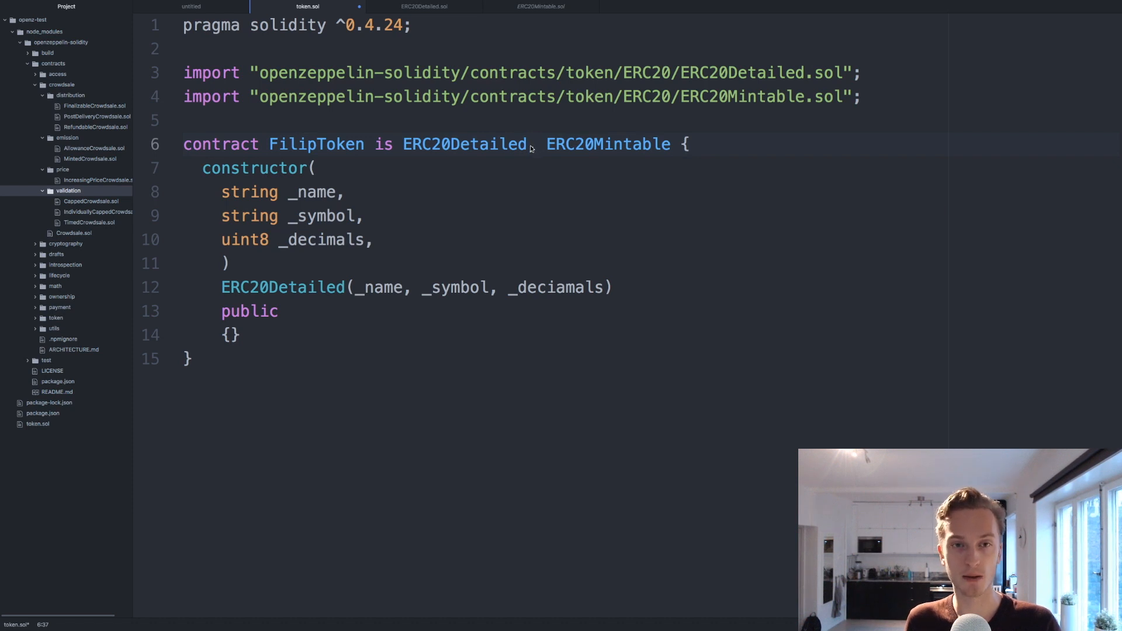
click(528, 144)
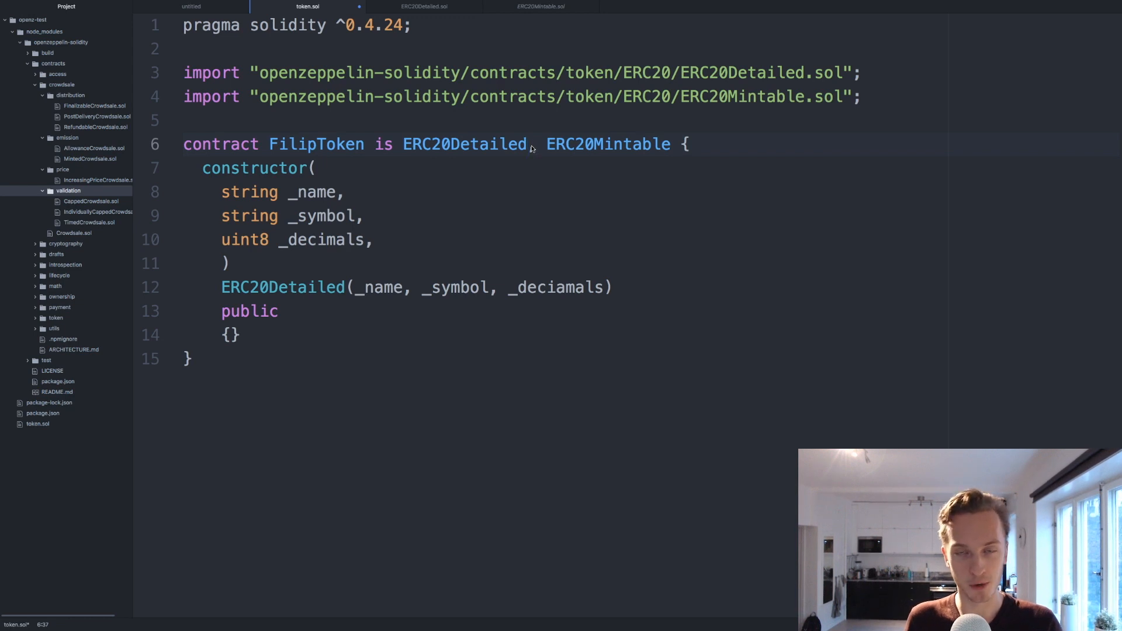
click(527, 144)
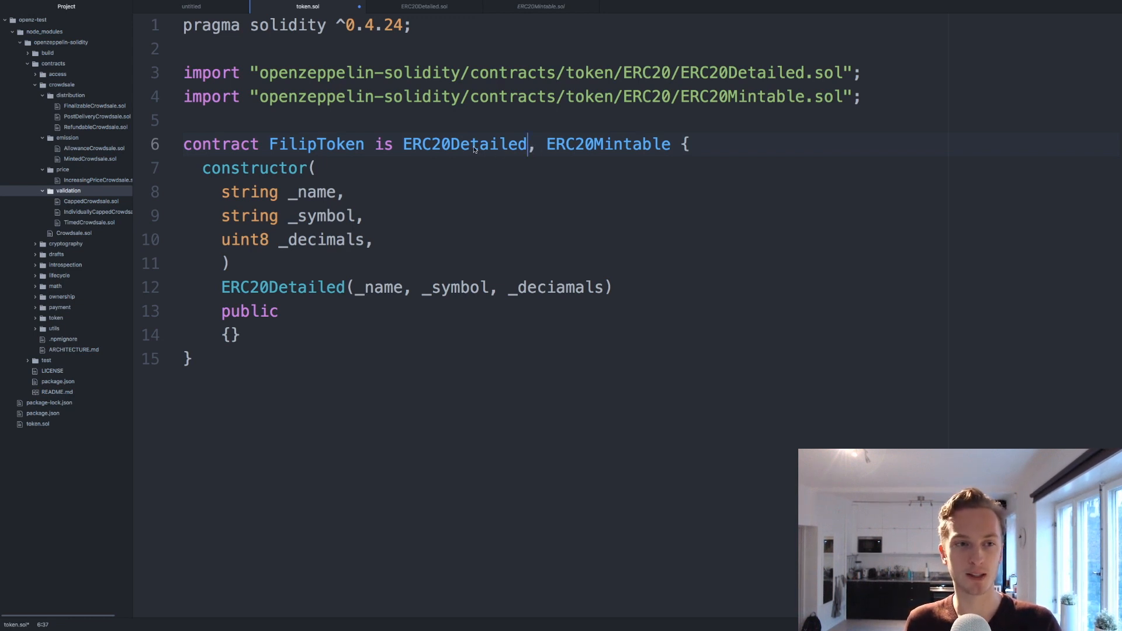